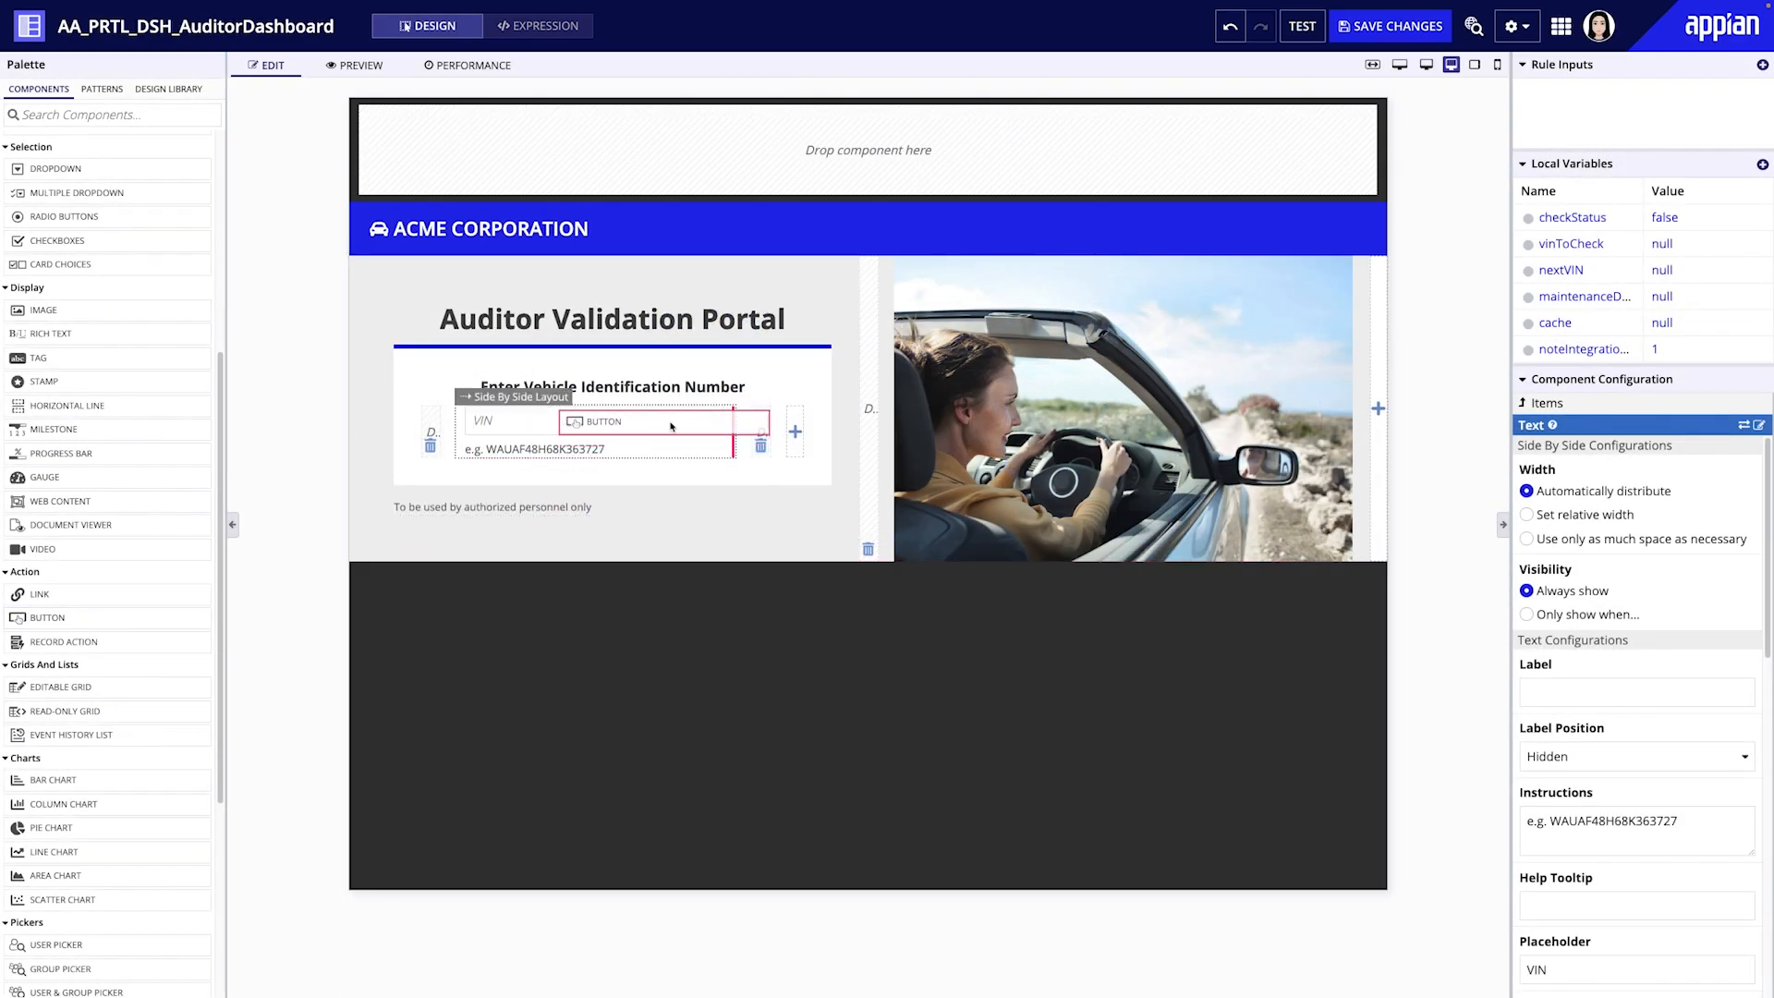
Step: Label the new button CHECK STATUS beside the VIN field and choose its style from the dropdown
click(631, 414)
text(C)
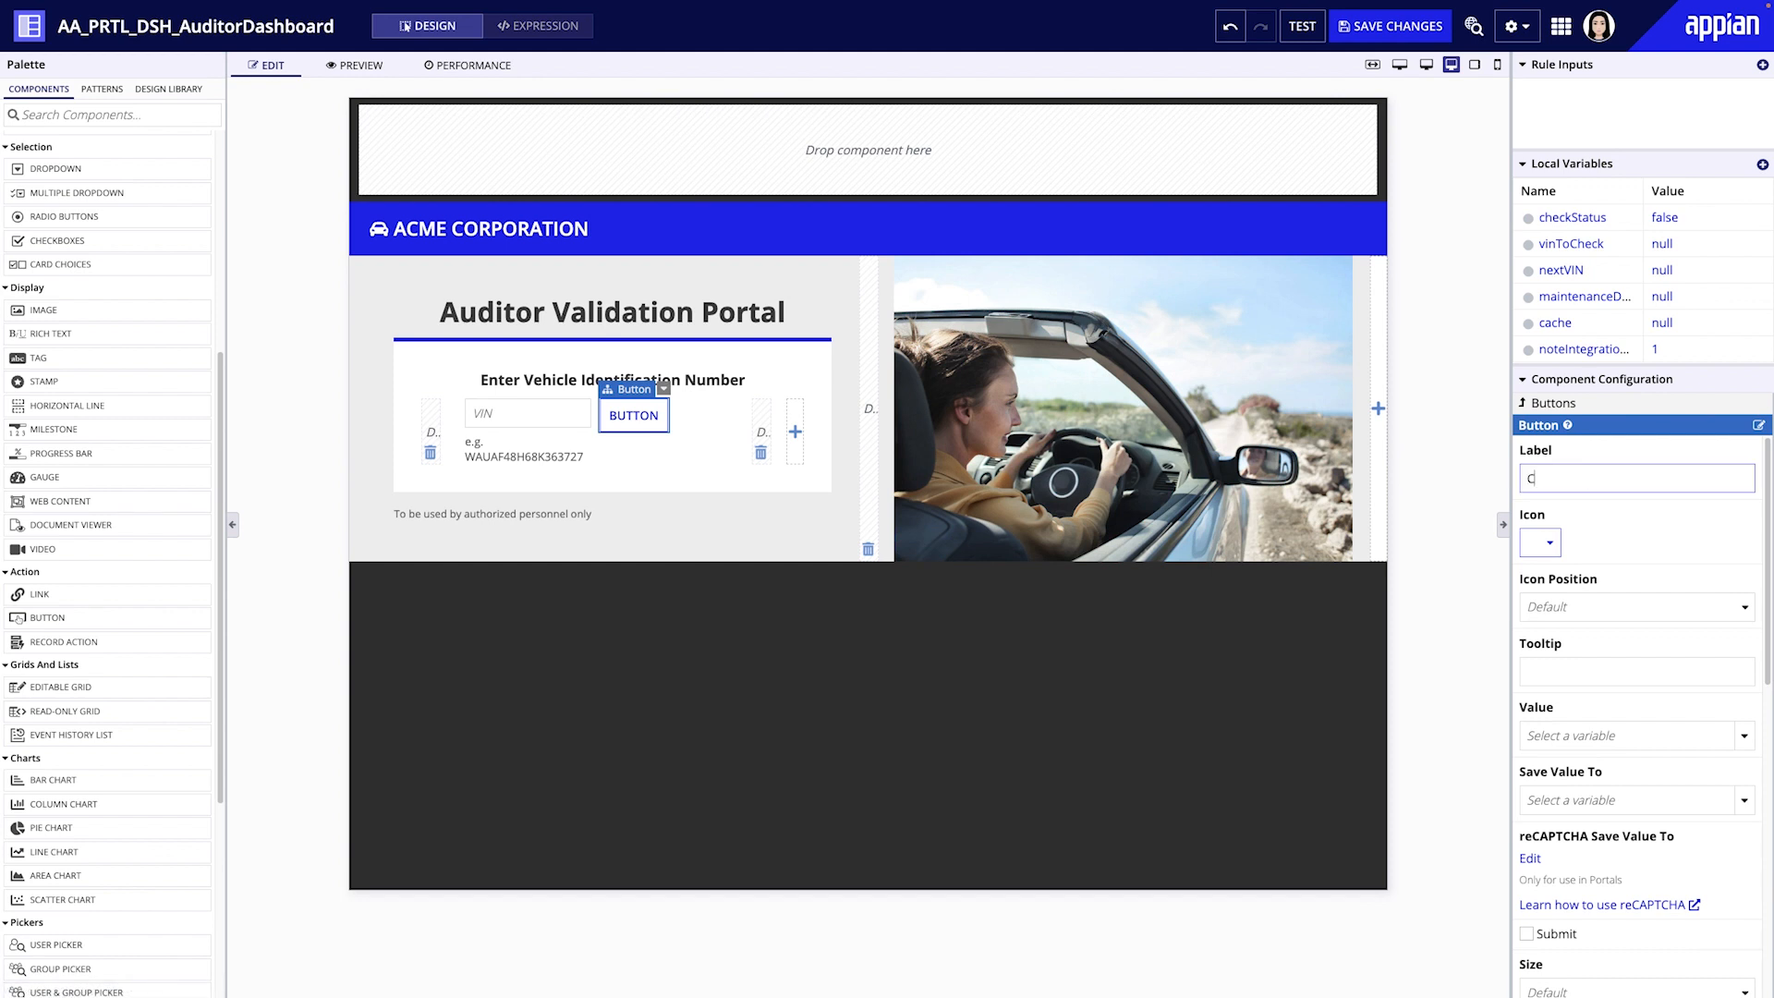
text(HECK STA)
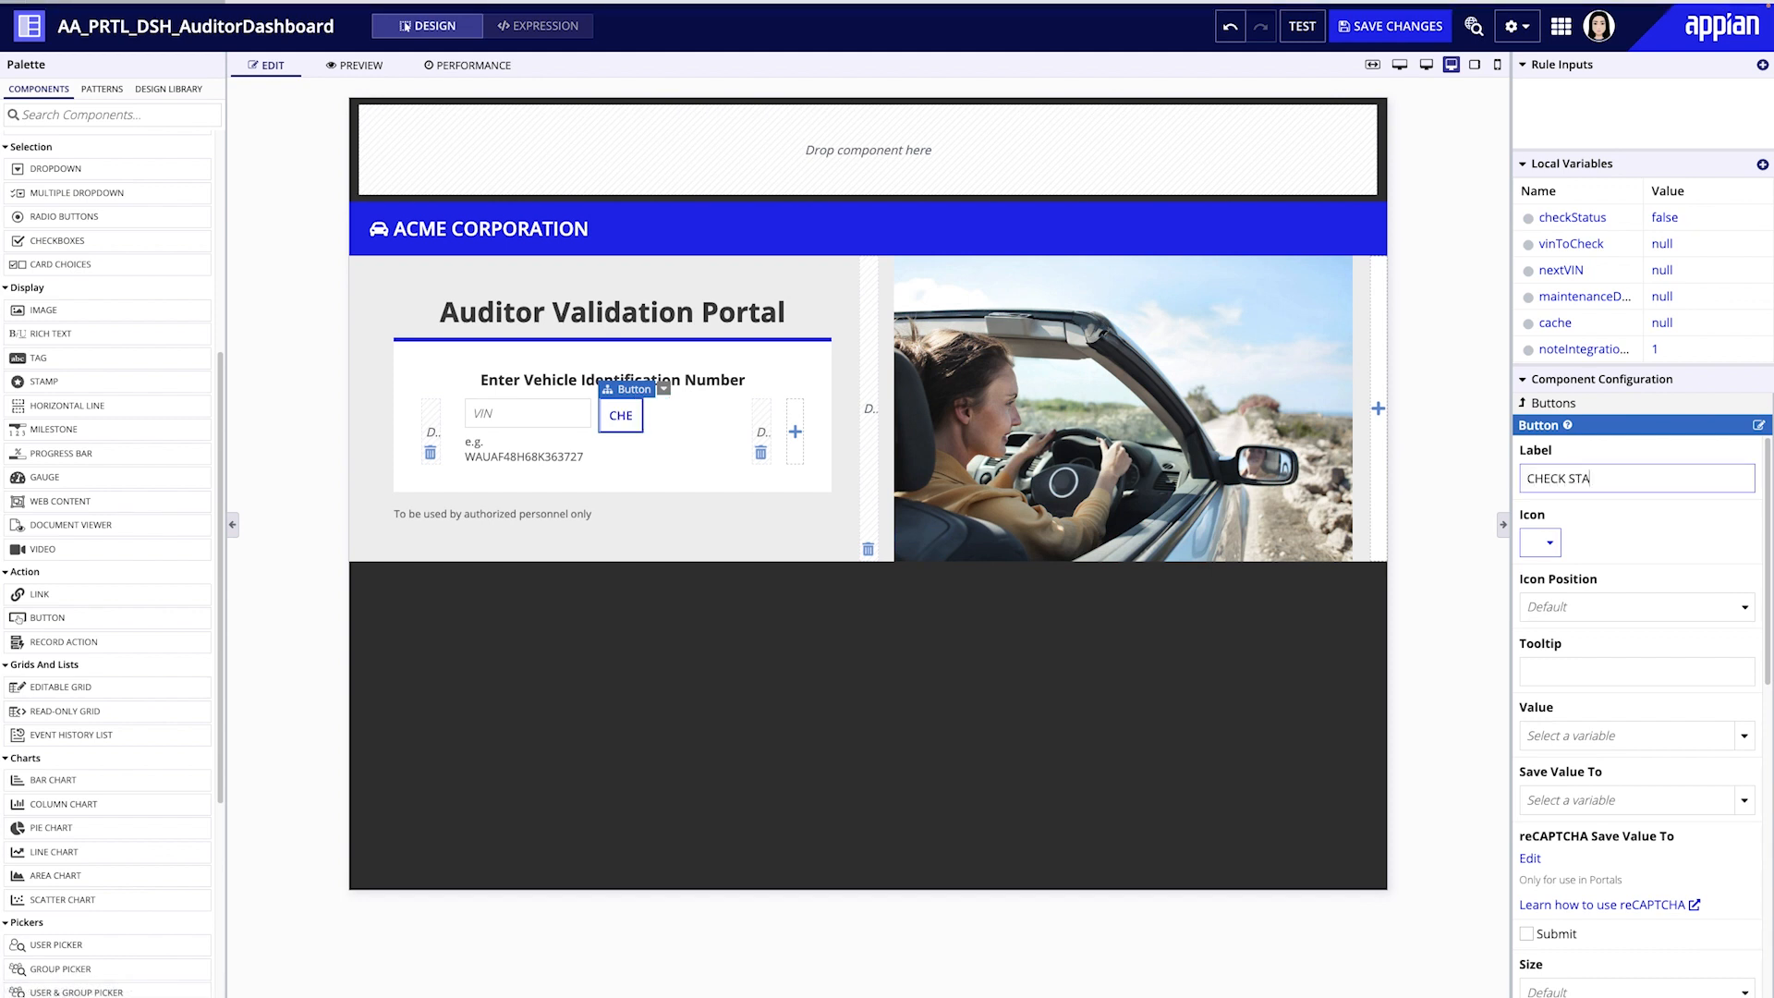
scroll(down, 3)
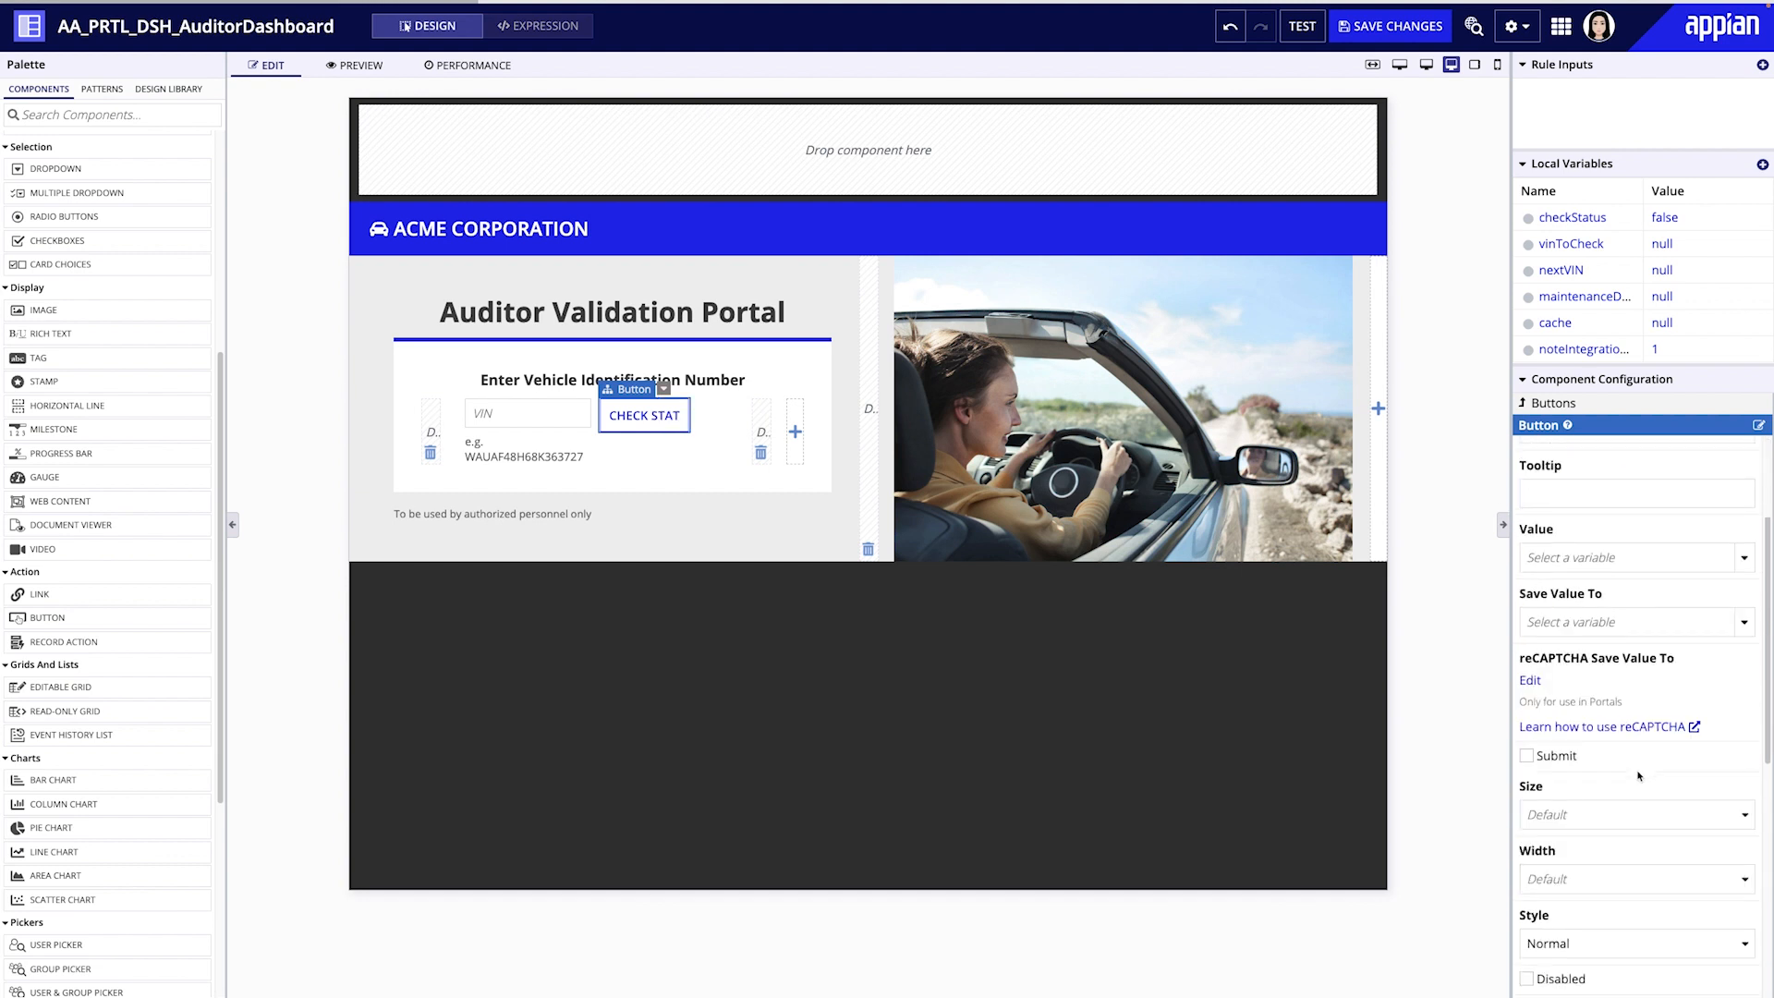
click(1633, 944)
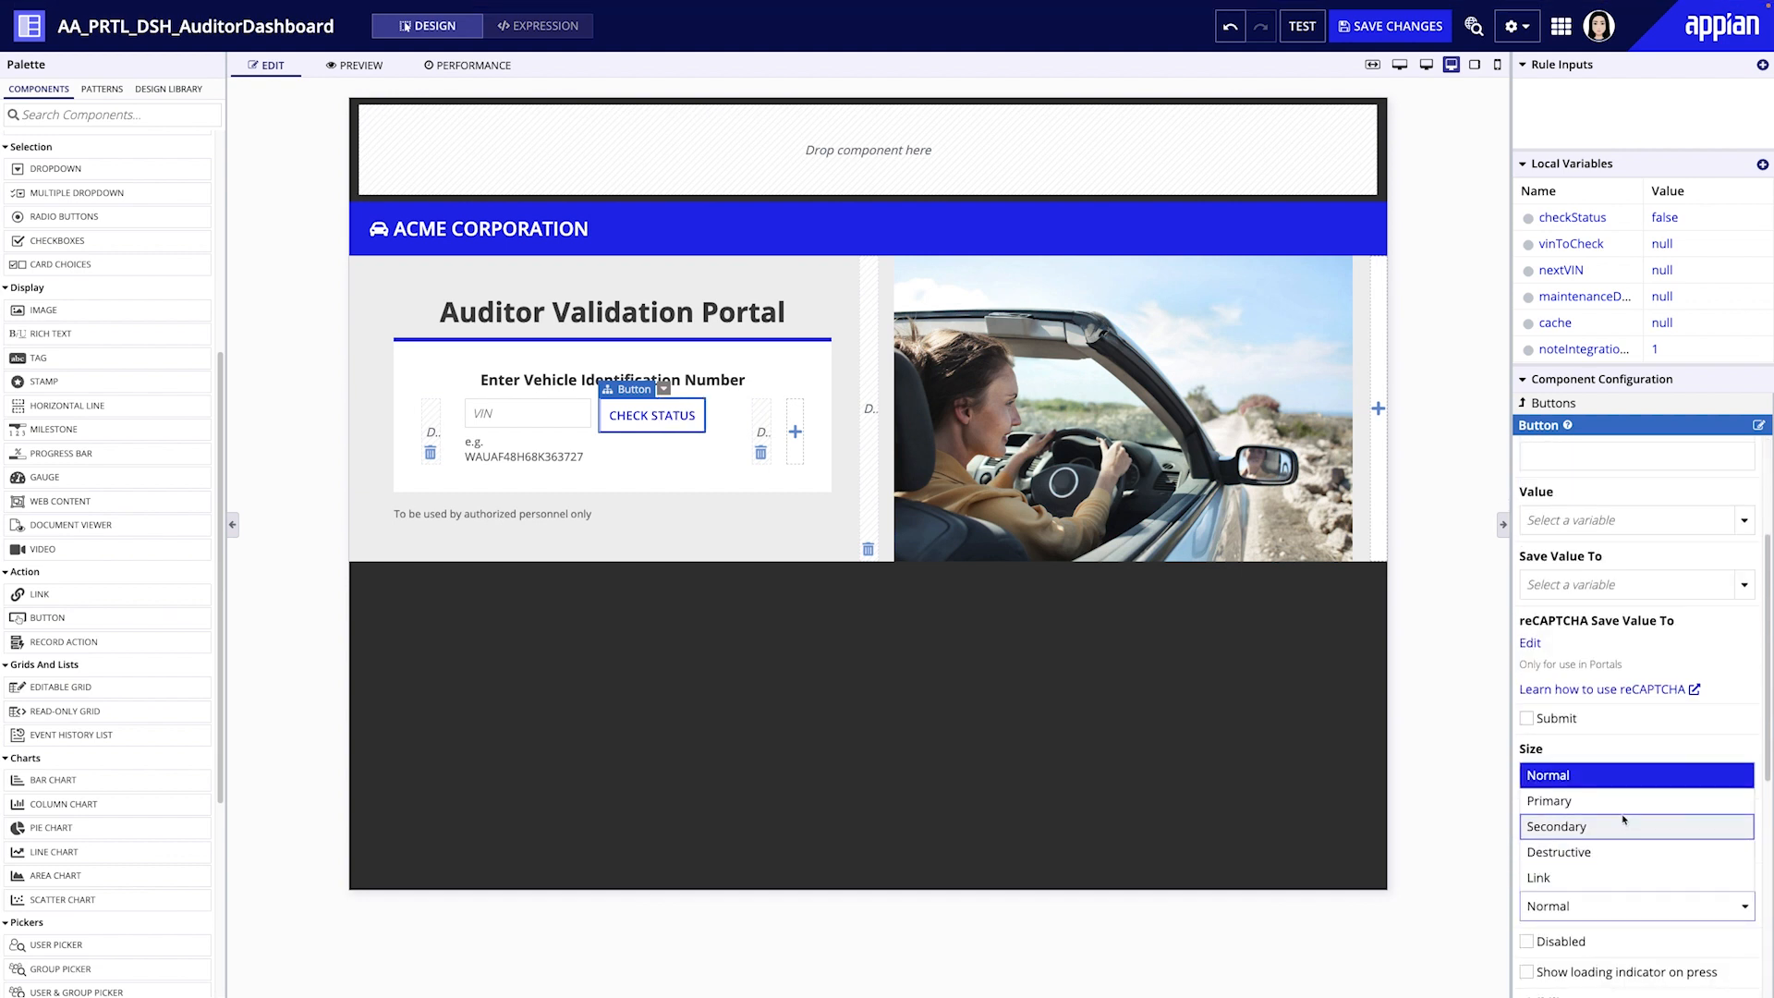
click(1549, 800)
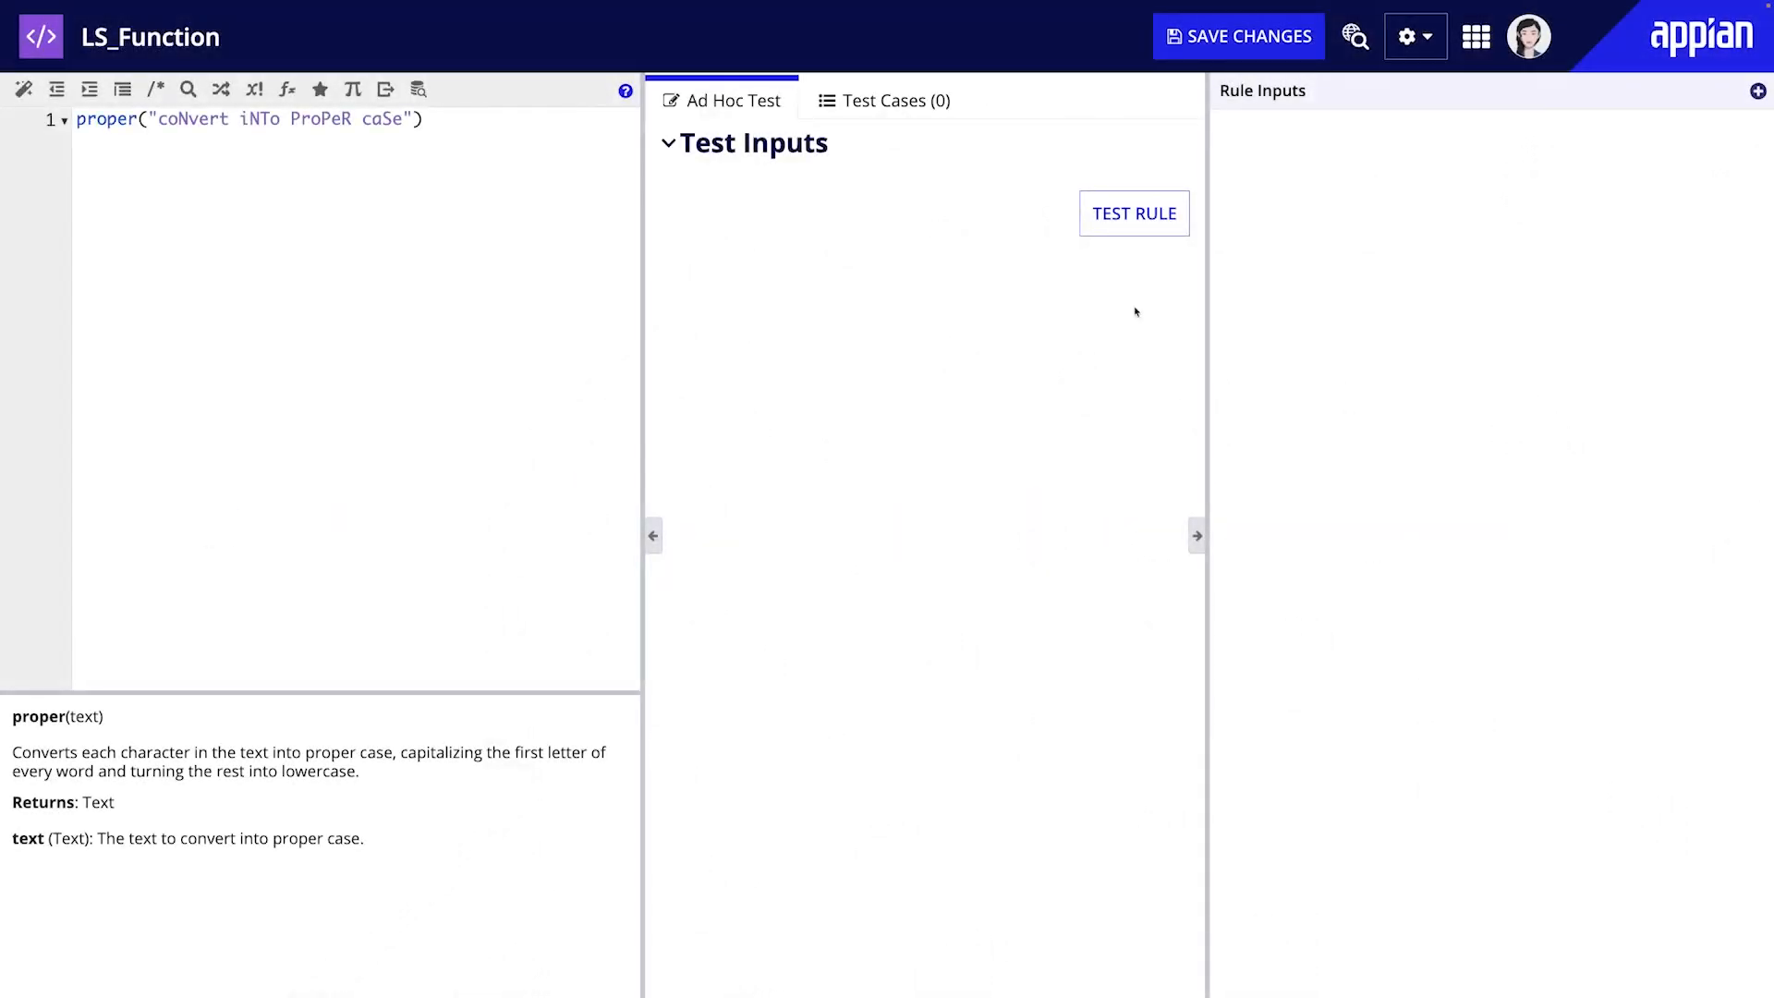
mouse_move(1151, 222)
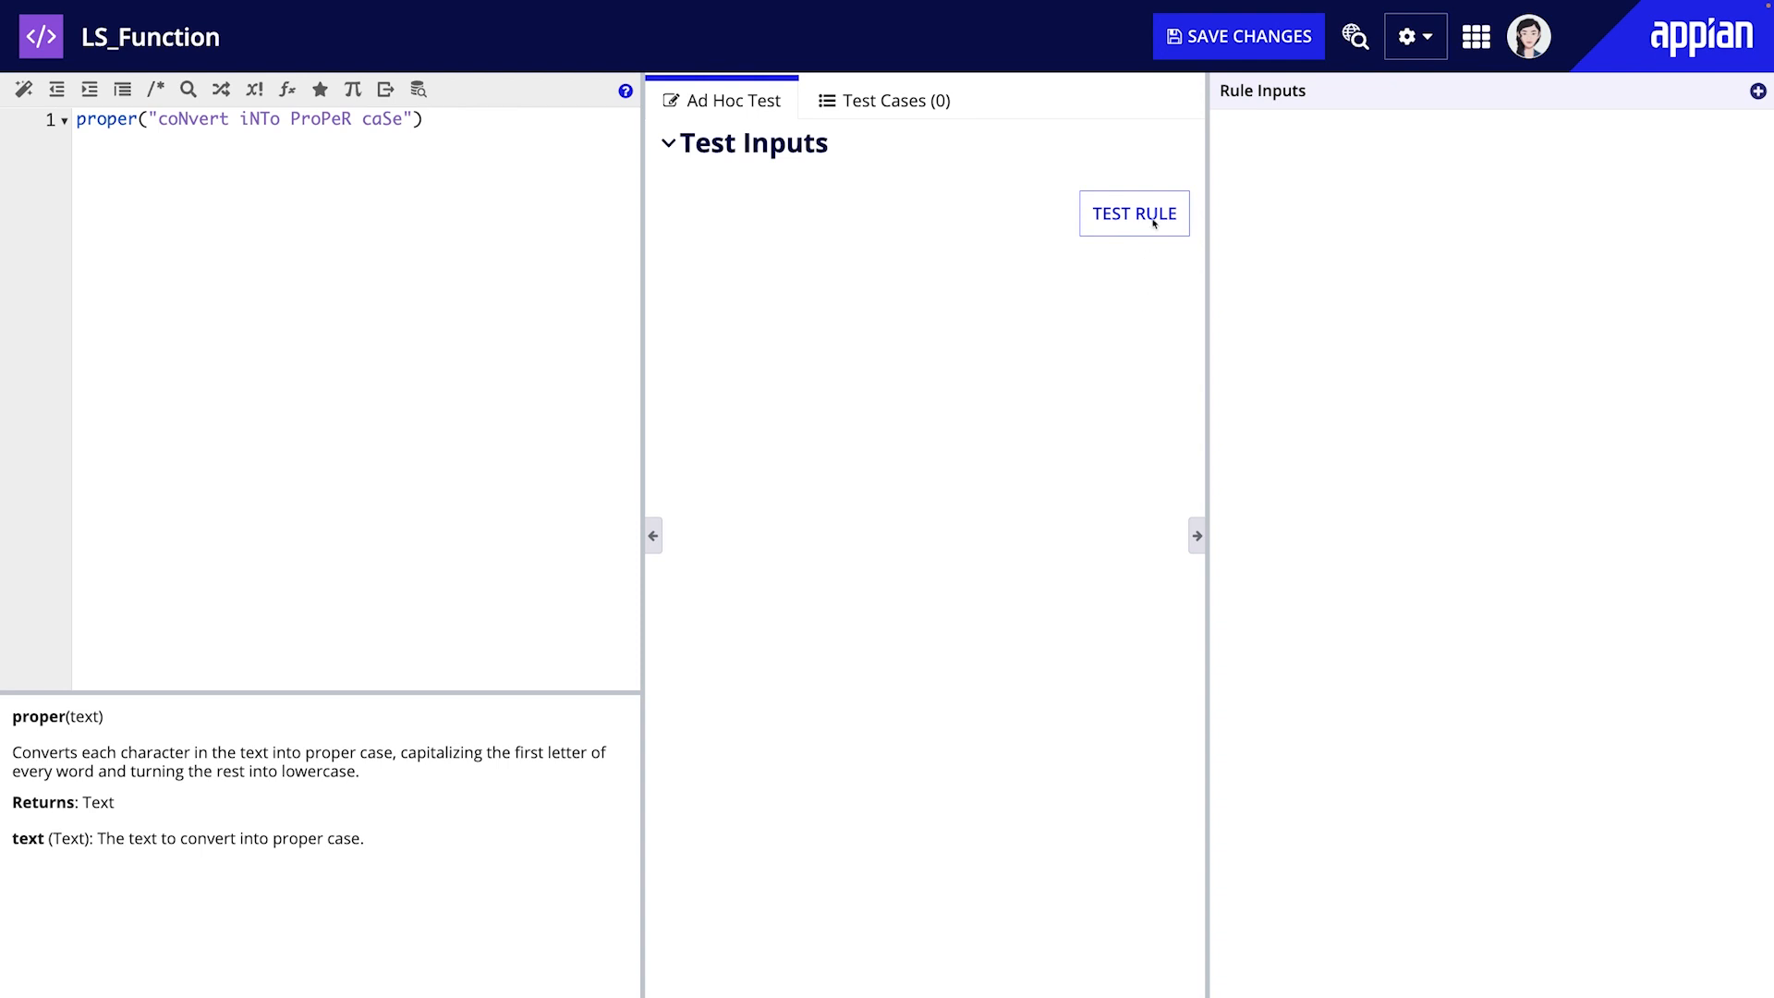
Step: Test proper() to get 'Convert Into Proper Case', then replace it with sum(1, 2, 3) and test again
click(1132, 214)
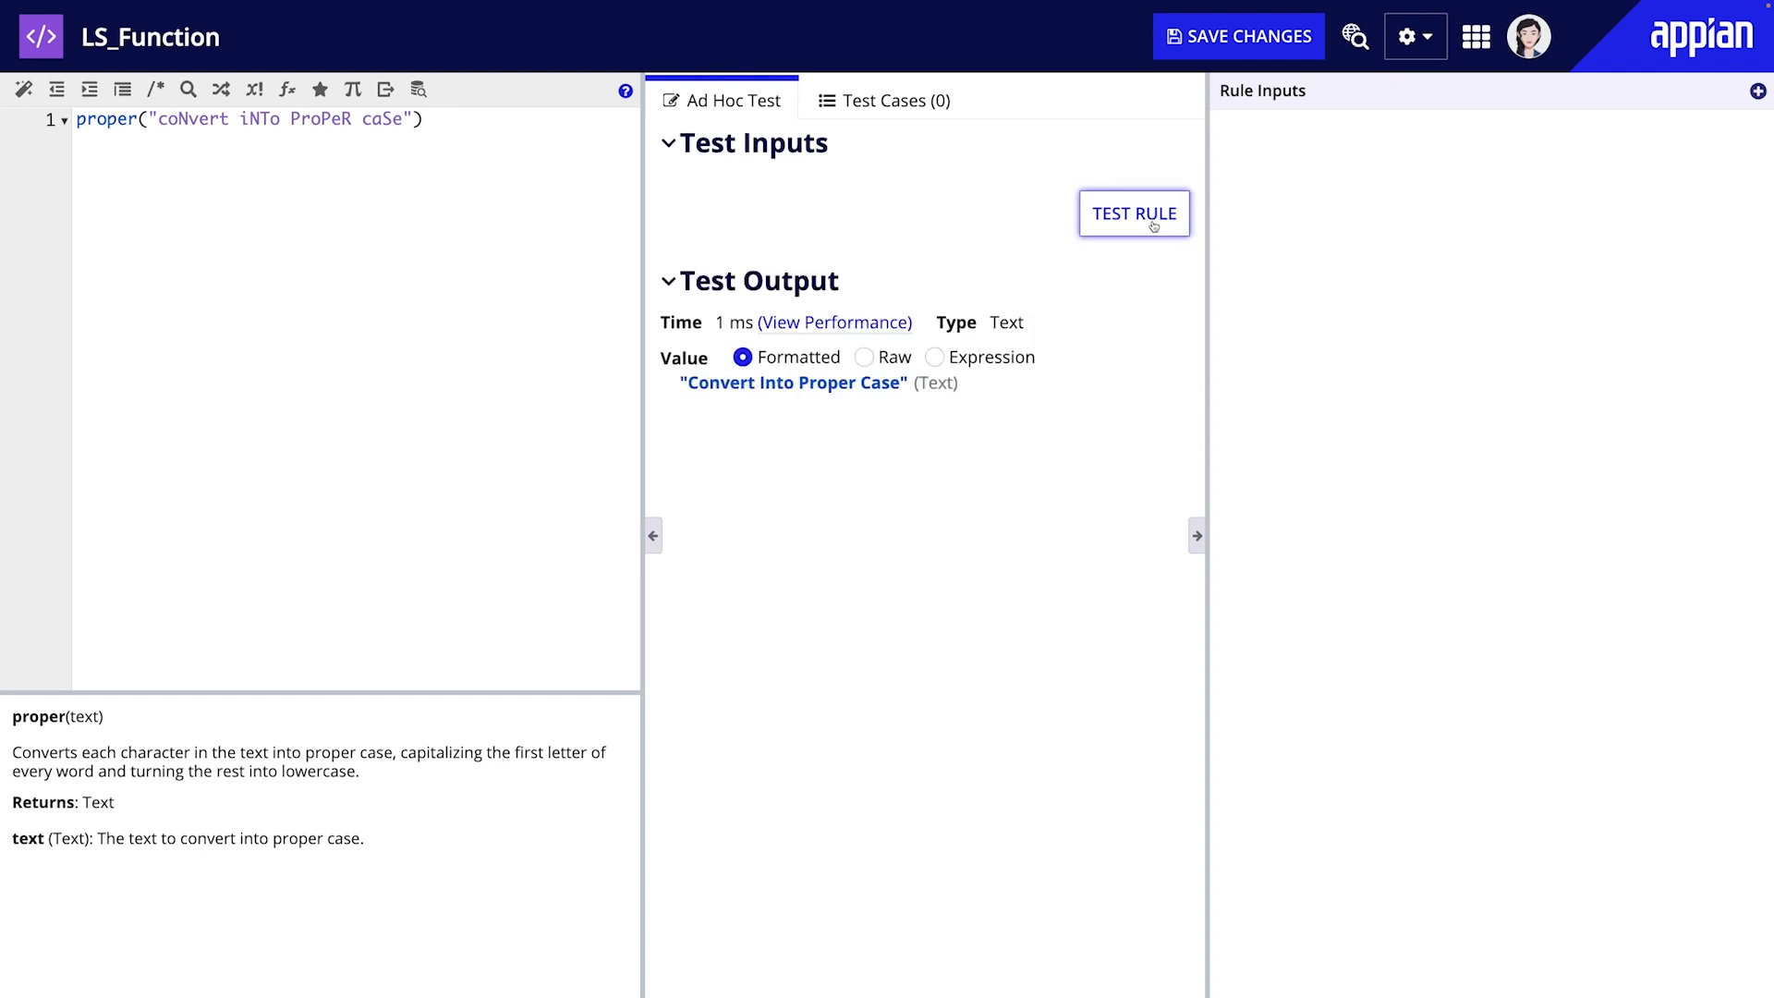
mouse_move(1149, 266)
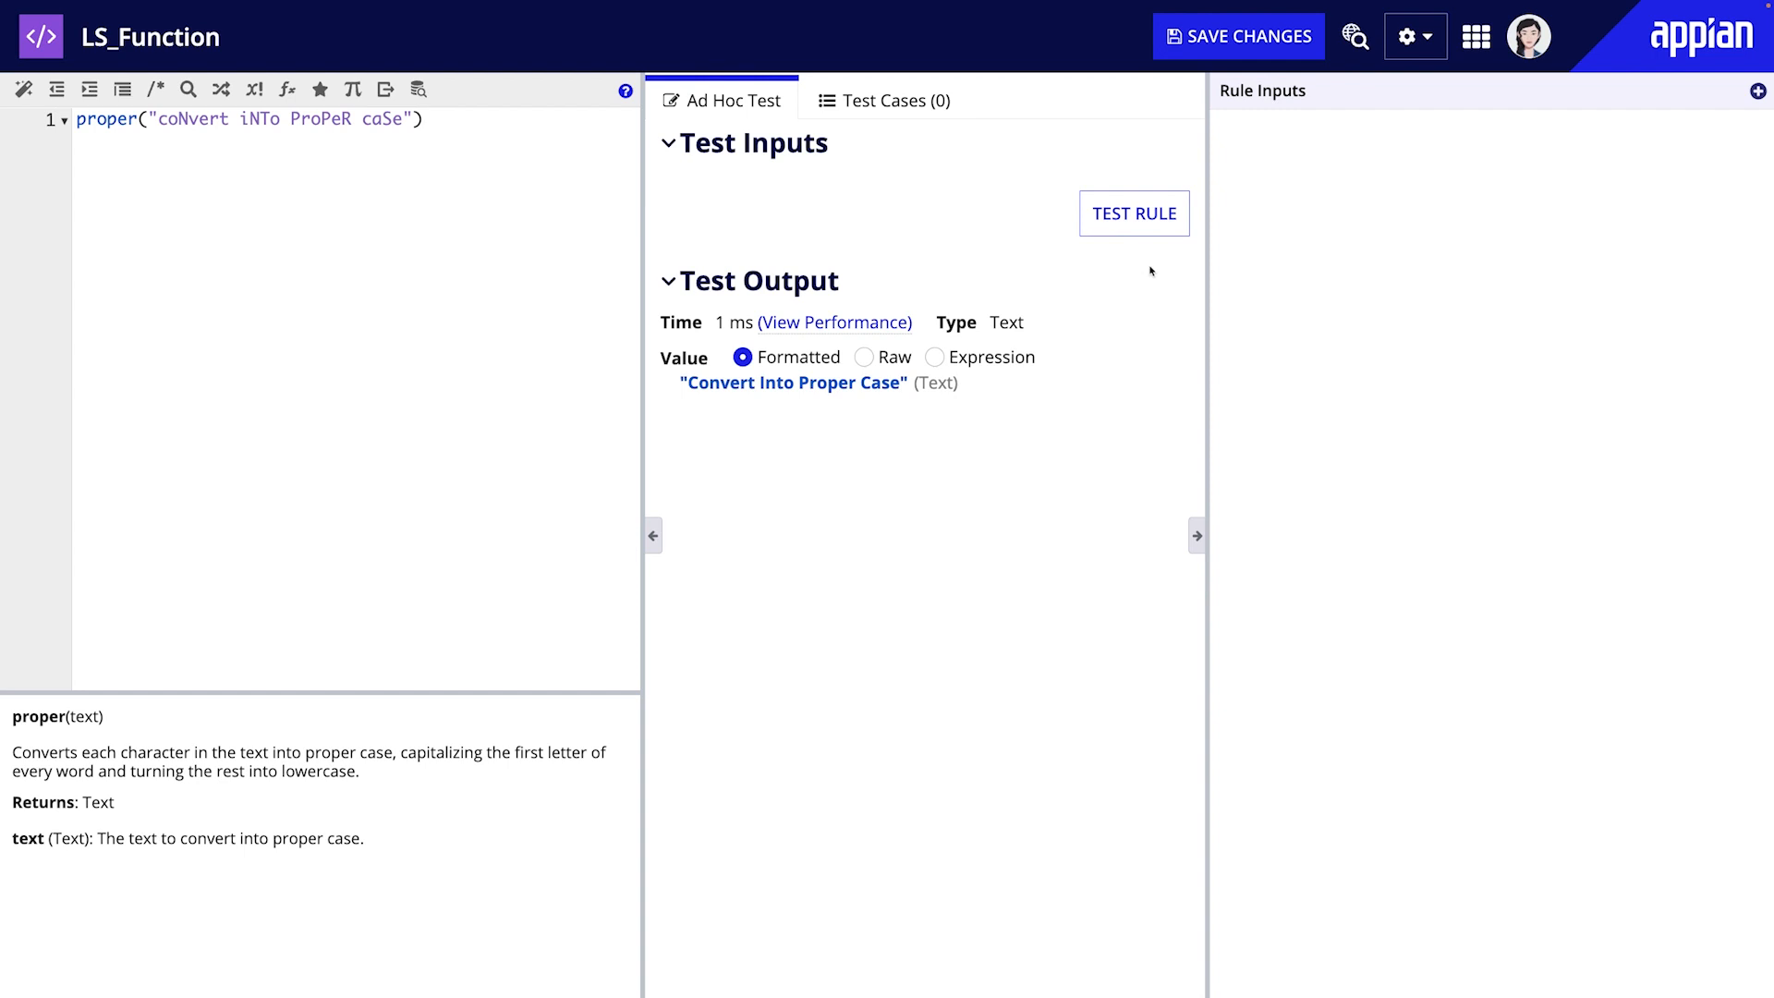
double_click(248, 119)
text(sum(1, 2, 3)
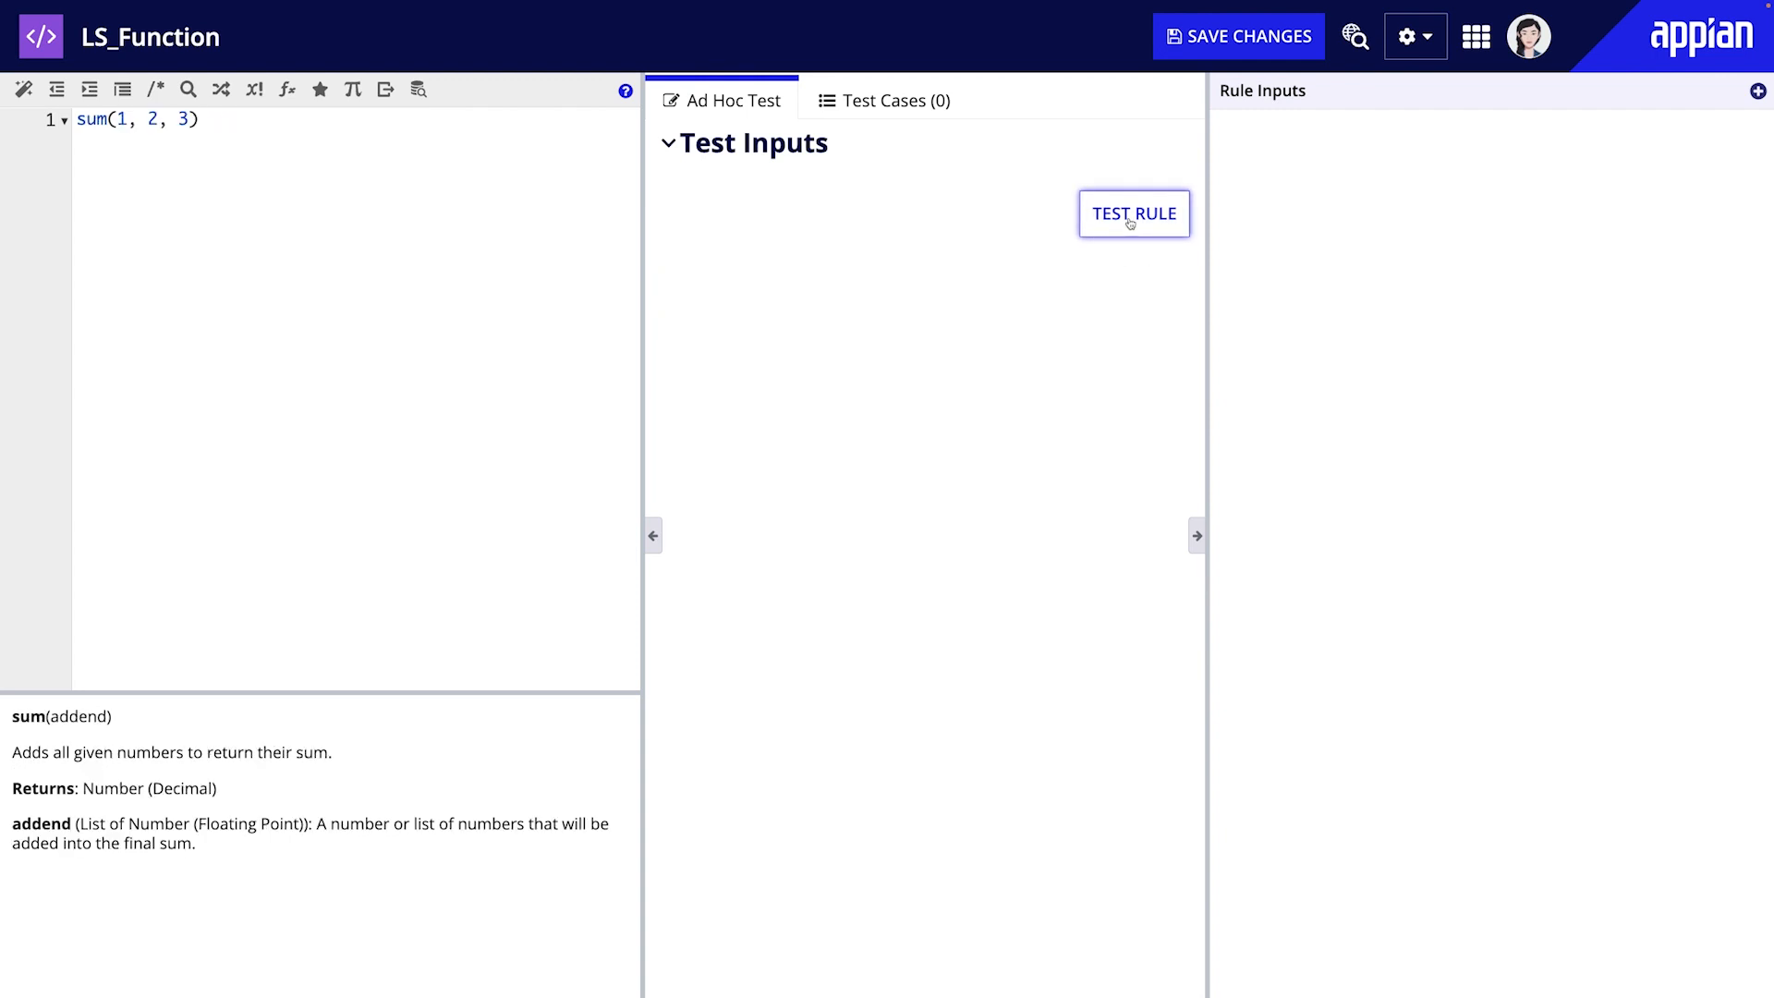
click(1132, 214)
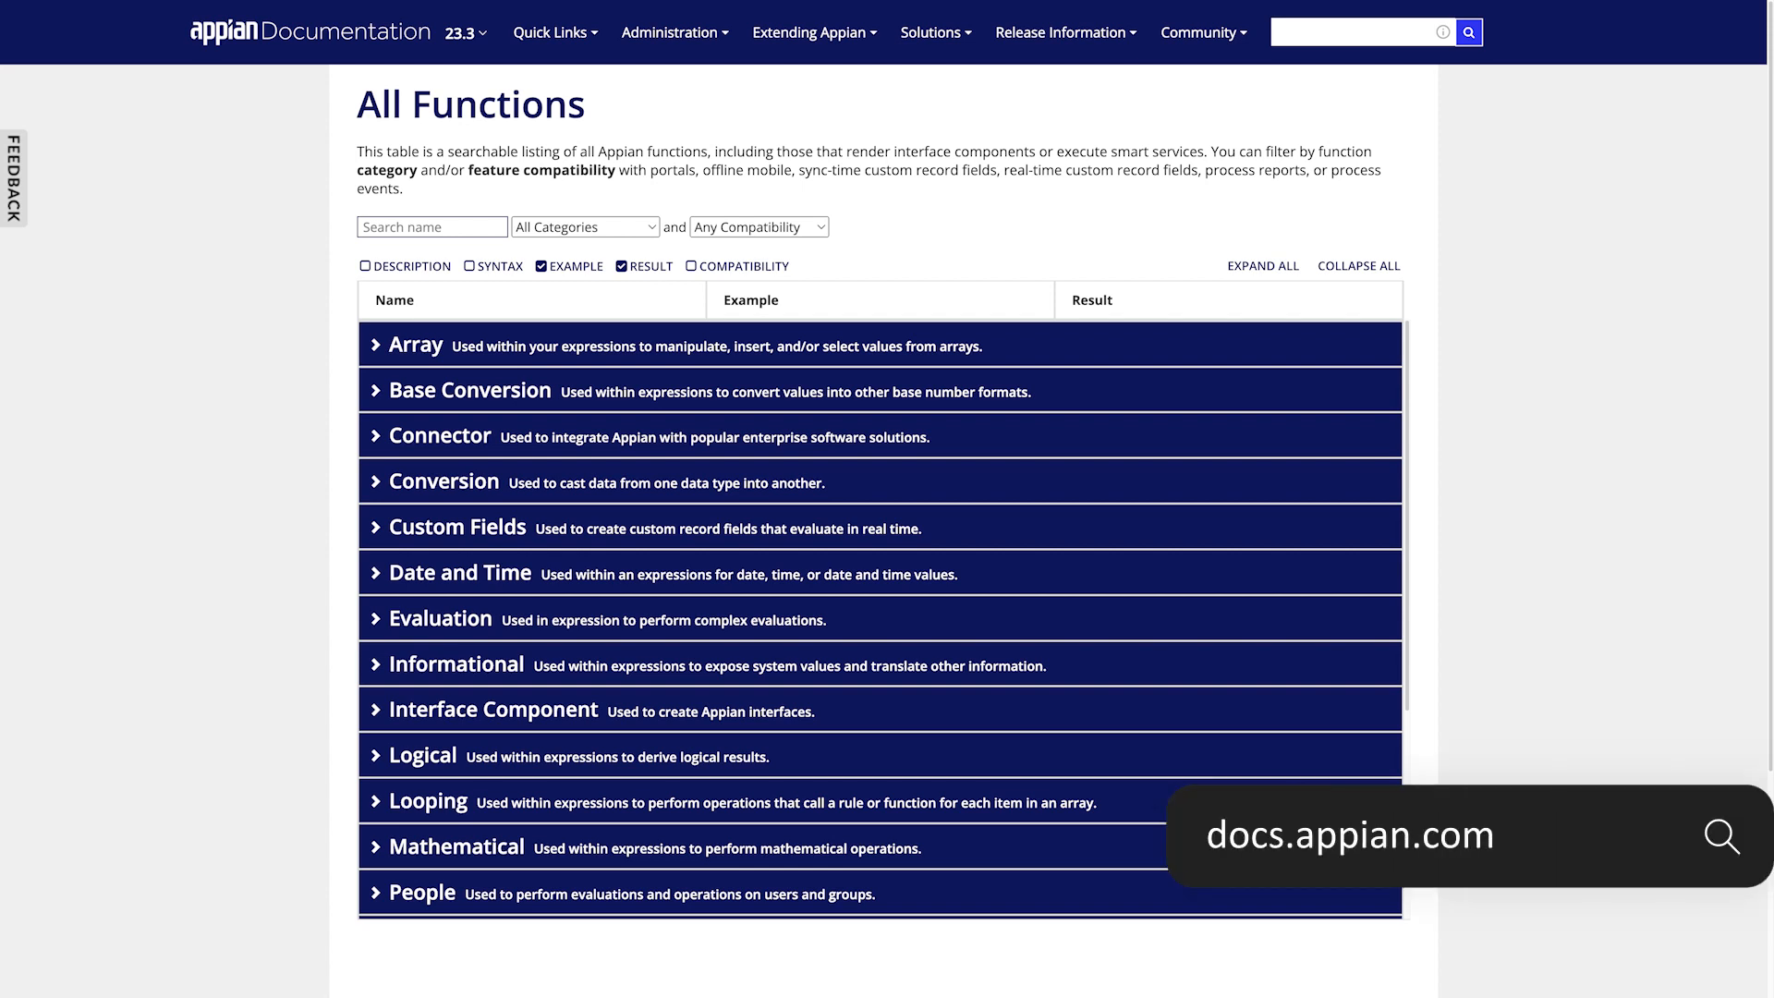
mouse_move(1720, 839)
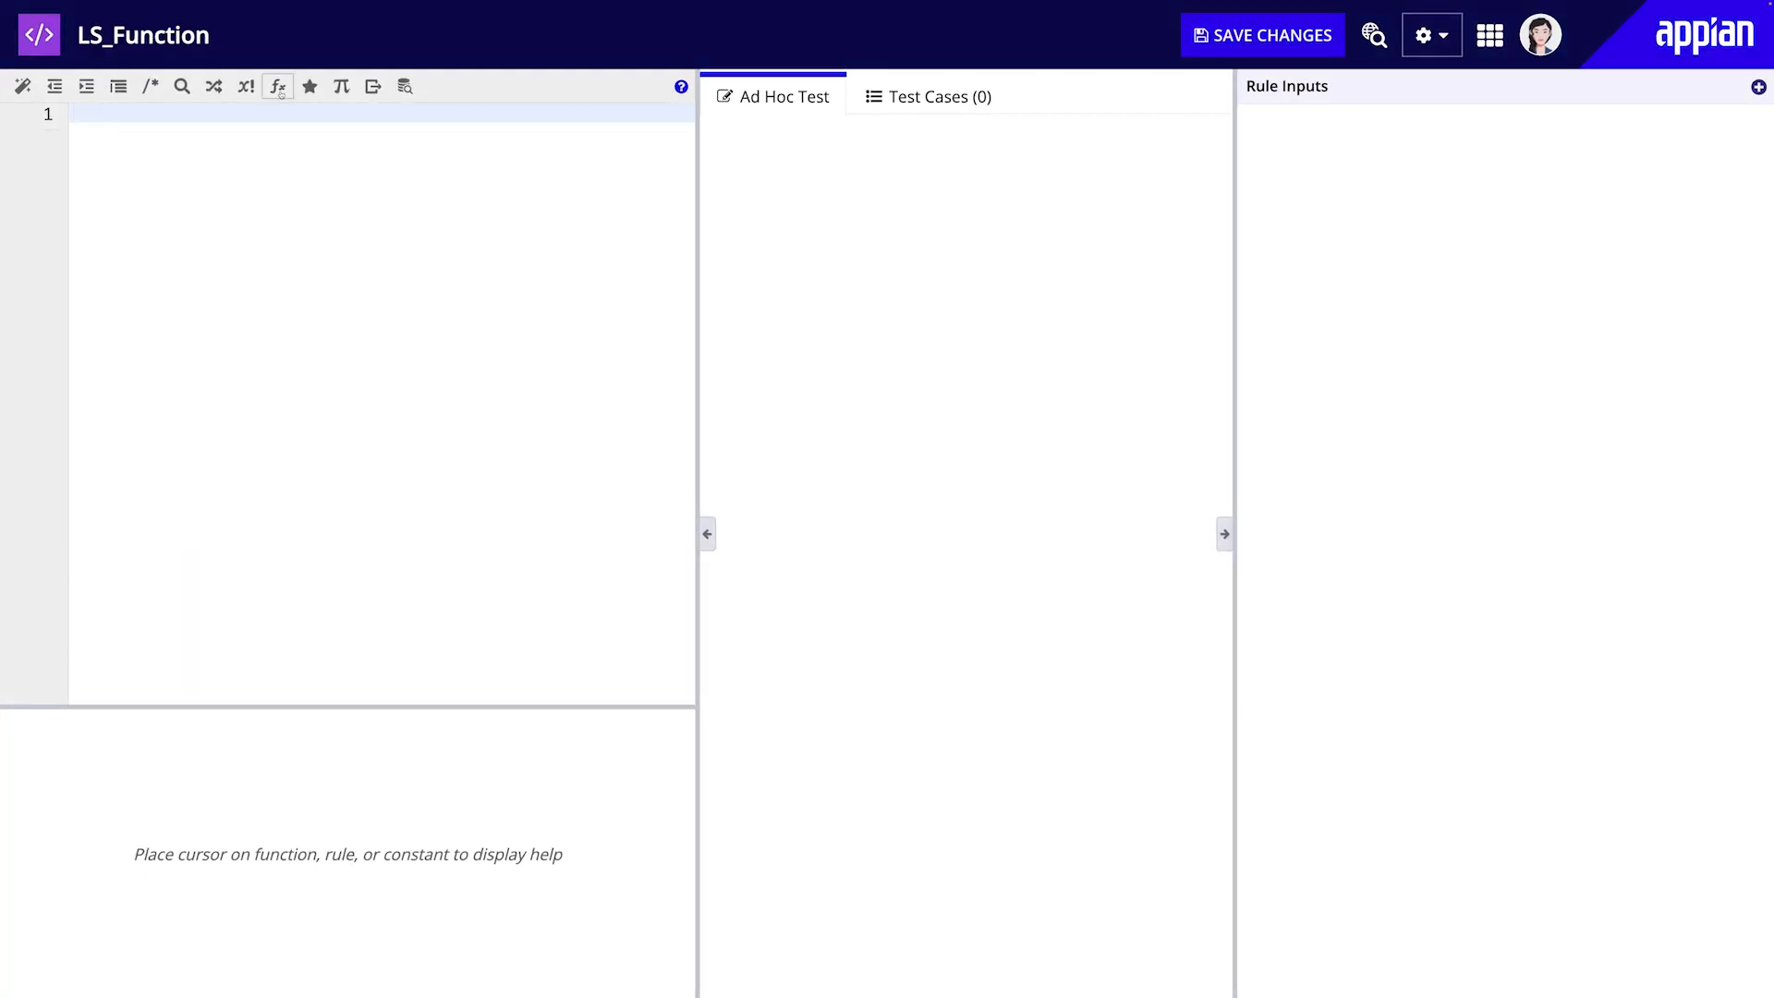
Step: Browse localVariables in the function list, then start an a!localVariables expression and view its parameter help
click(277, 87)
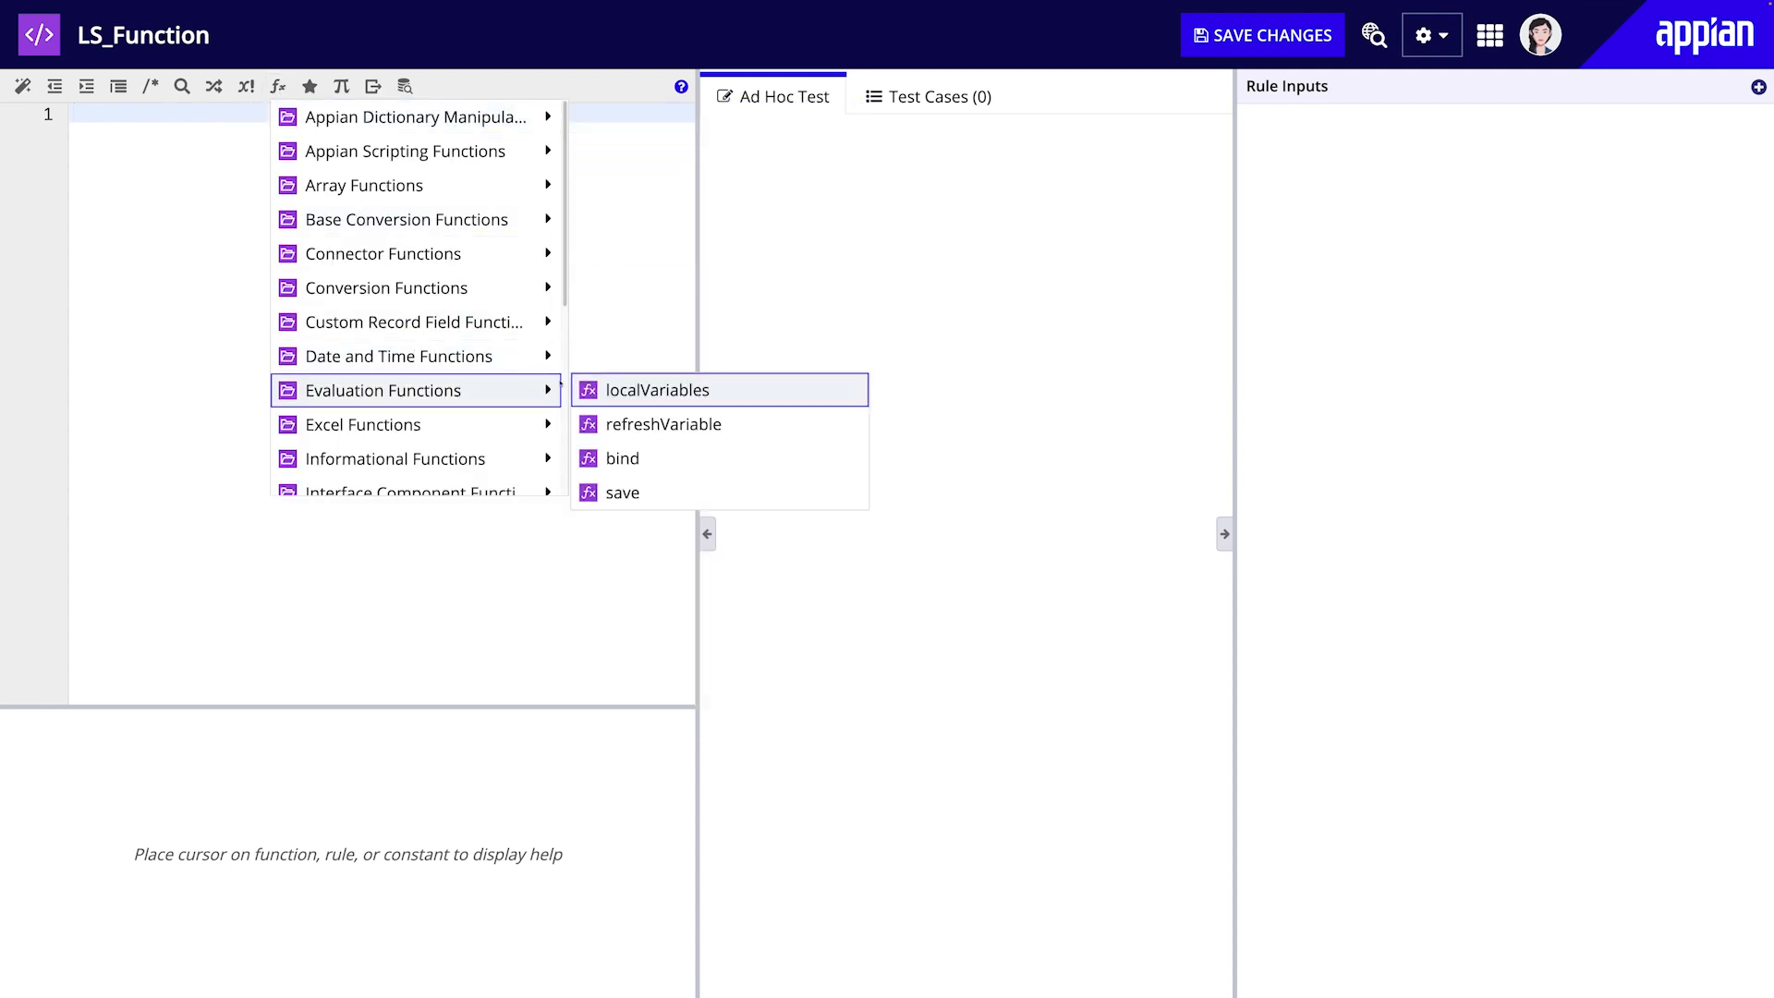
click(652, 390)
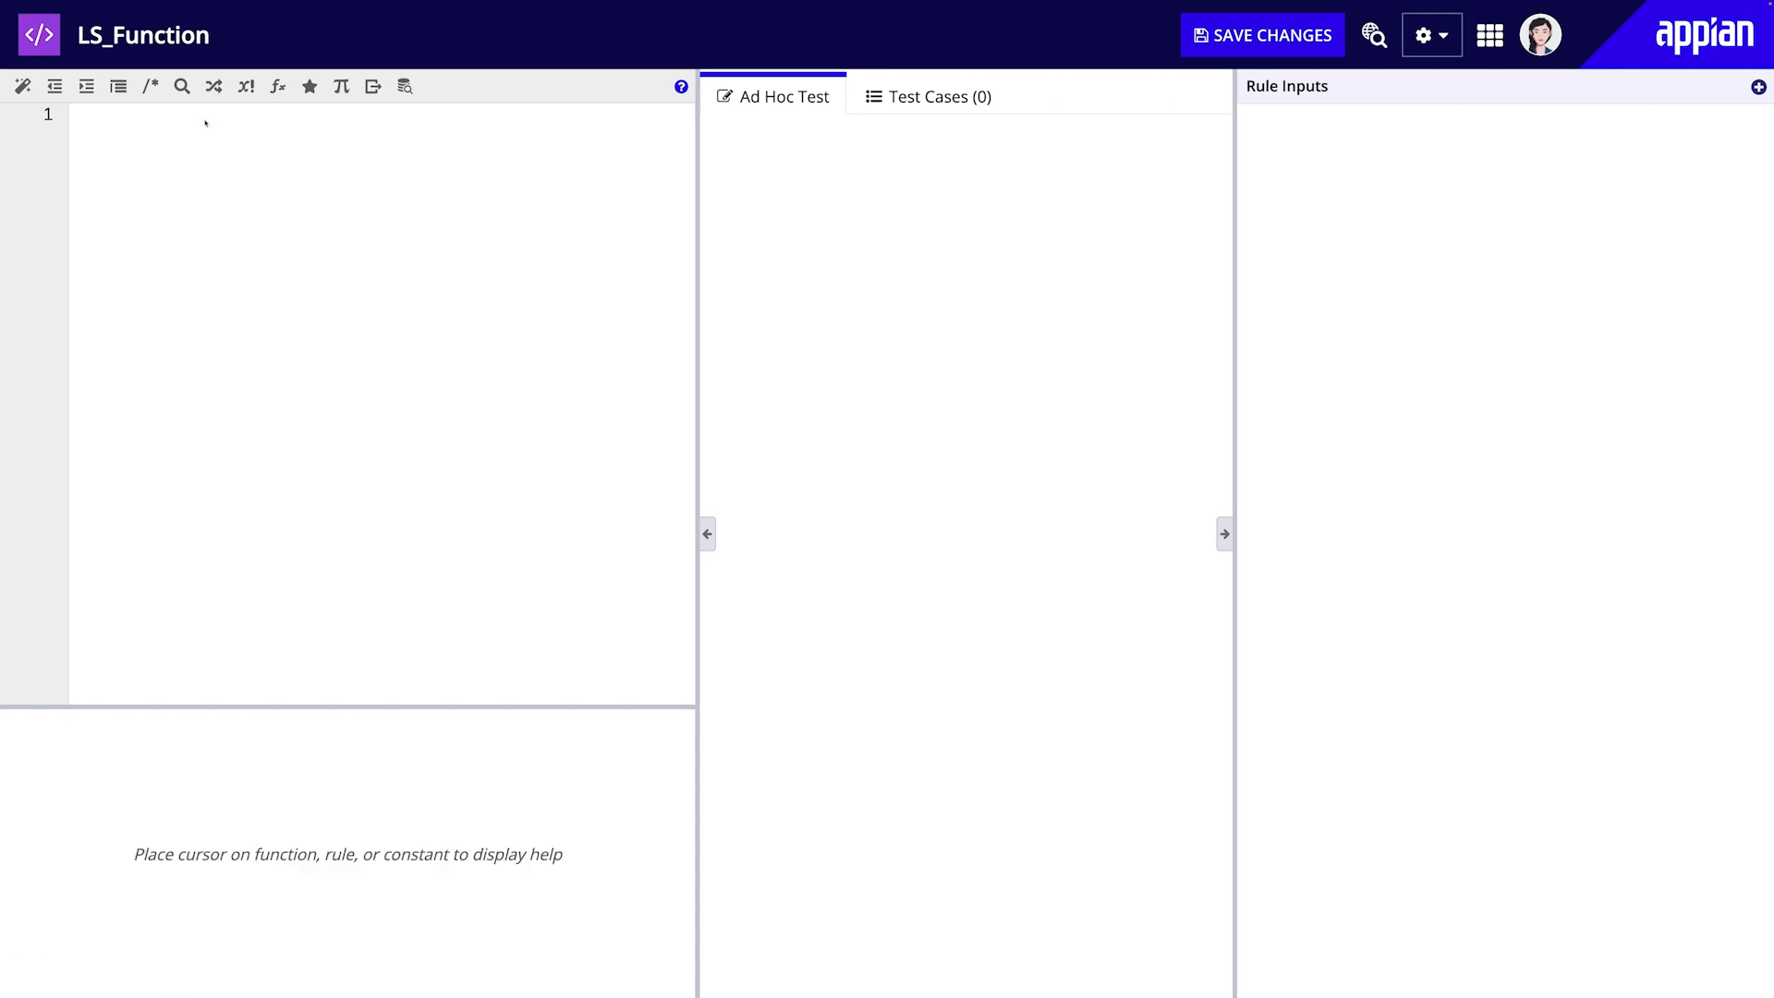
text(fun)
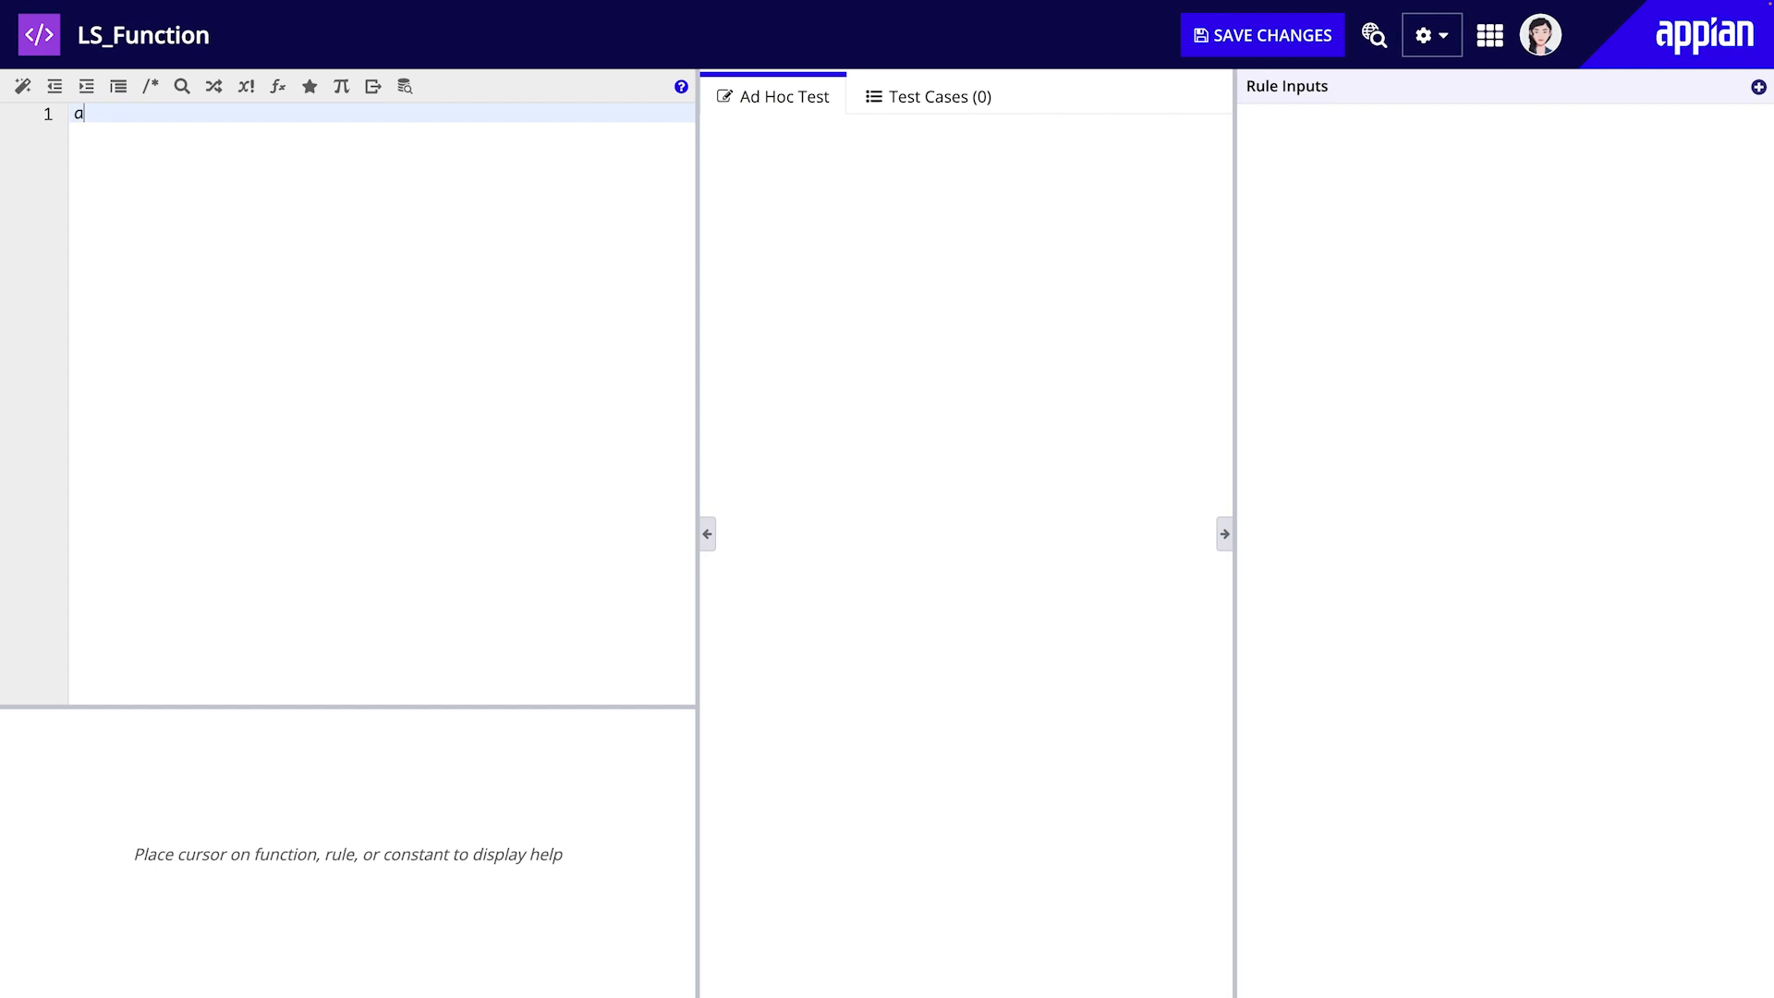
text(!local)
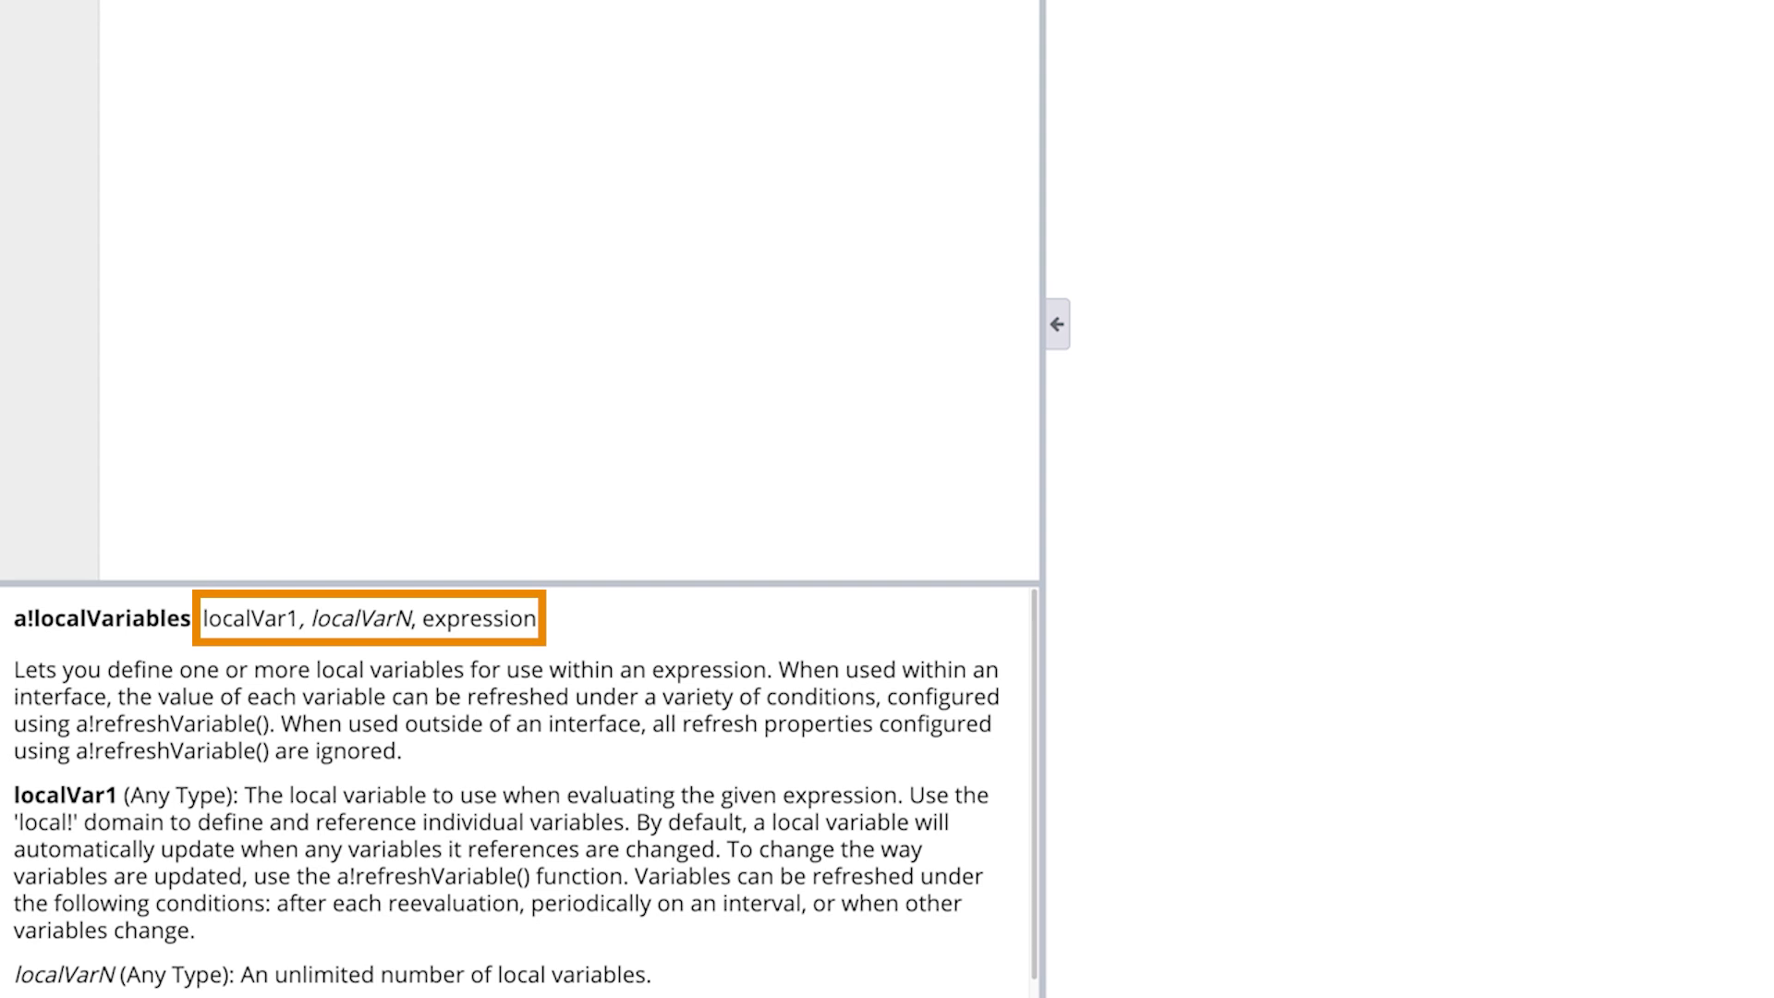
click(1055, 325)
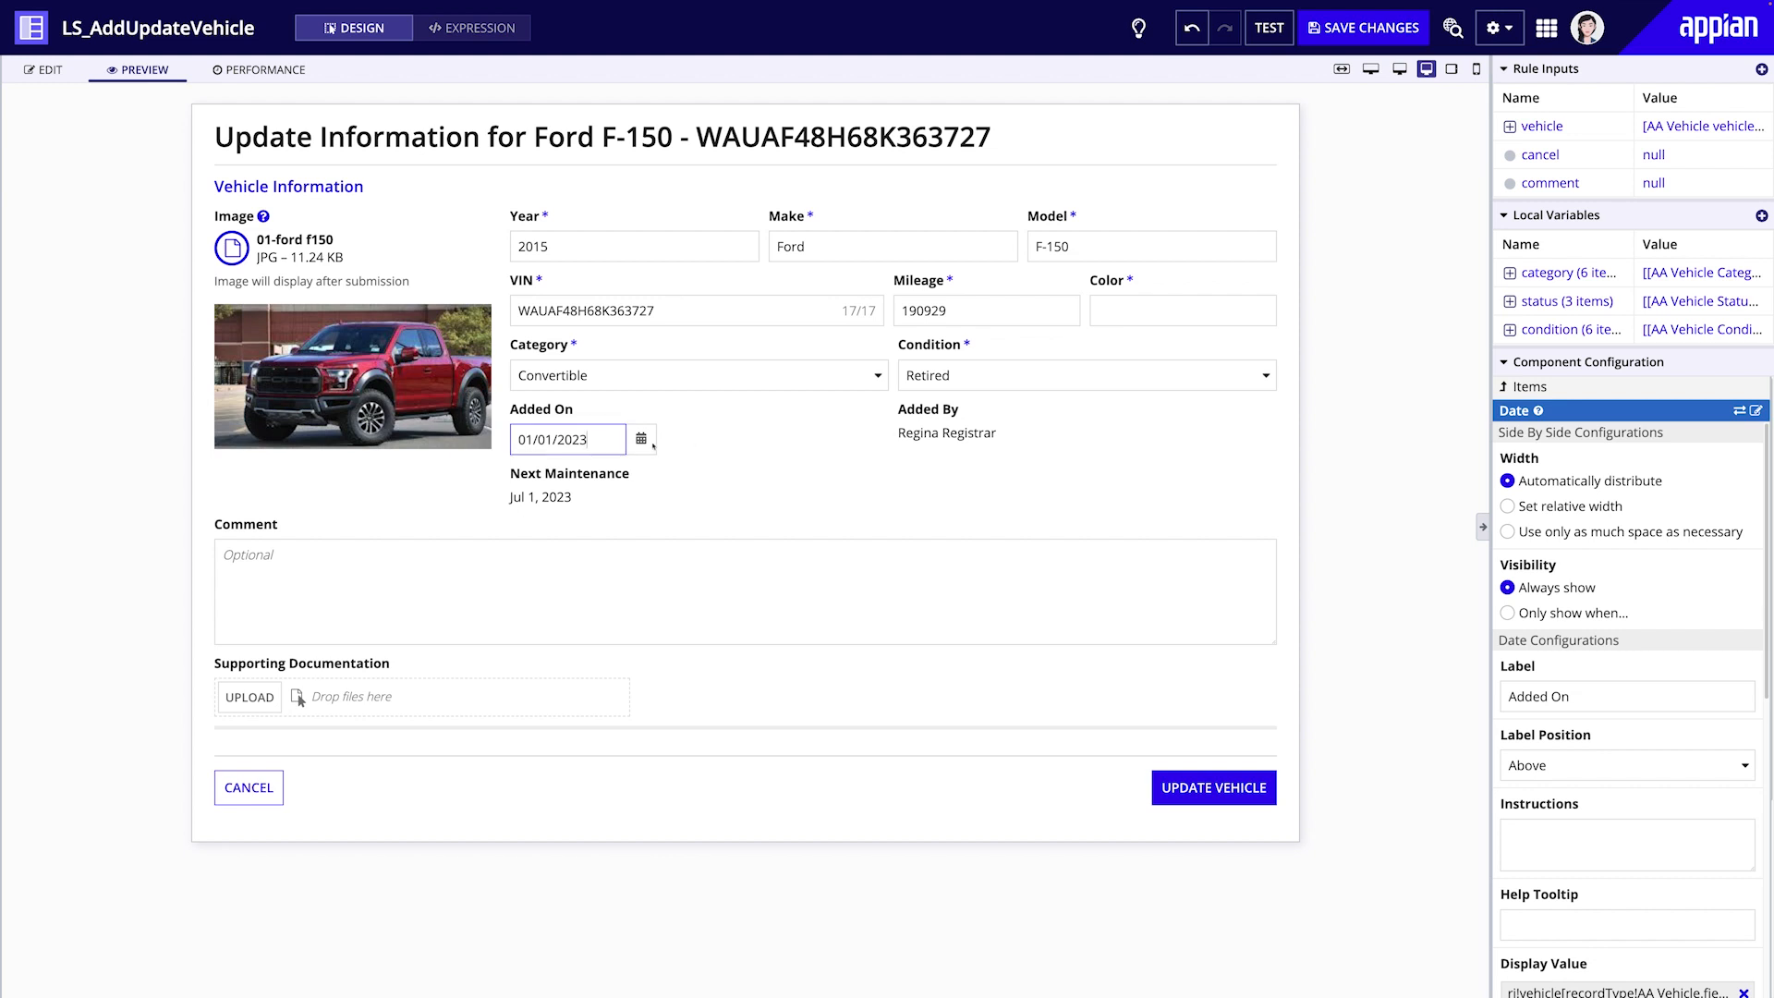
Step: Set Added On to January 4, 2023 in preview, then edit the Next Maintenance display value as an expression
click(641, 439)
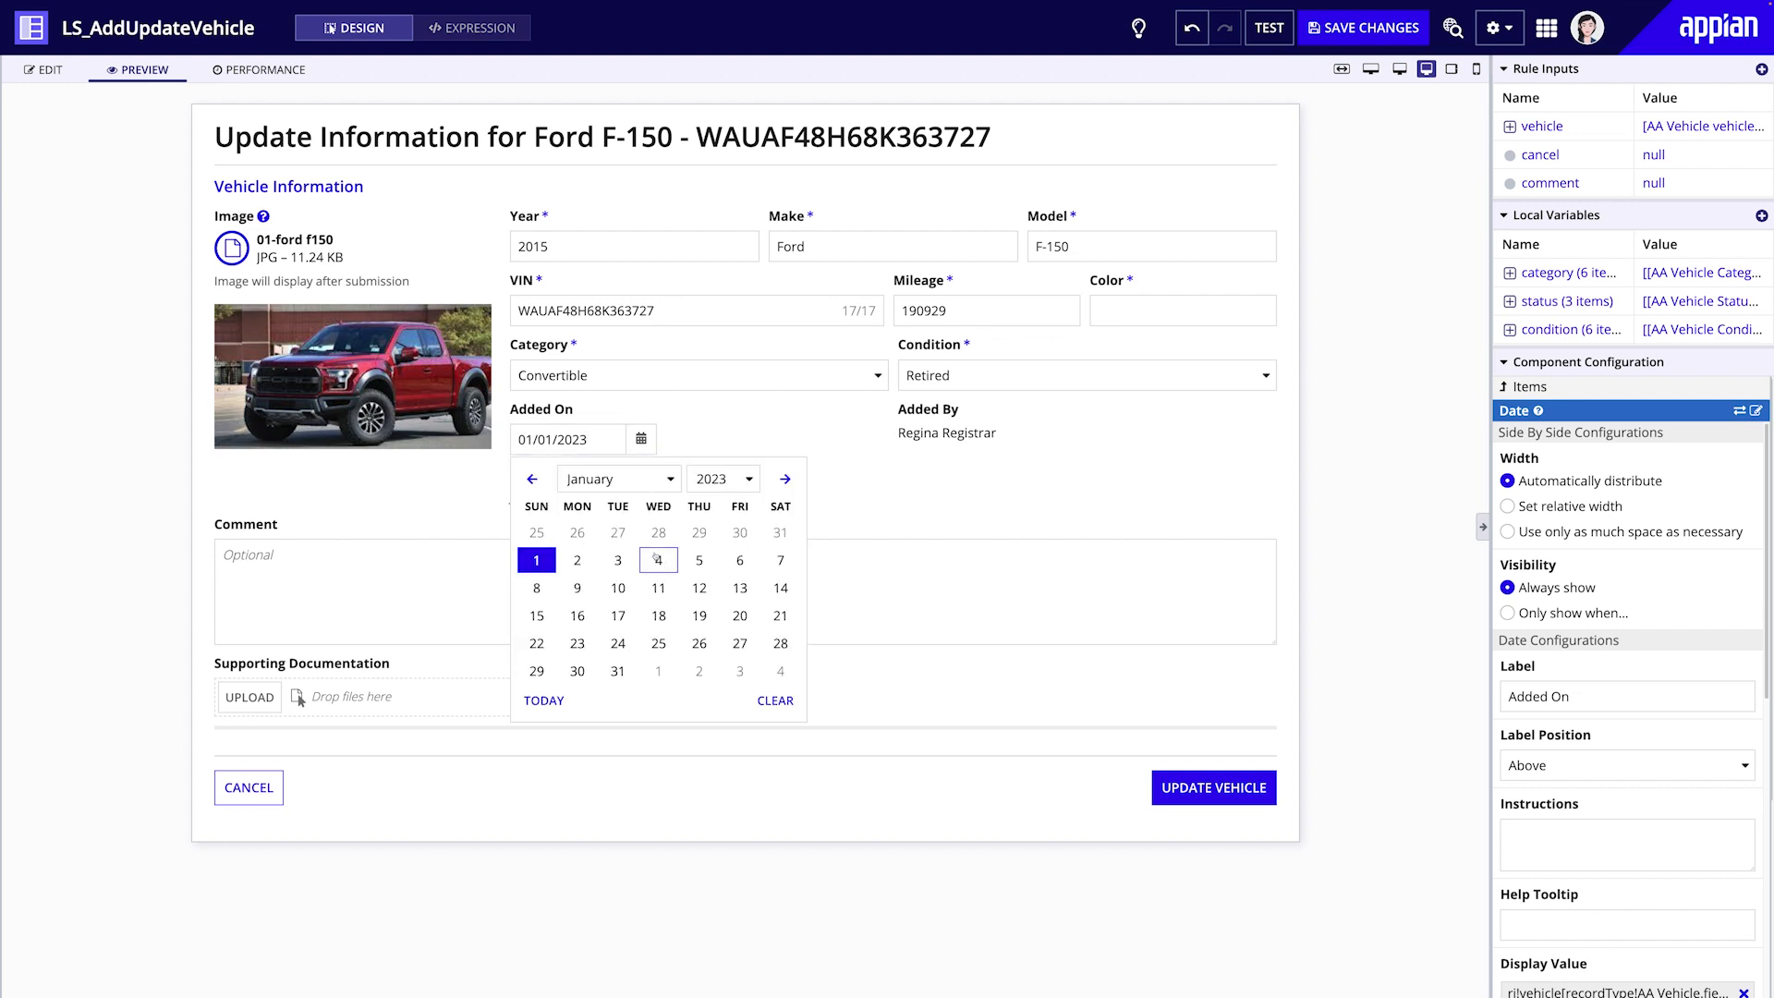
click(657, 560)
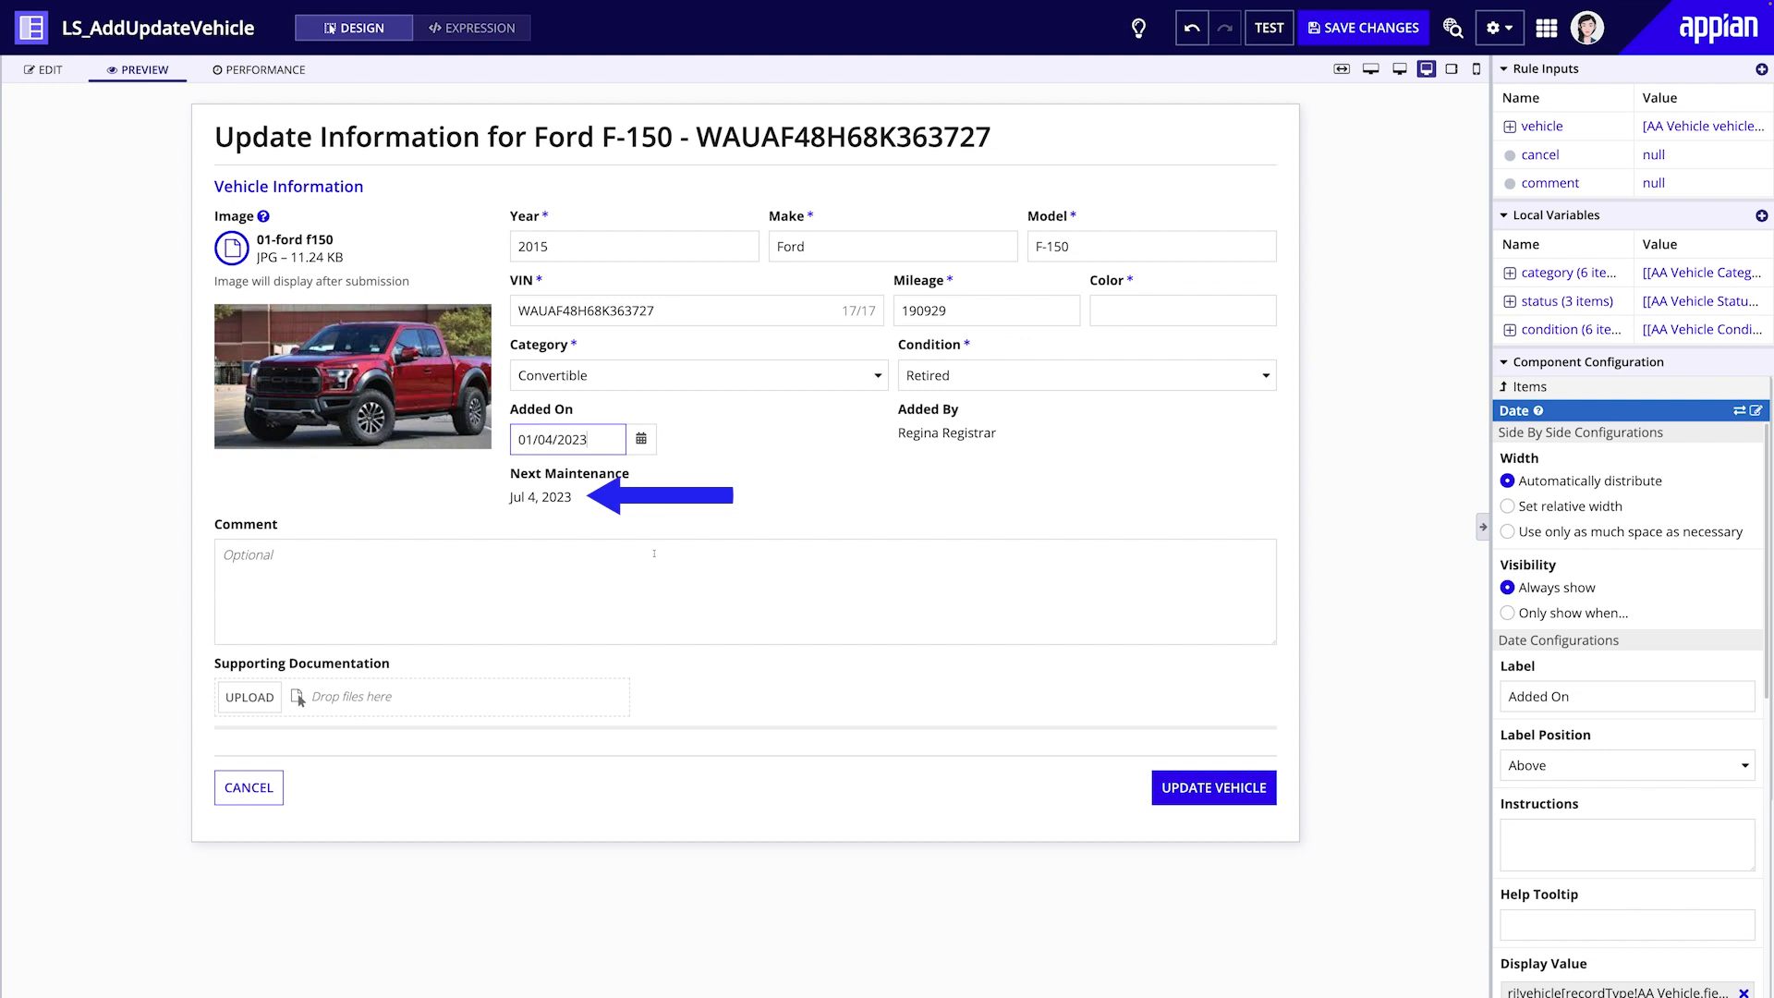
click(281, 68)
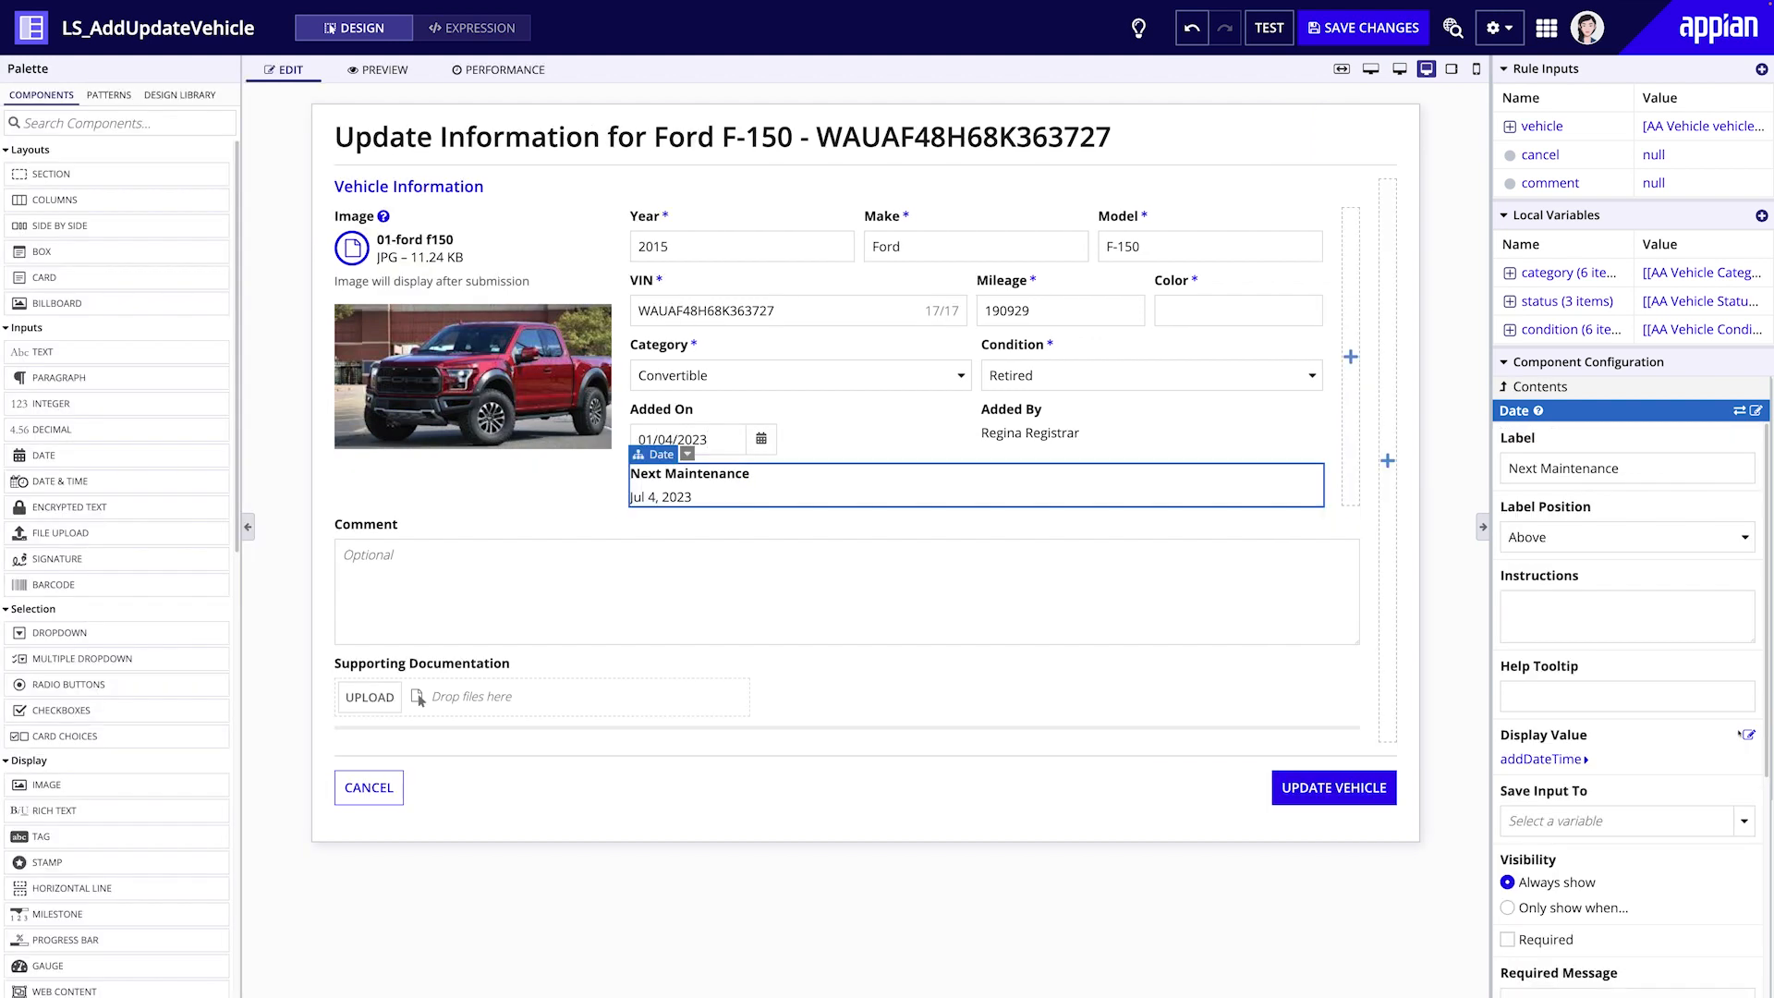
click(1760, 735)
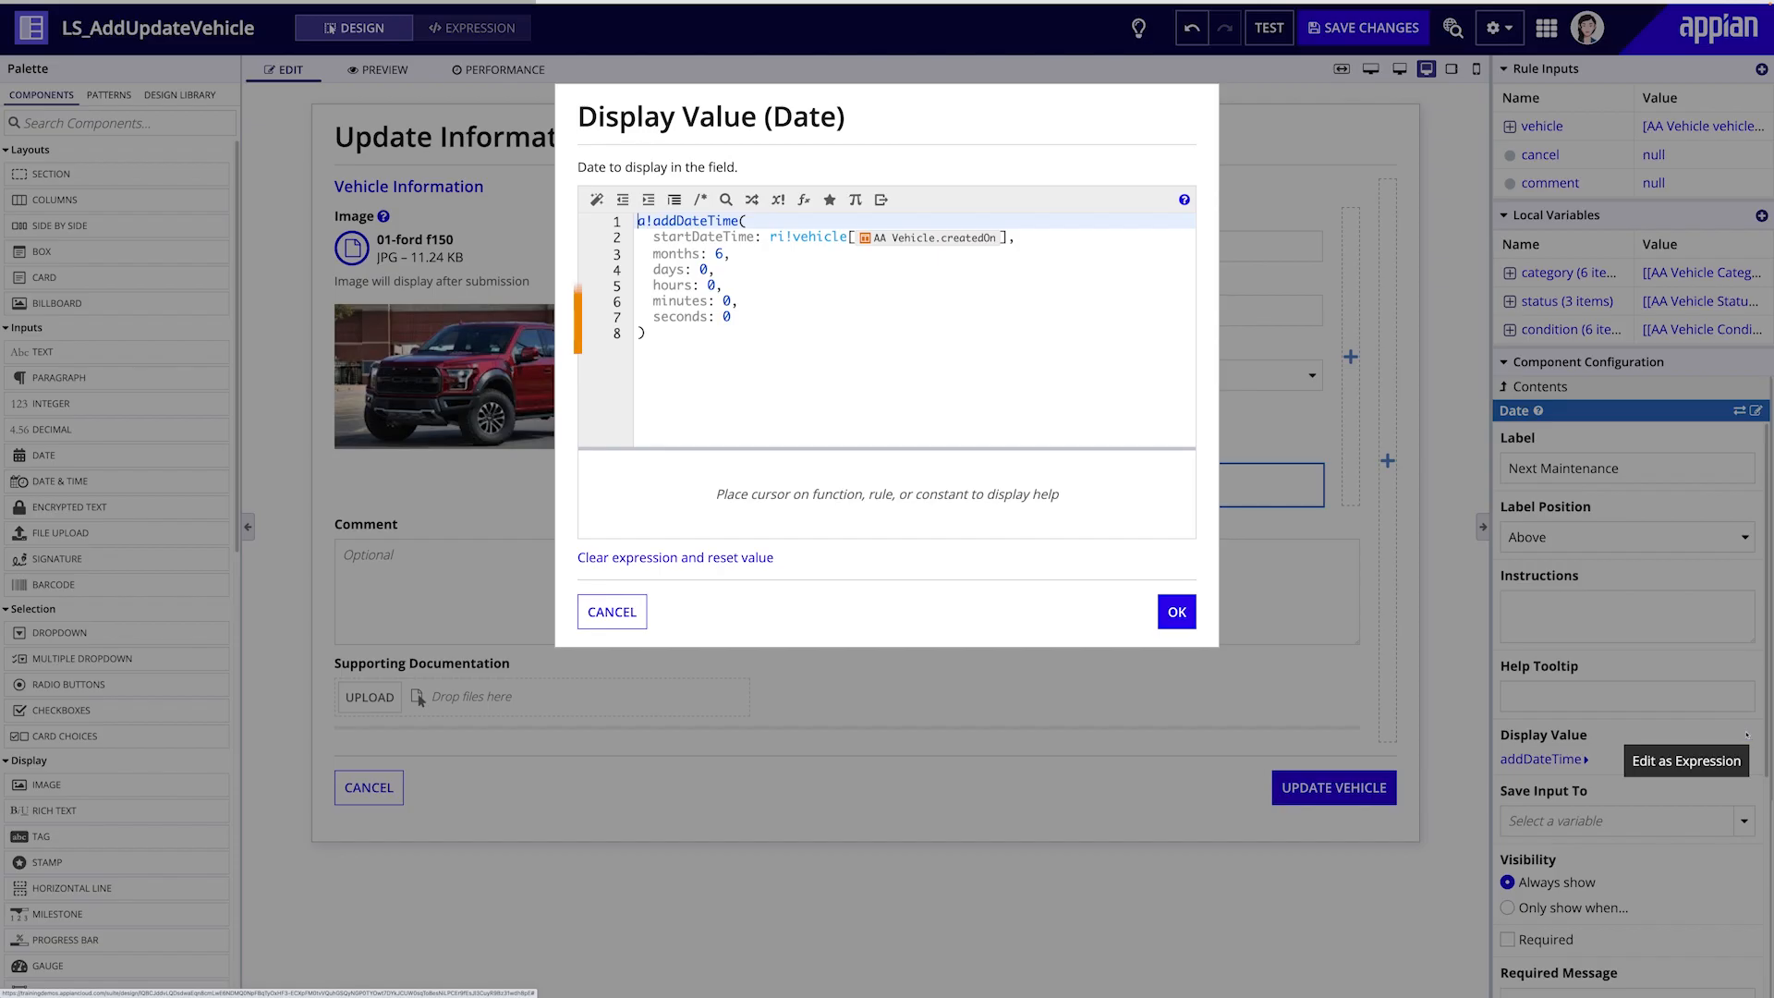
click(905, 272)
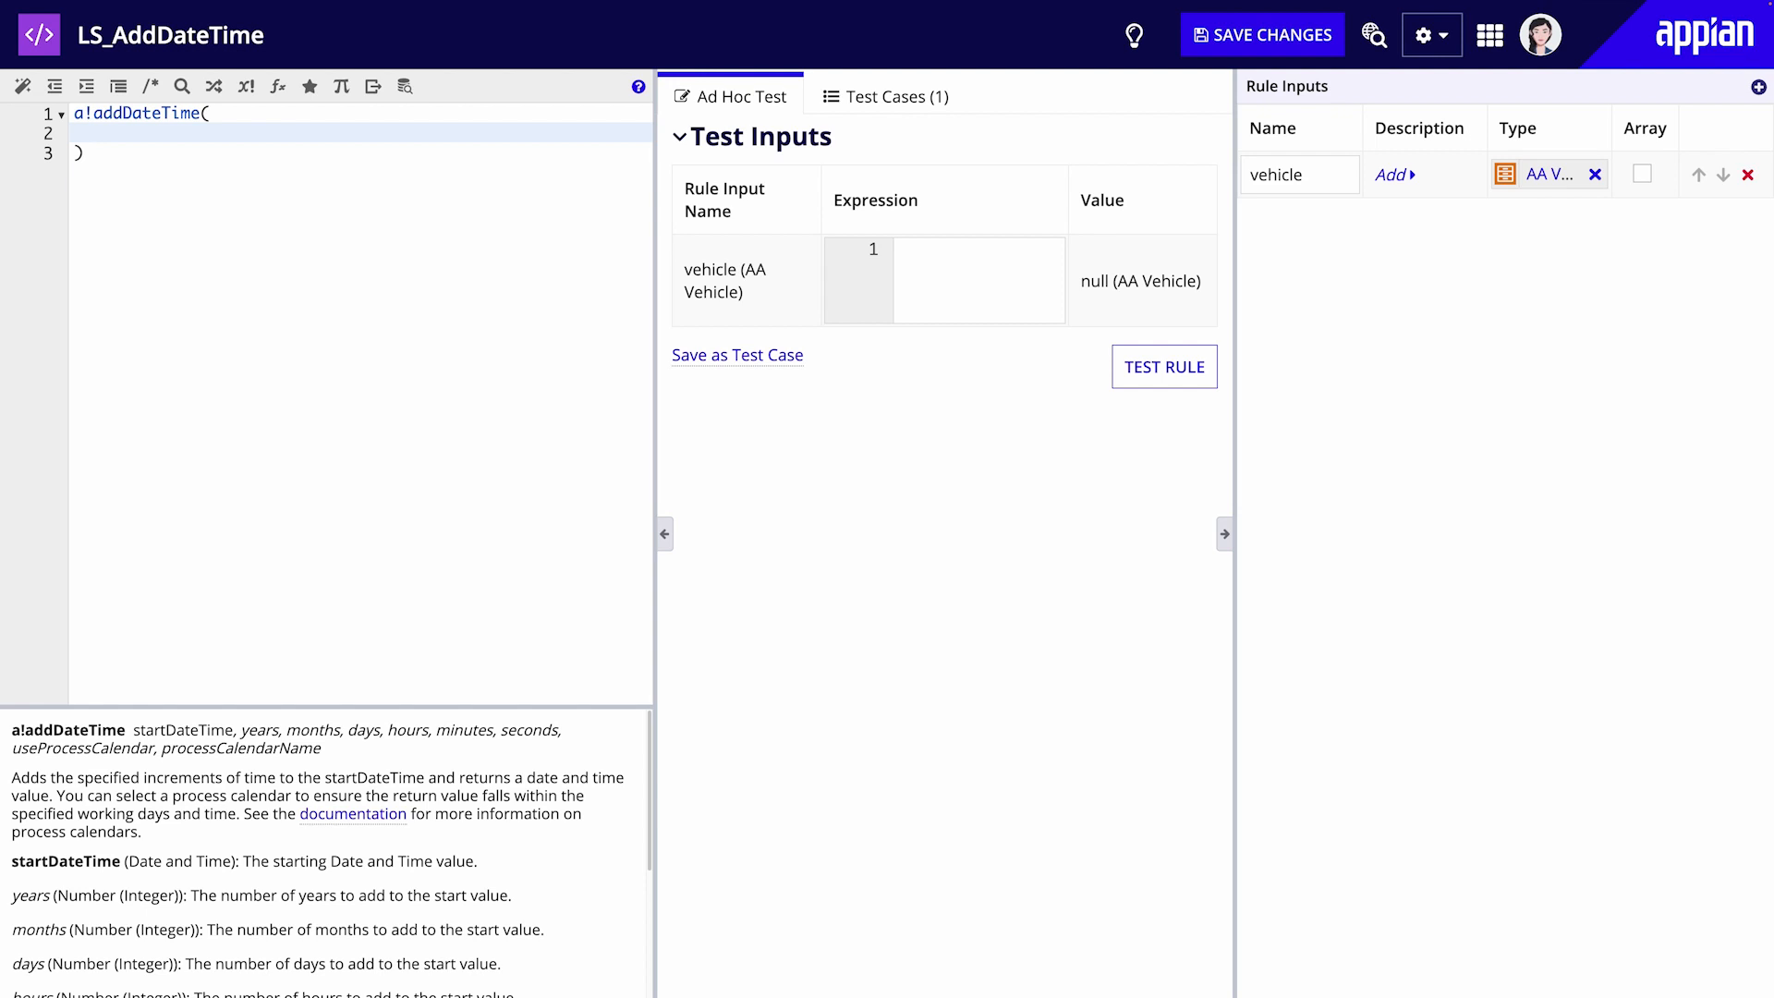
Step: Lay out the addDateTime parameters startDateTime, months, minutes and seconds
text(startDateTime:)
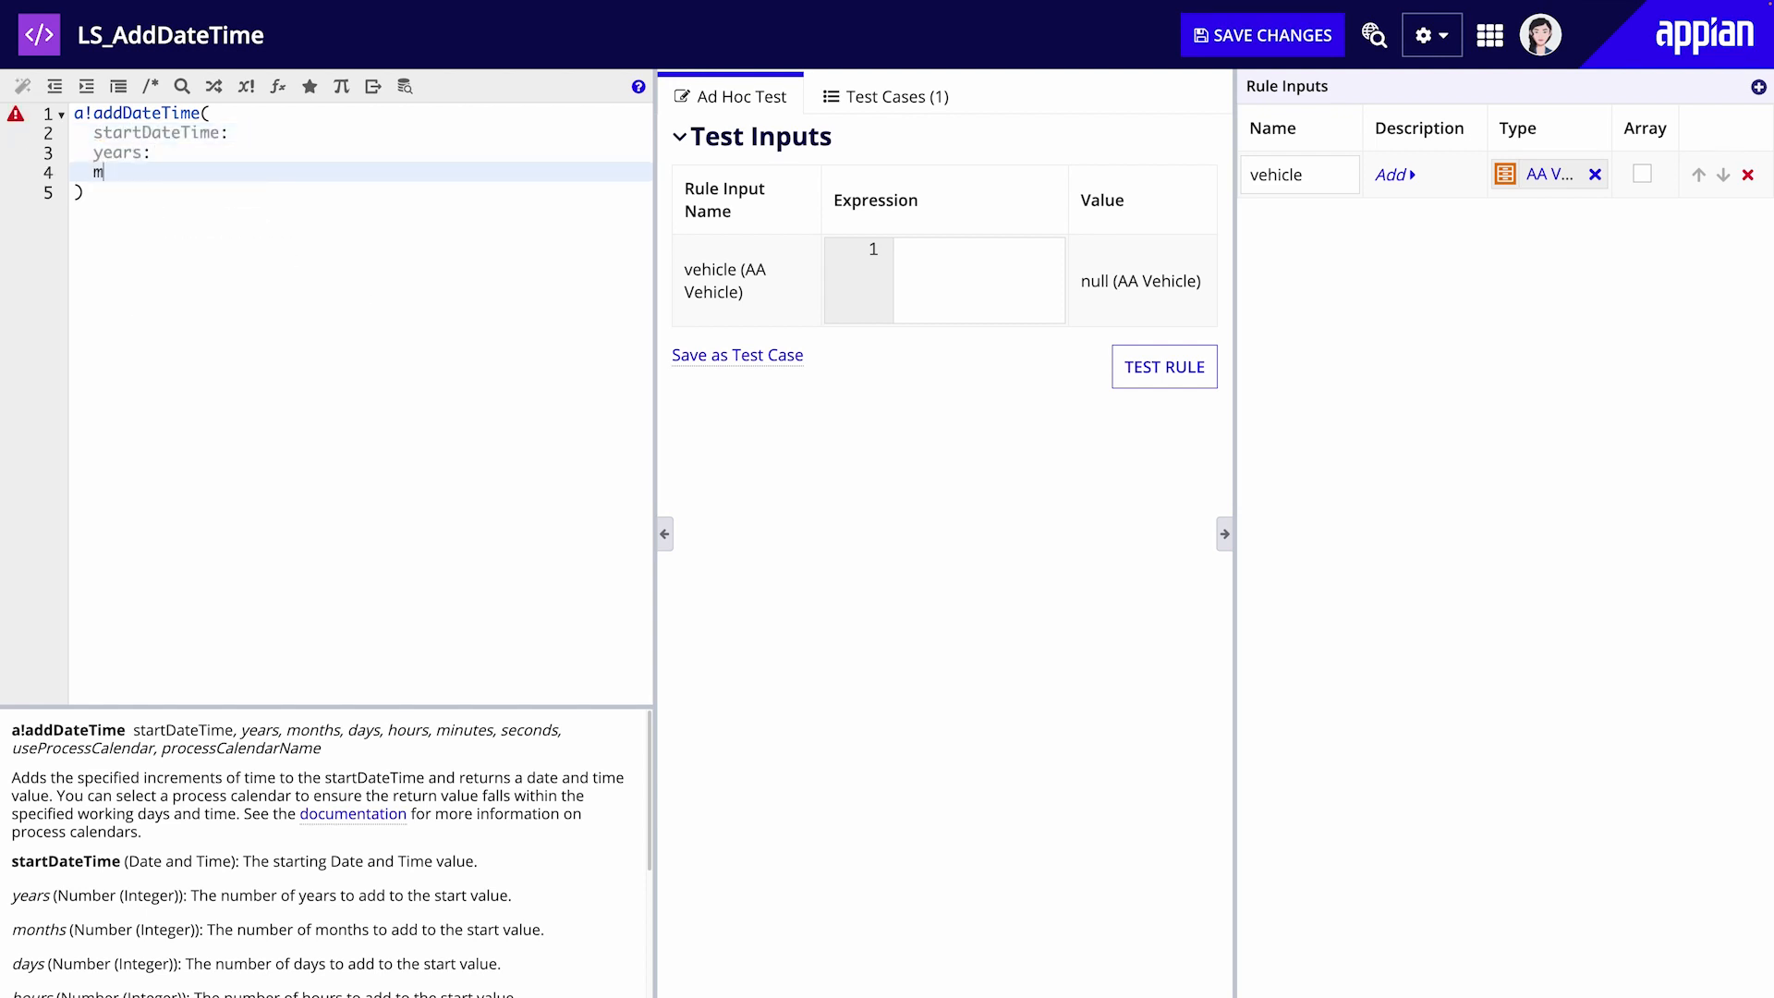
text(onths:)
text(hours:)
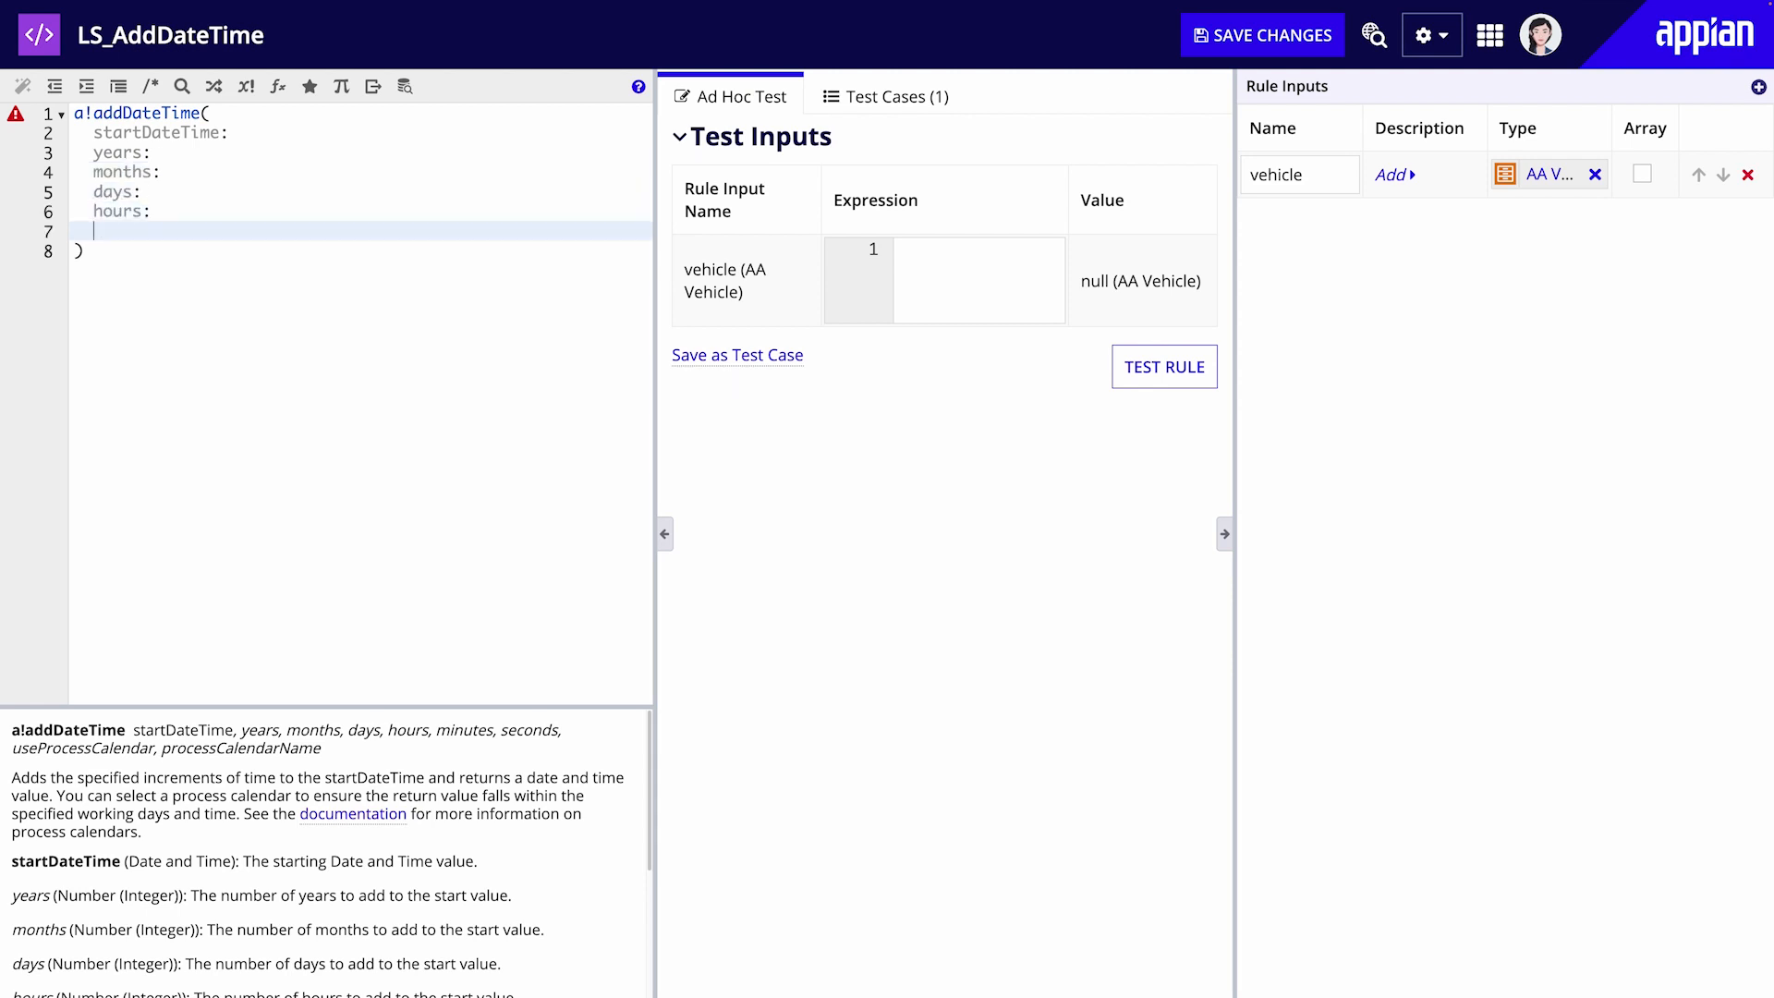
text(minutes:)
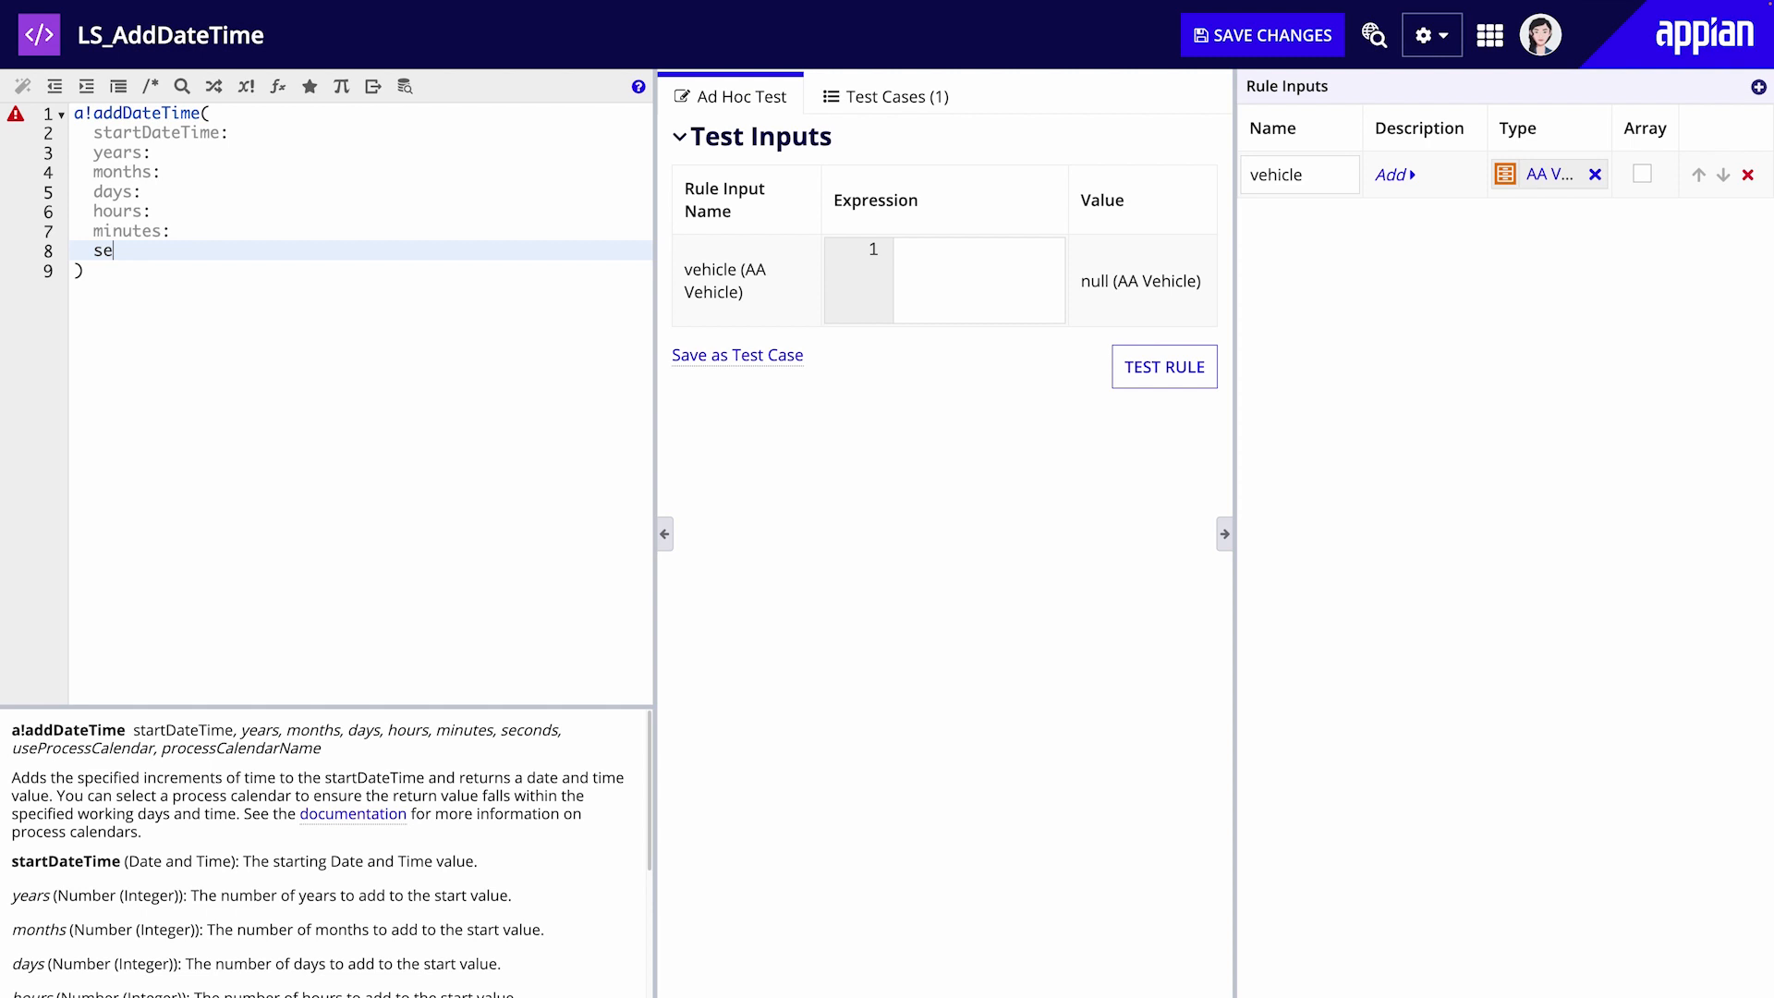
text(conds:)
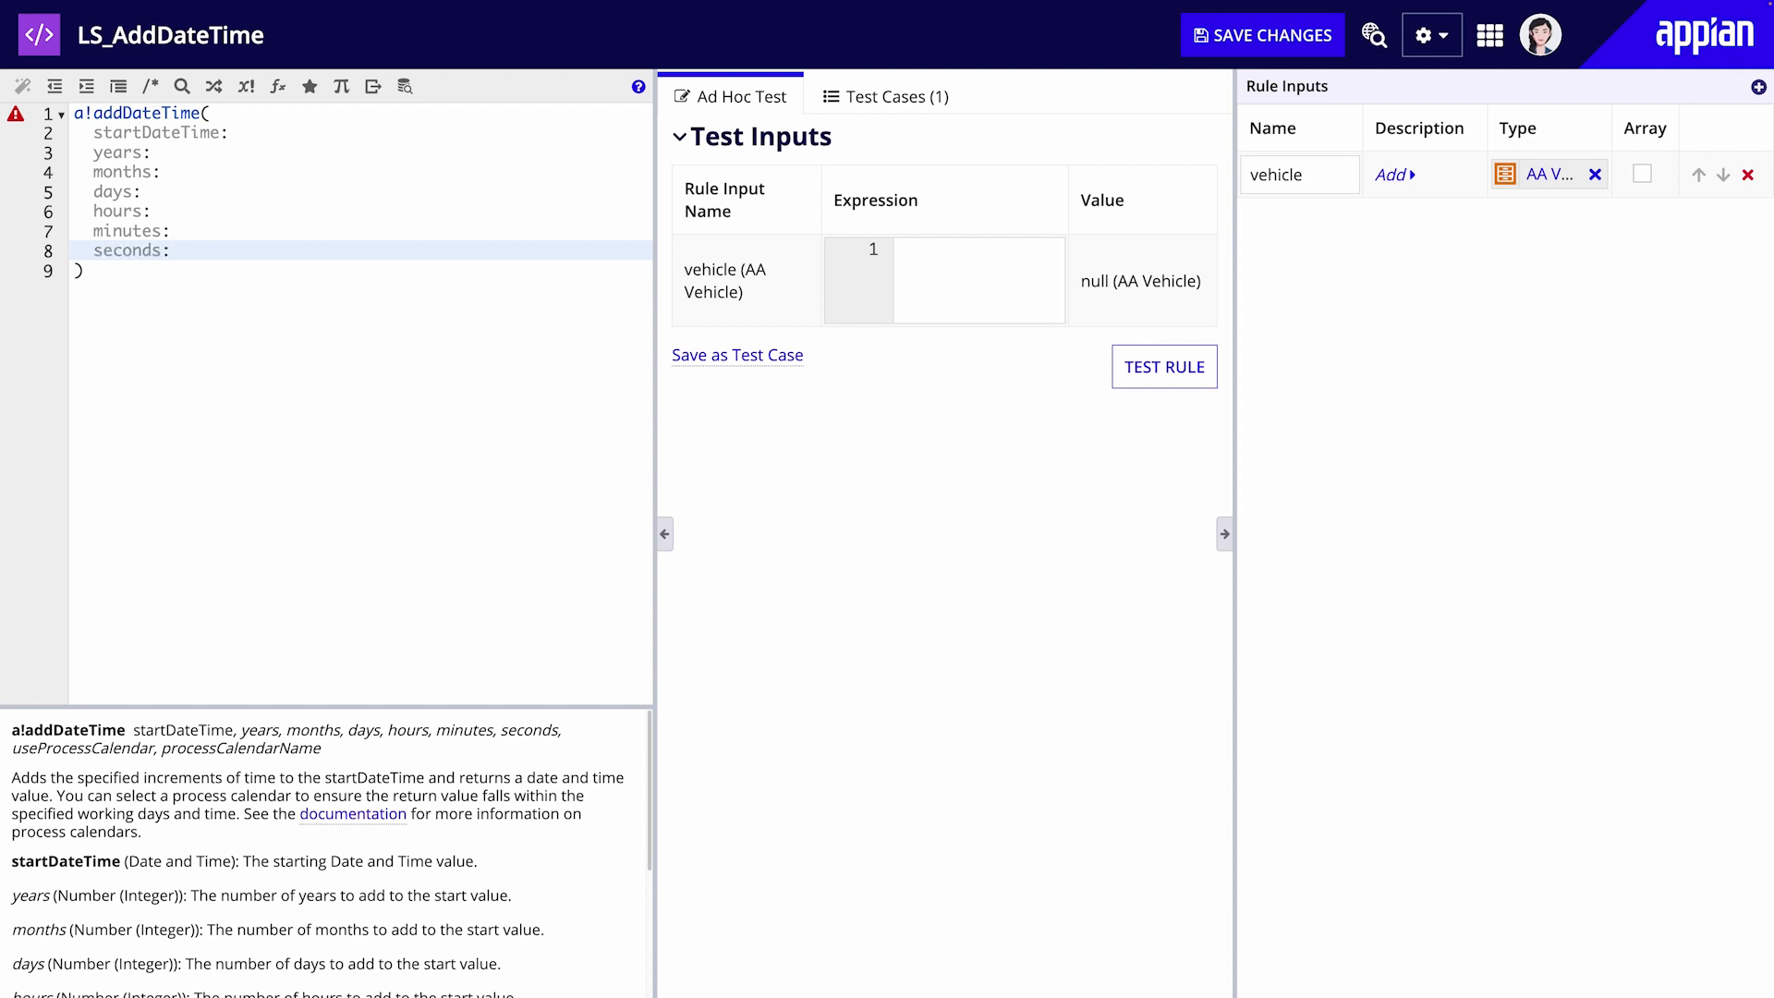
Step: Set startDateTime to ri!vehicle.createdOn with 6 months and test with vehicle 1, yielding 6/12/2016
click(244, 133)
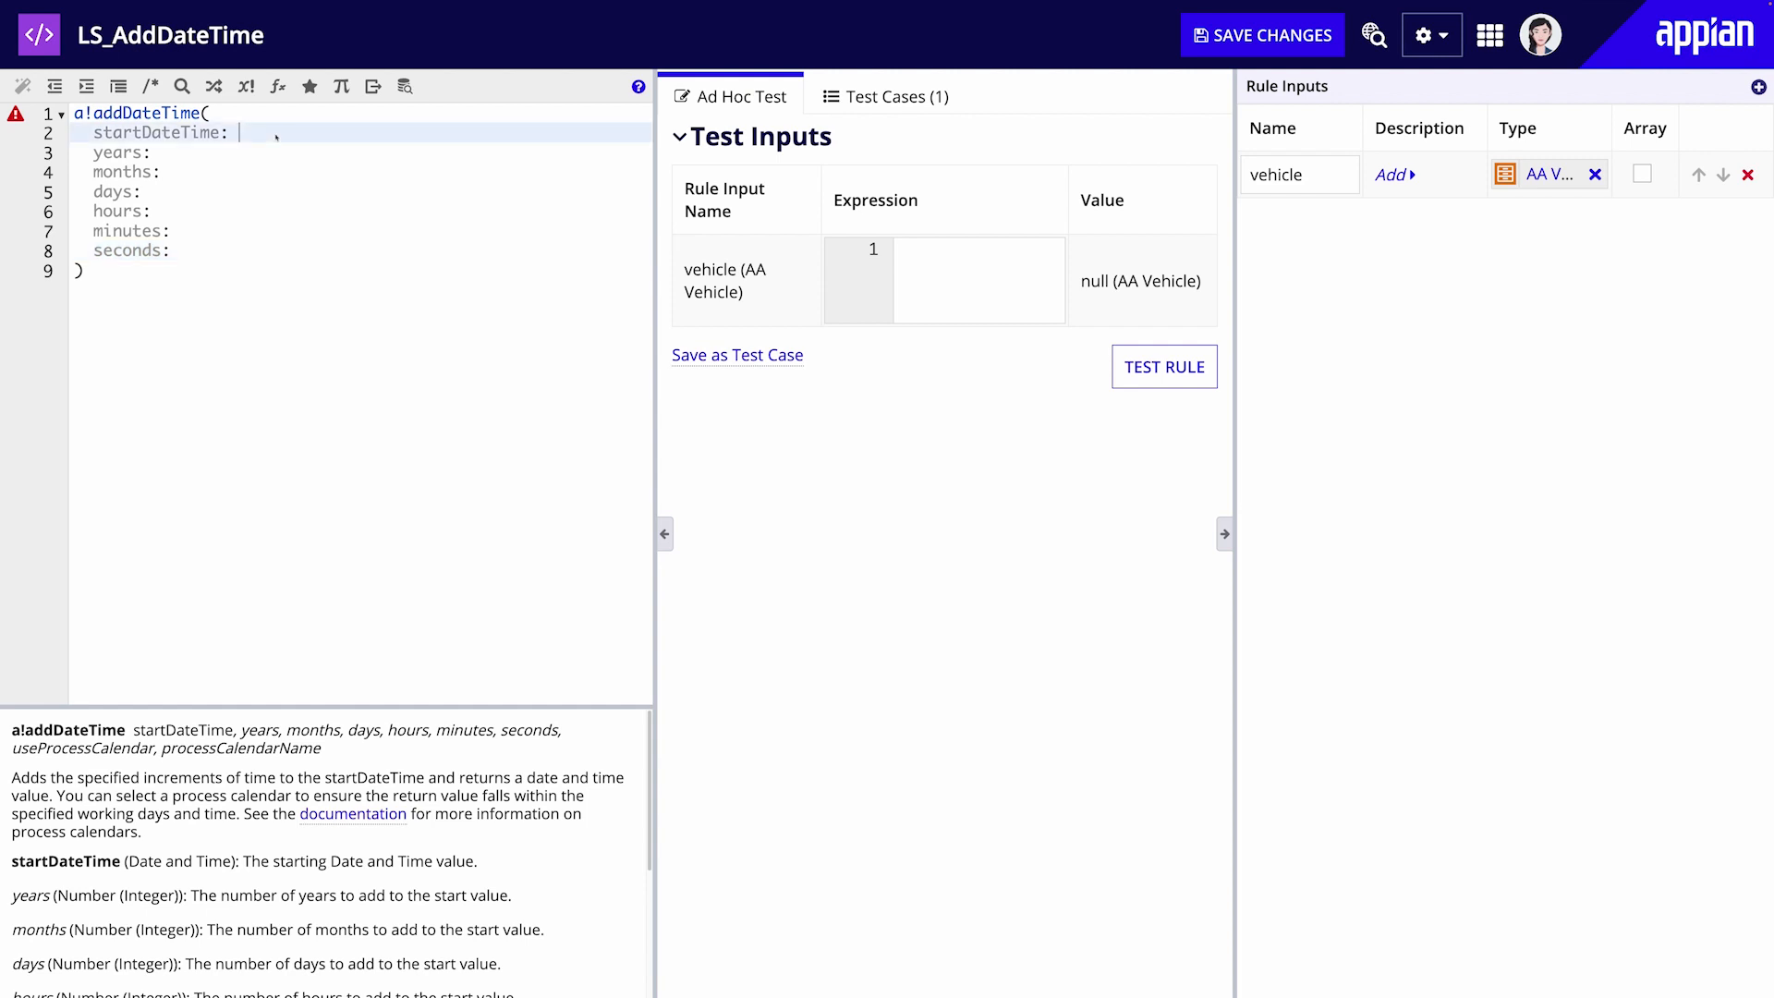
text(ri!vehicle)
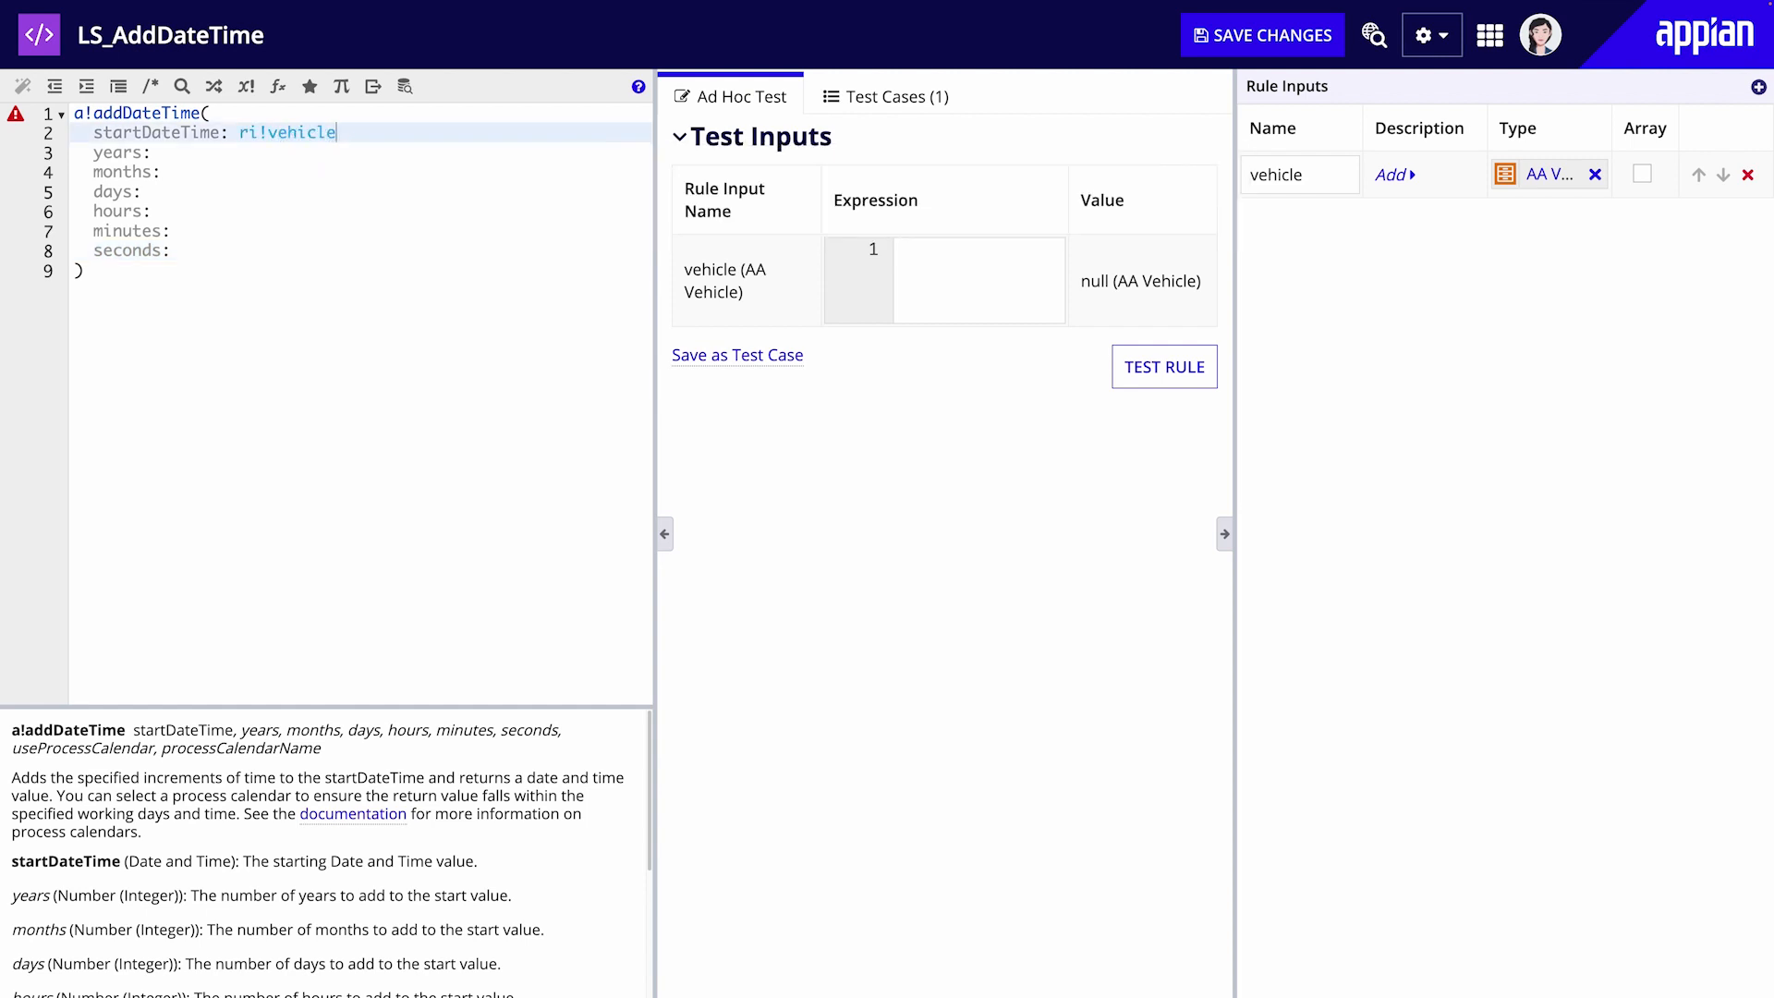
text(.crea)
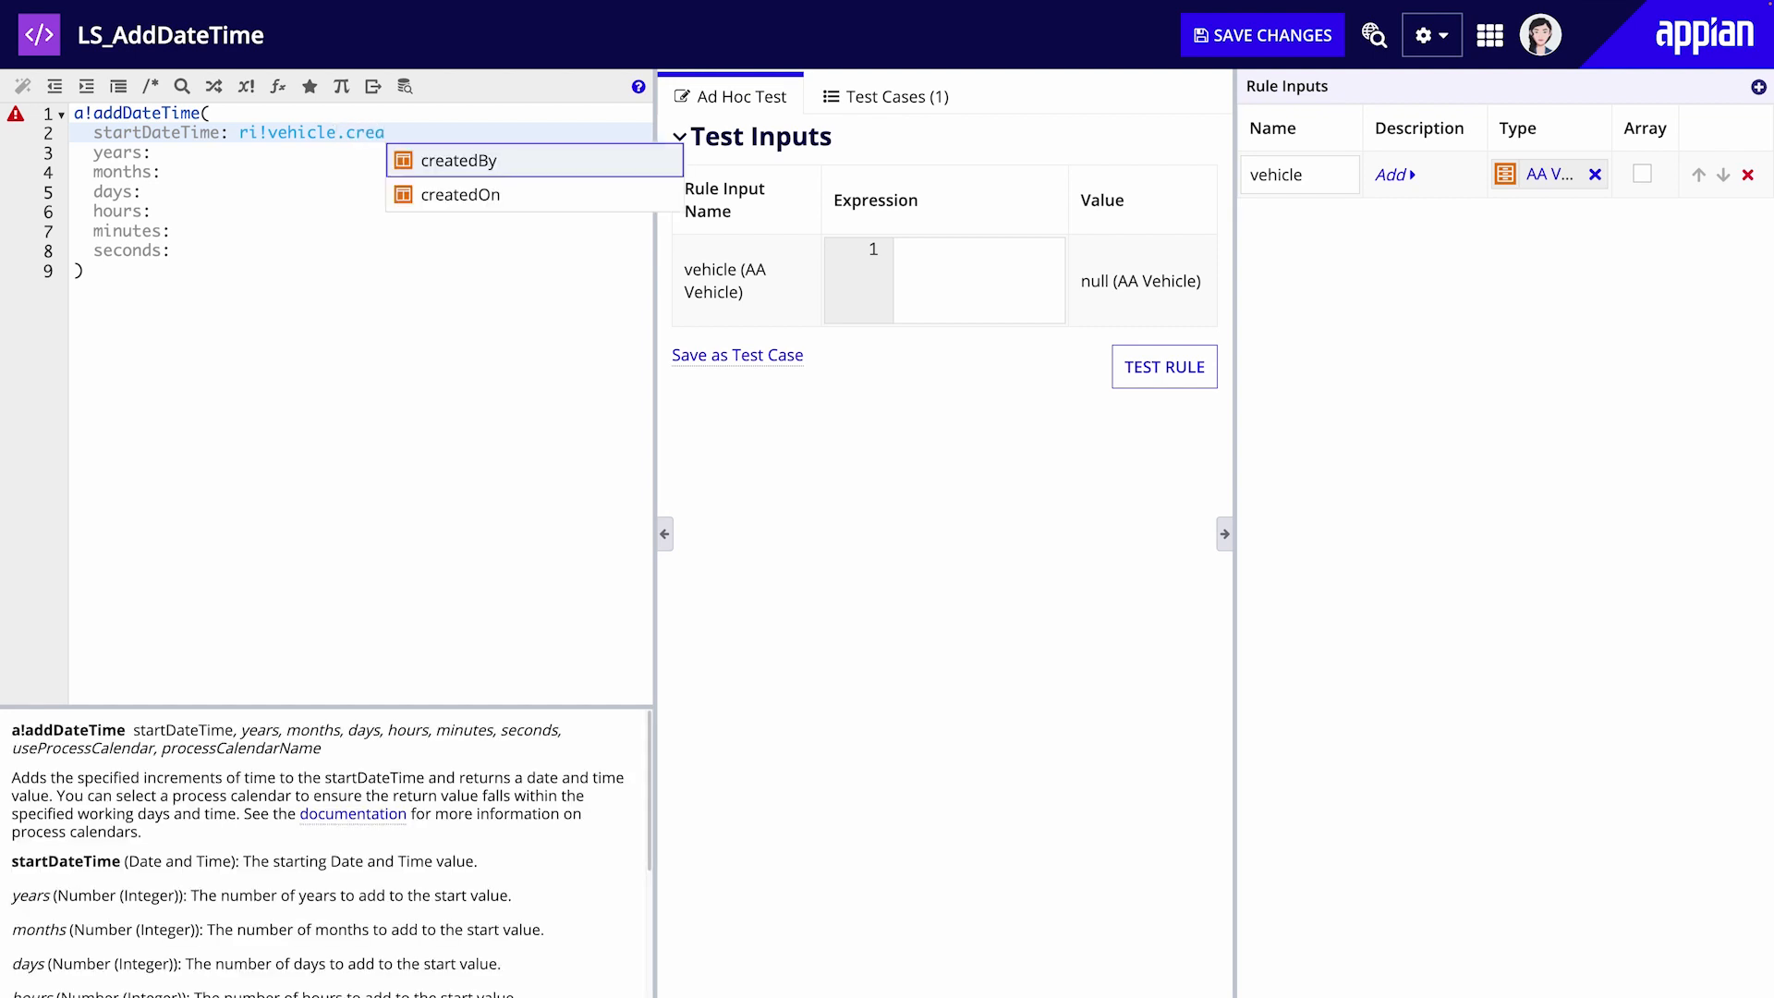
click(460, 194)
text(rule!AA_QR_getVehicle)
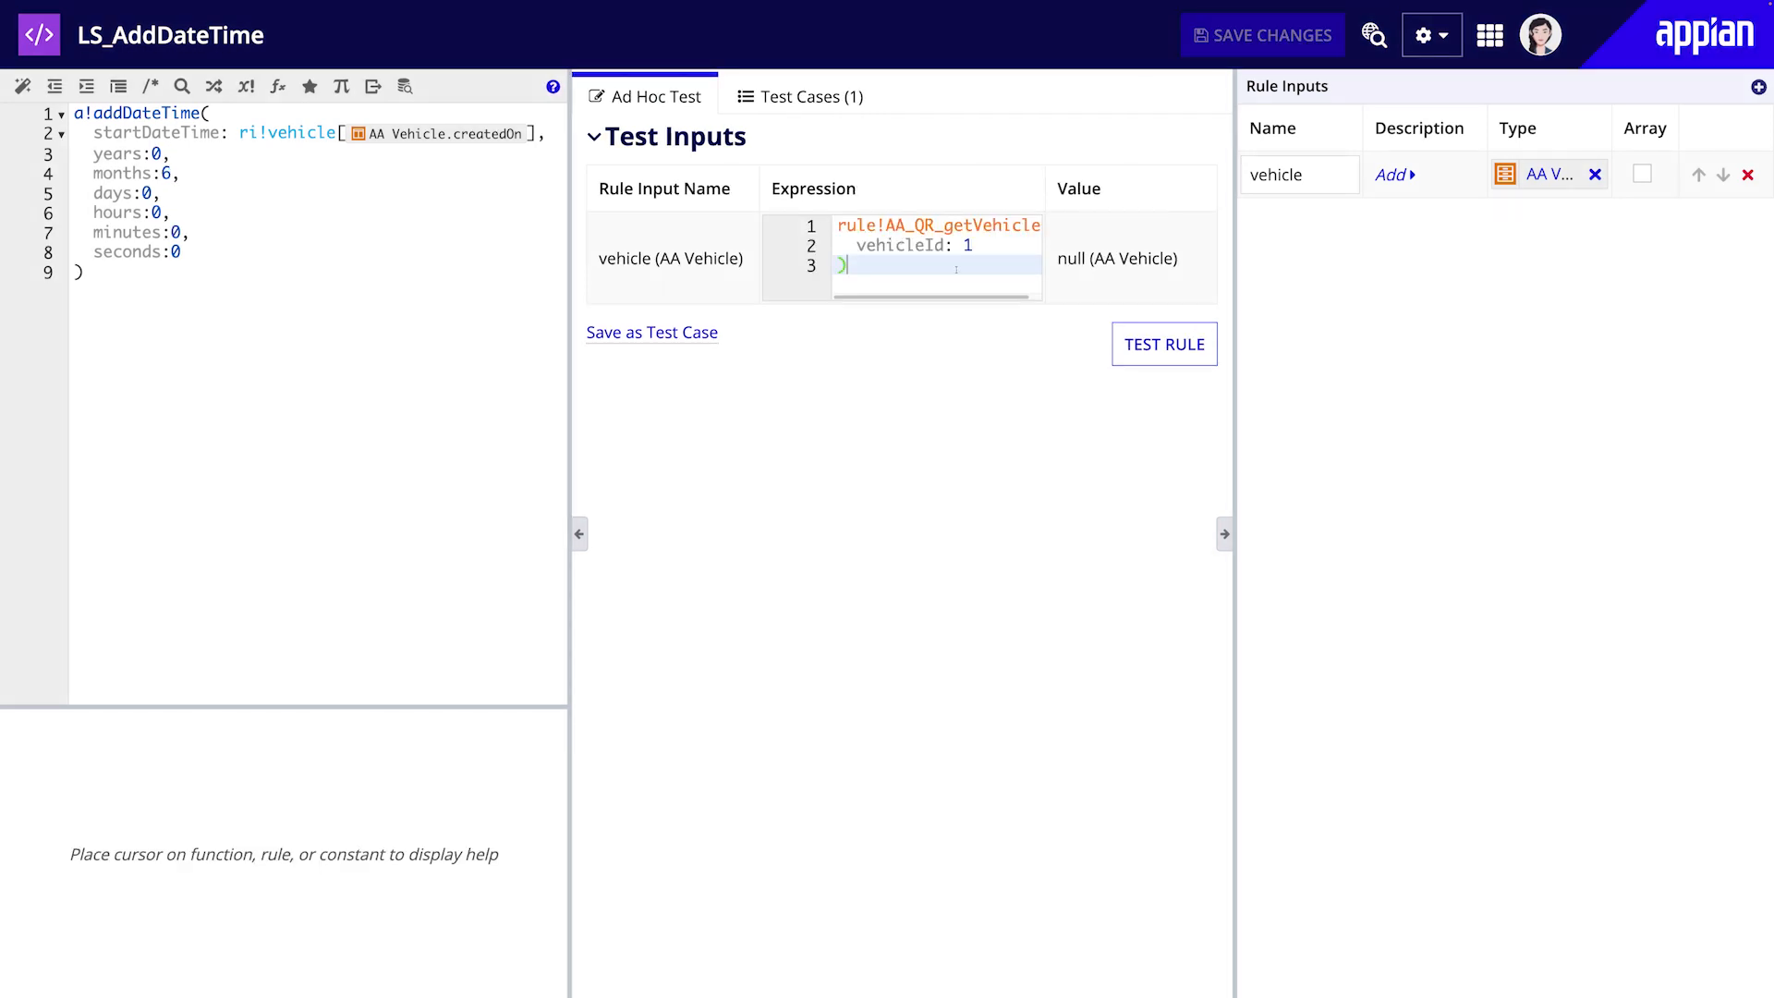
click(1163, 344)
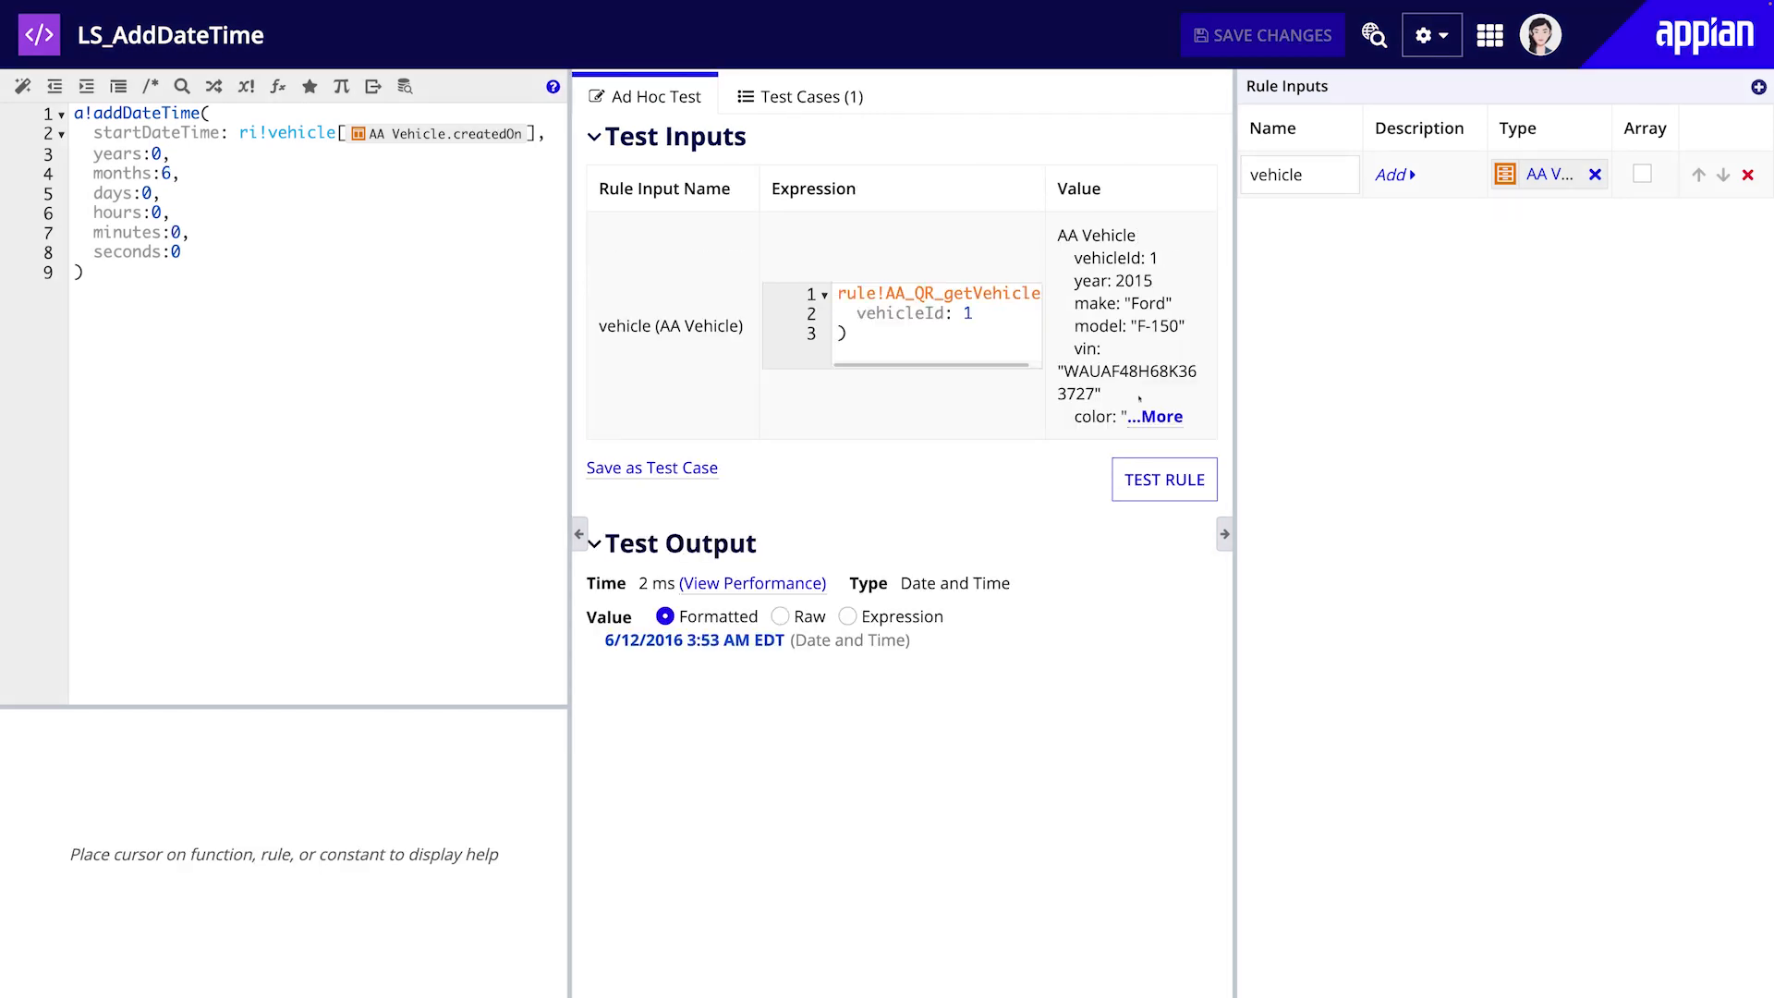
click(1153, 415)
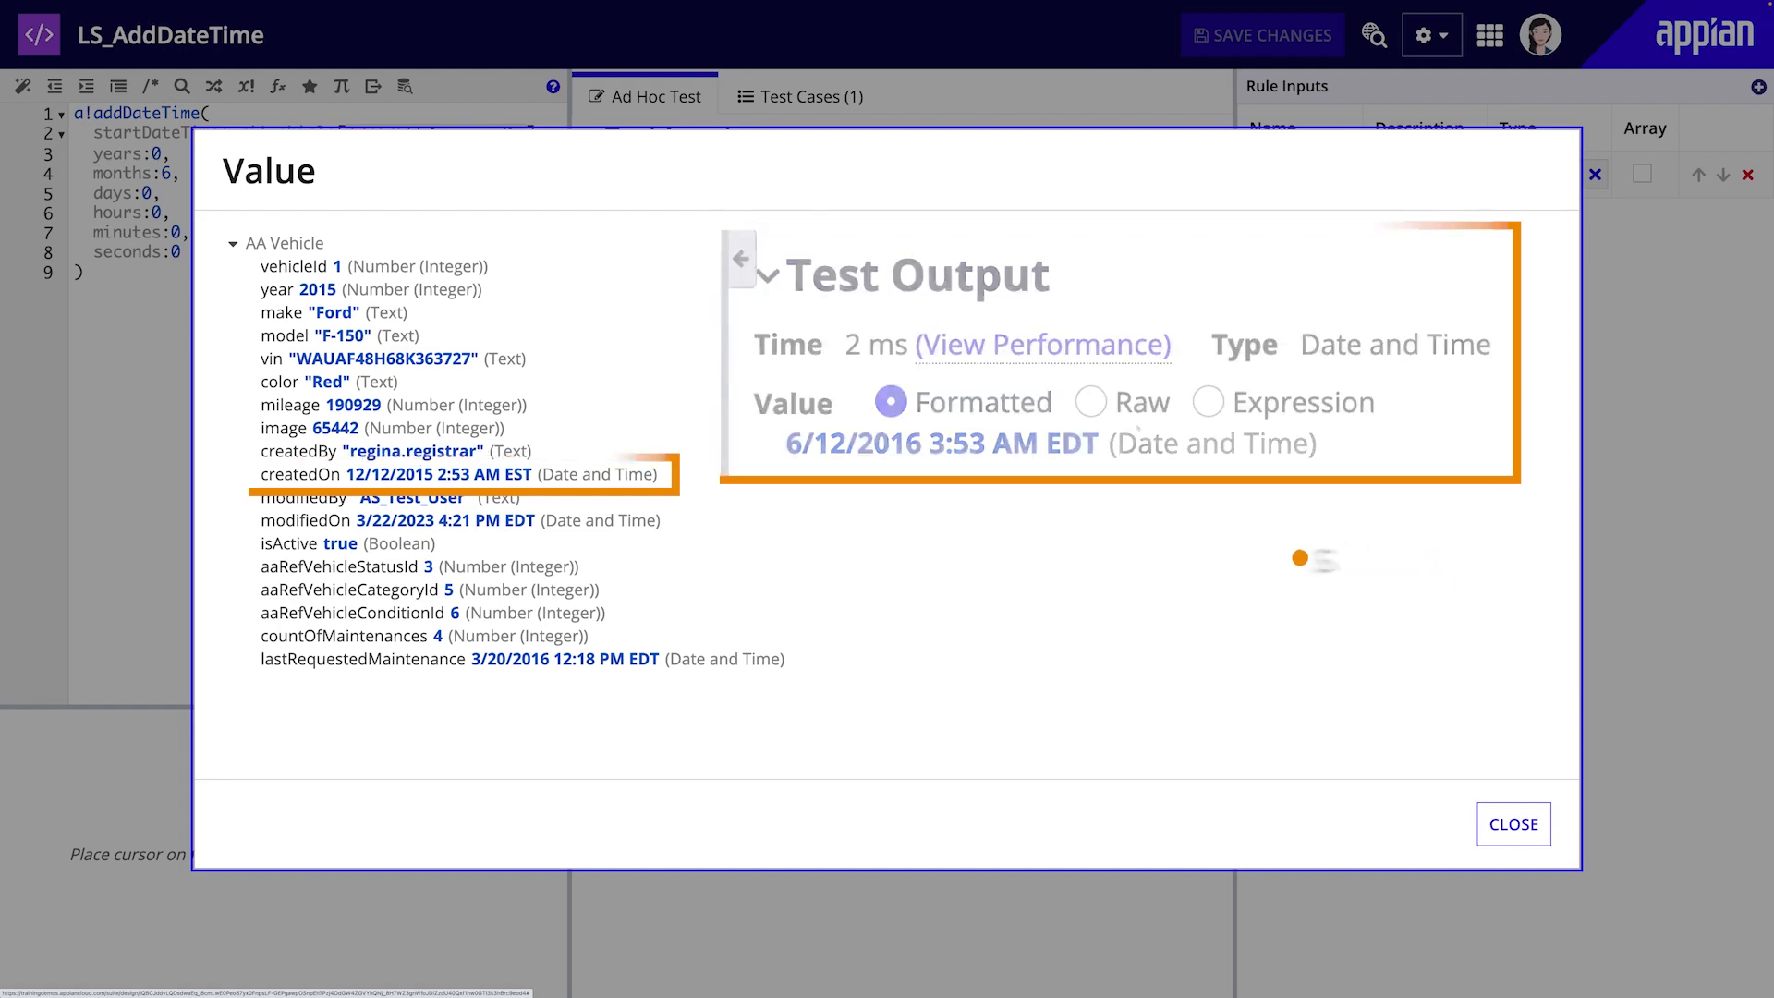
Step: Close the vehicle details and the Added On calendar to show the Ford F-150 form preview
click(1511, 822)
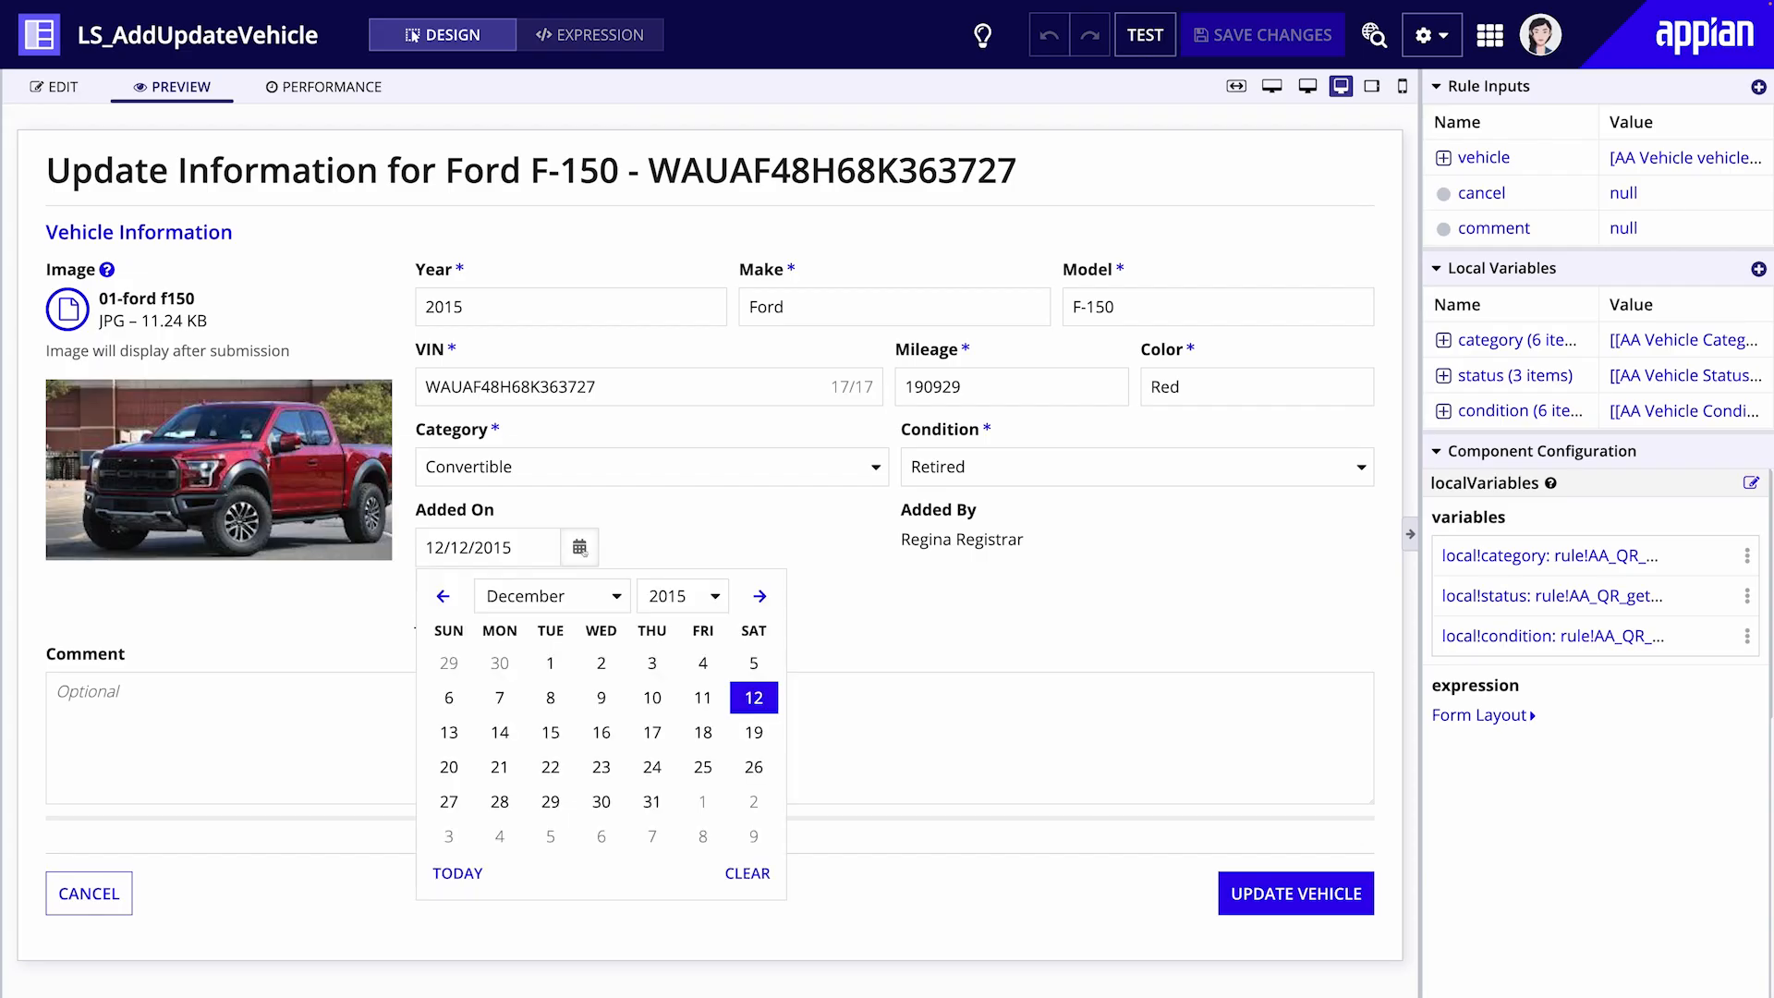
click(497, 731)
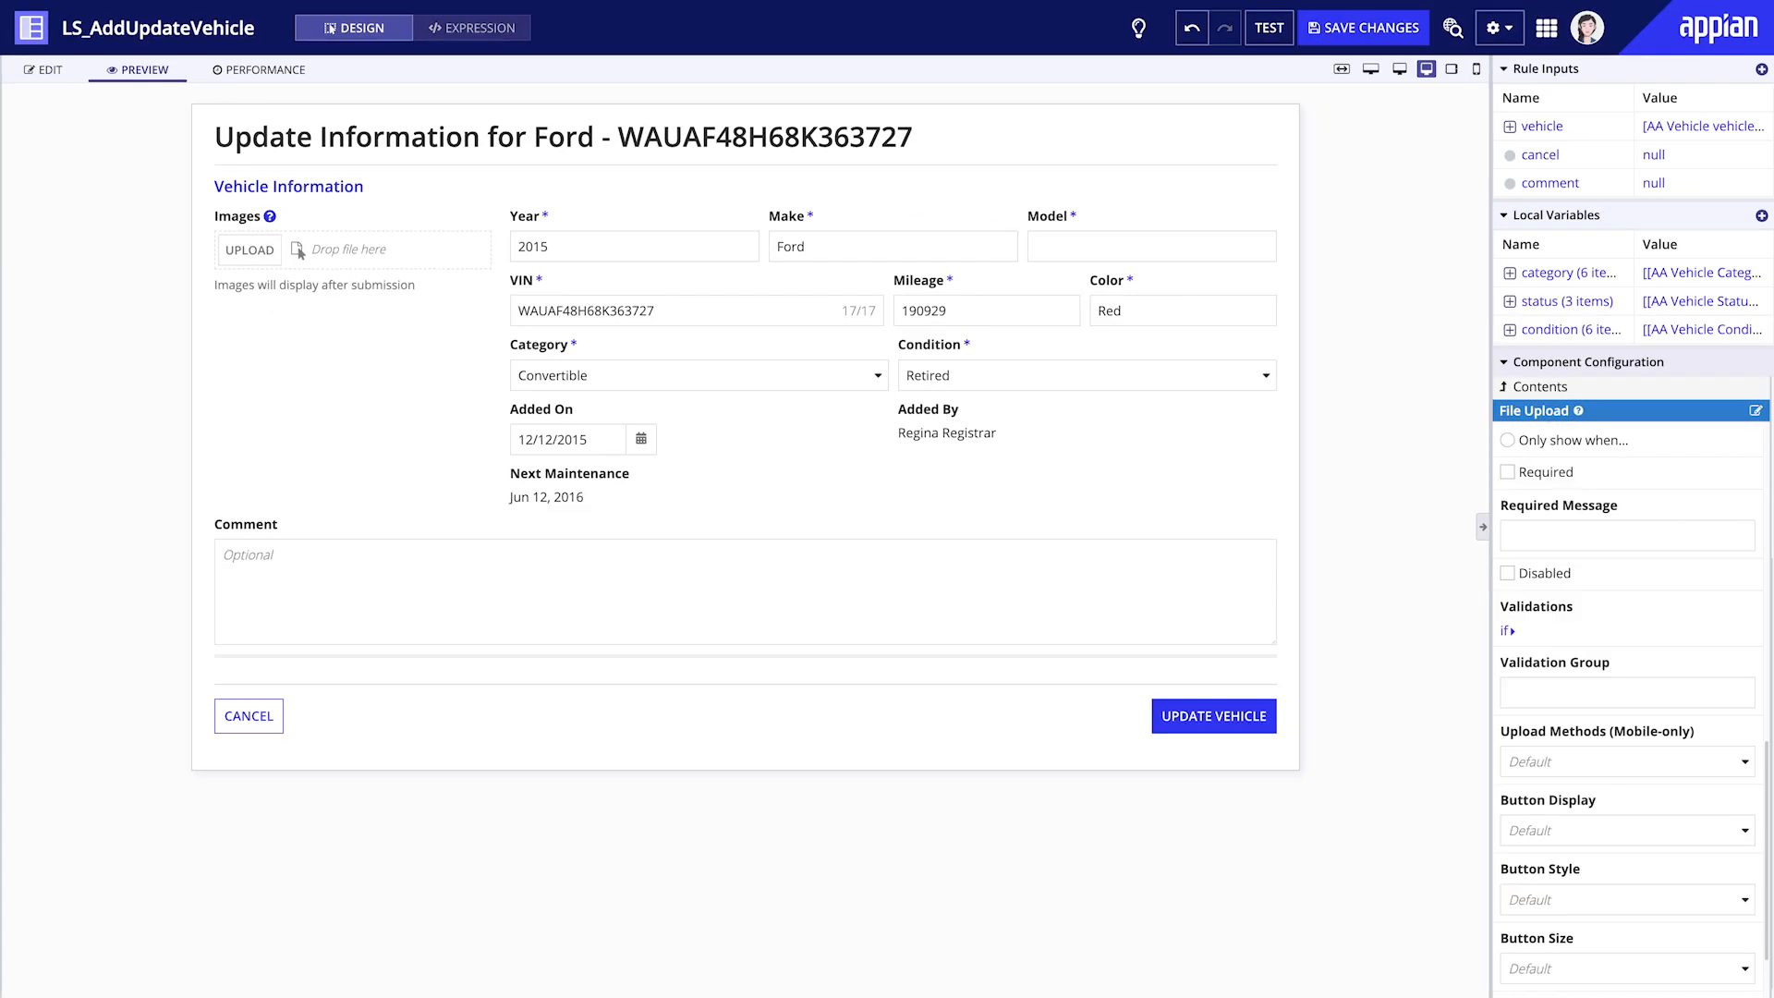
Step: Upload a 13.82 MB JPEG to Images and edit the upload Validations as an expression
click(250, 249)
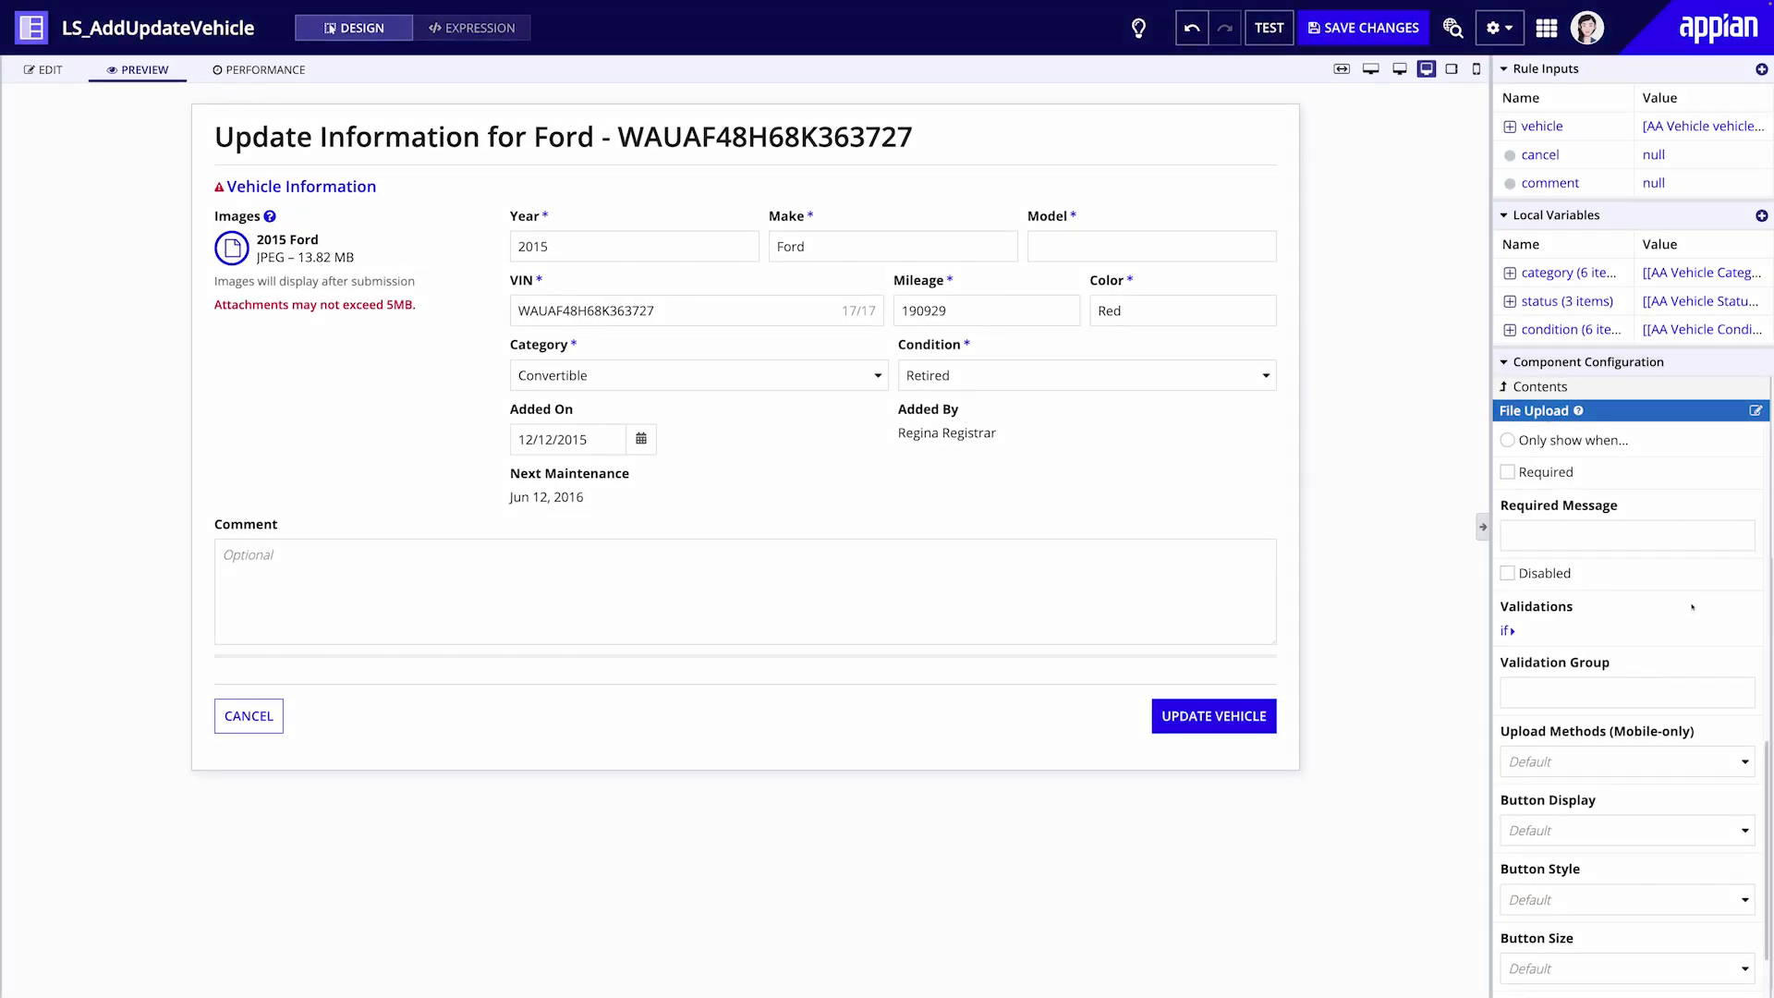
mouse_move(1749, 604)
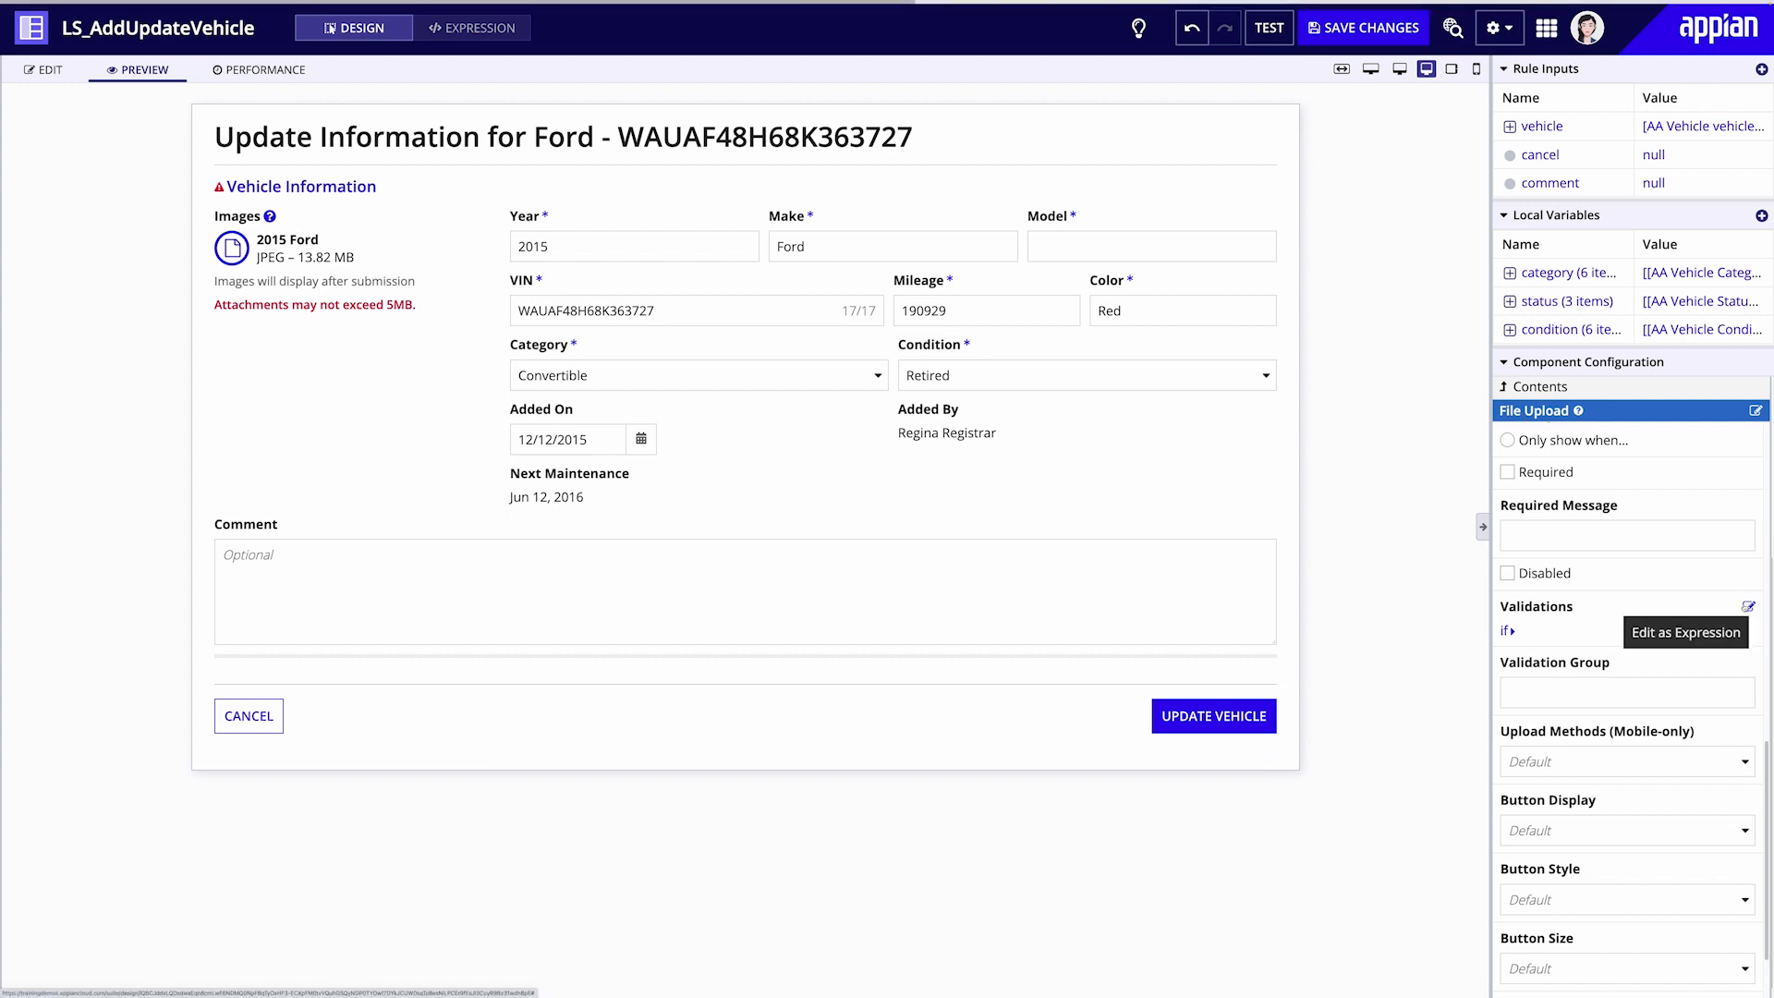
click(1750, 600)
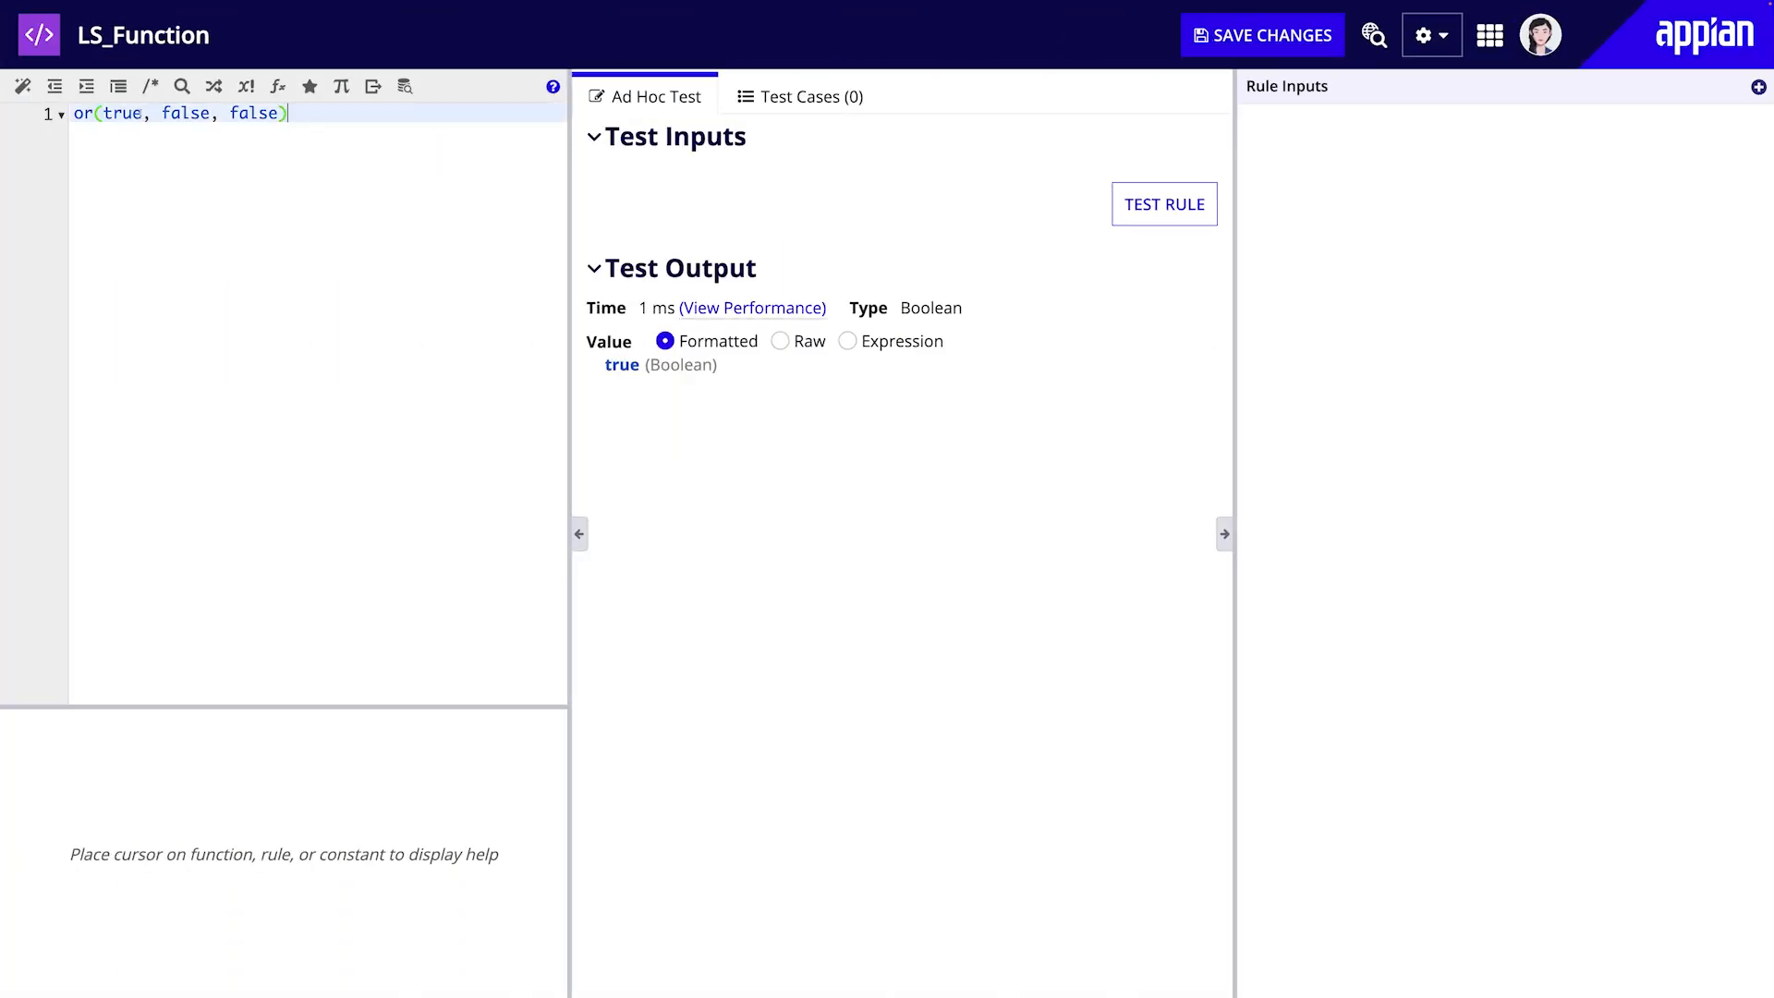
Step: Test or(false, false, false), then an if() comparing 1 < 2 changed to 1 > 2
click(83, 112)
text(fals)
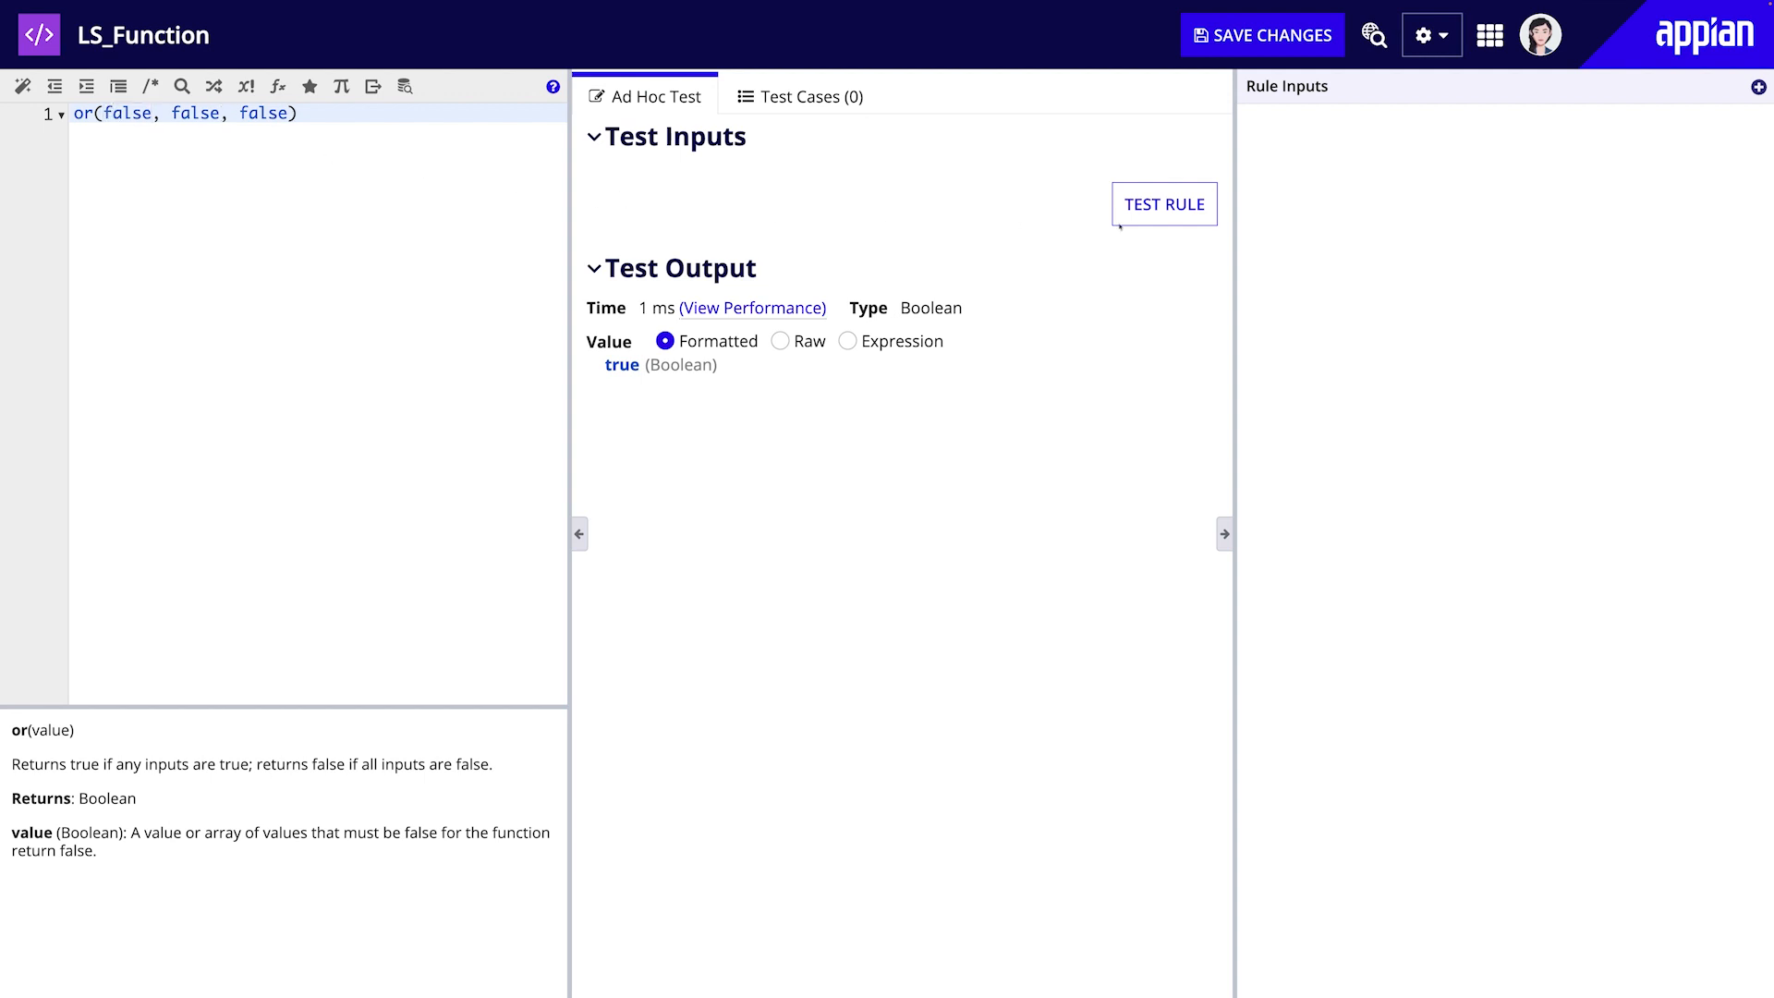
click(1162, 203)
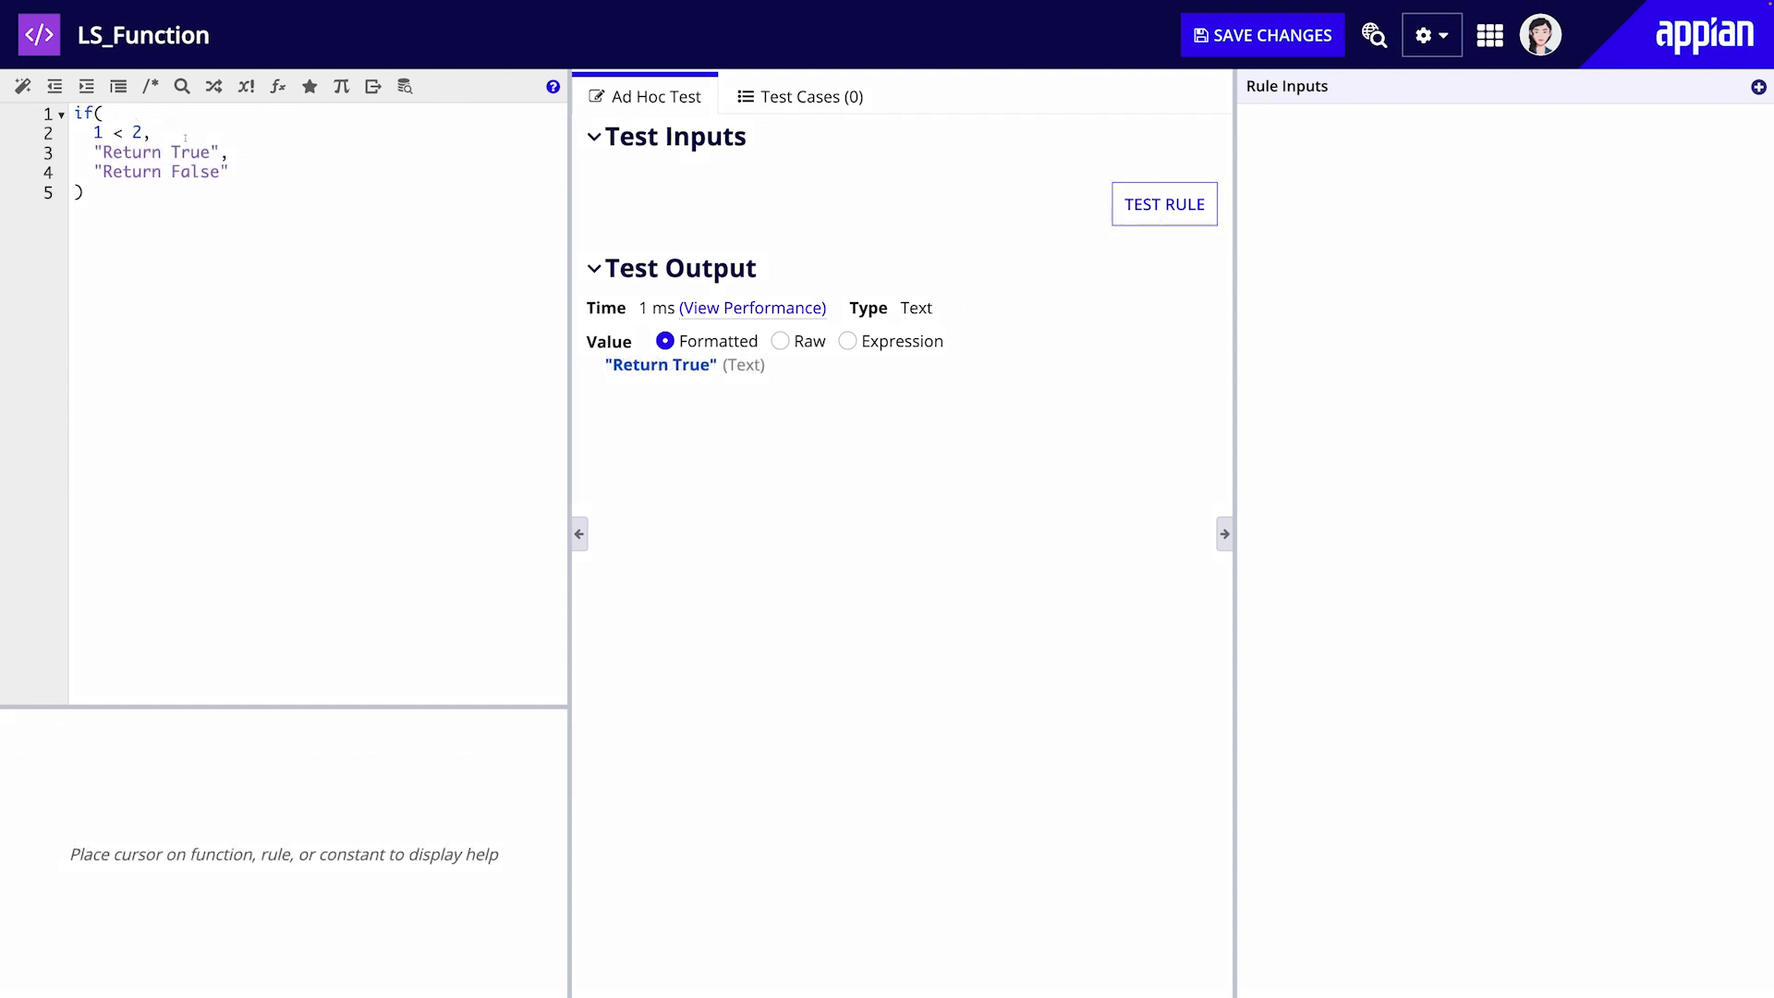
click(113, 133)
text(>)
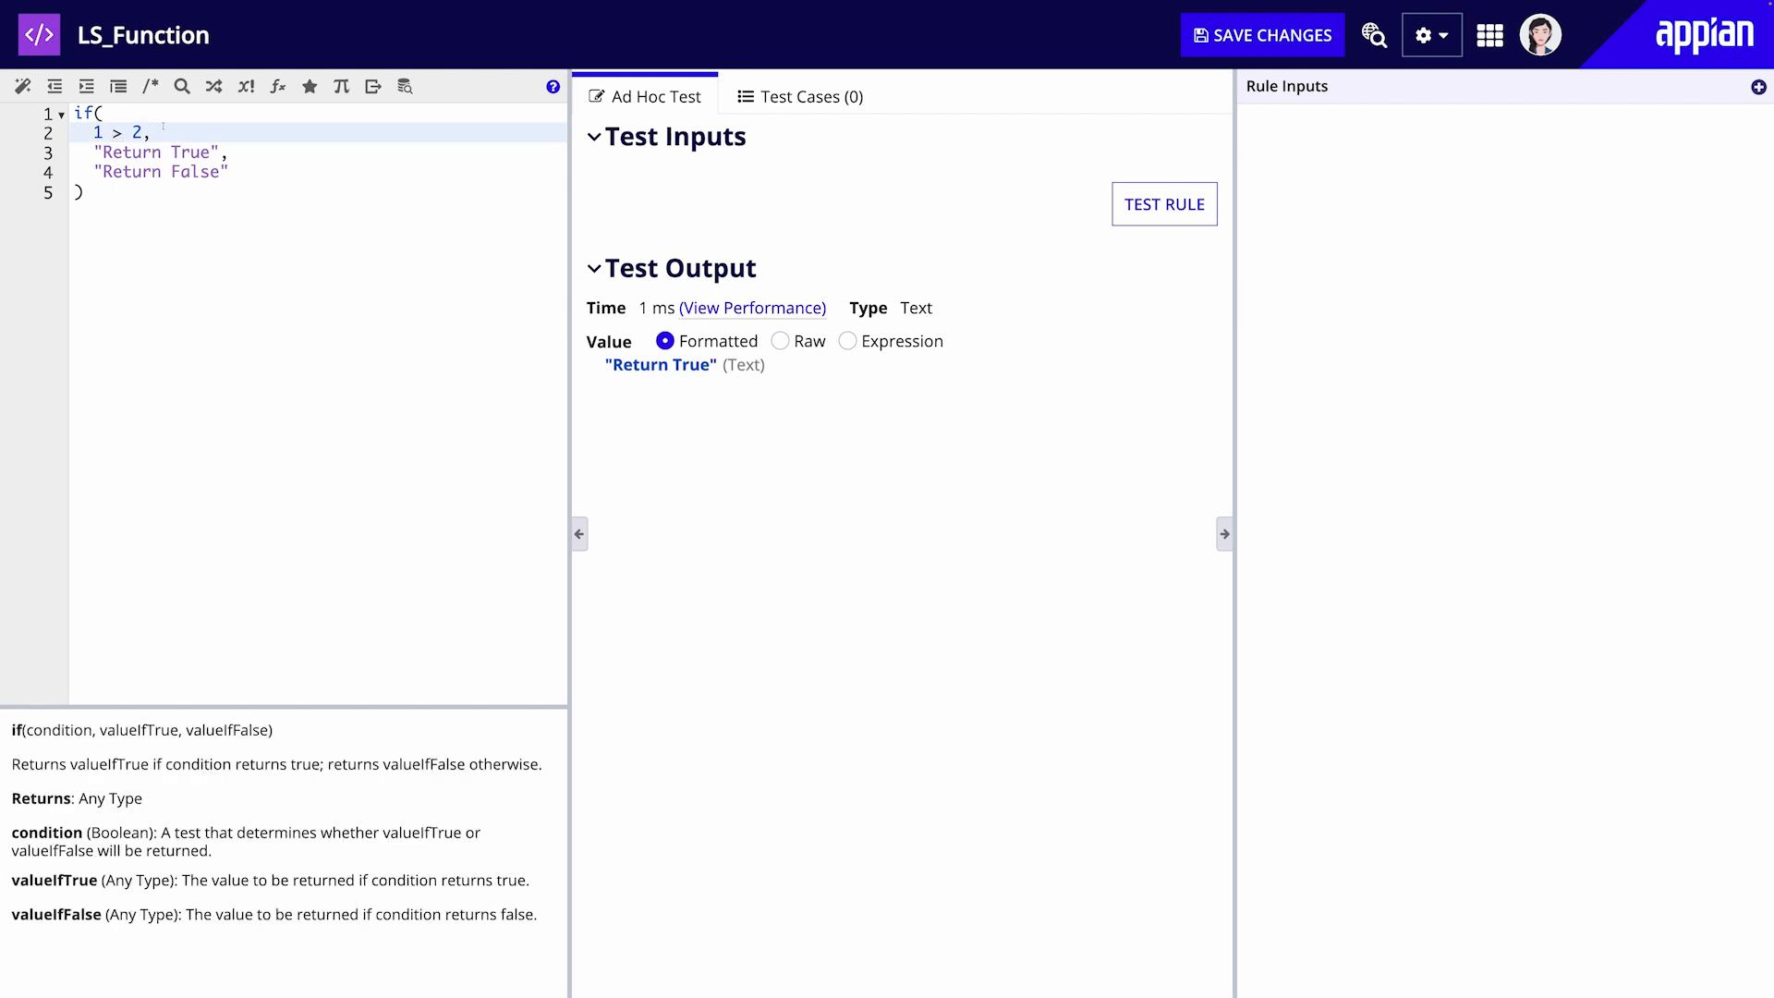
click(1164, 204)
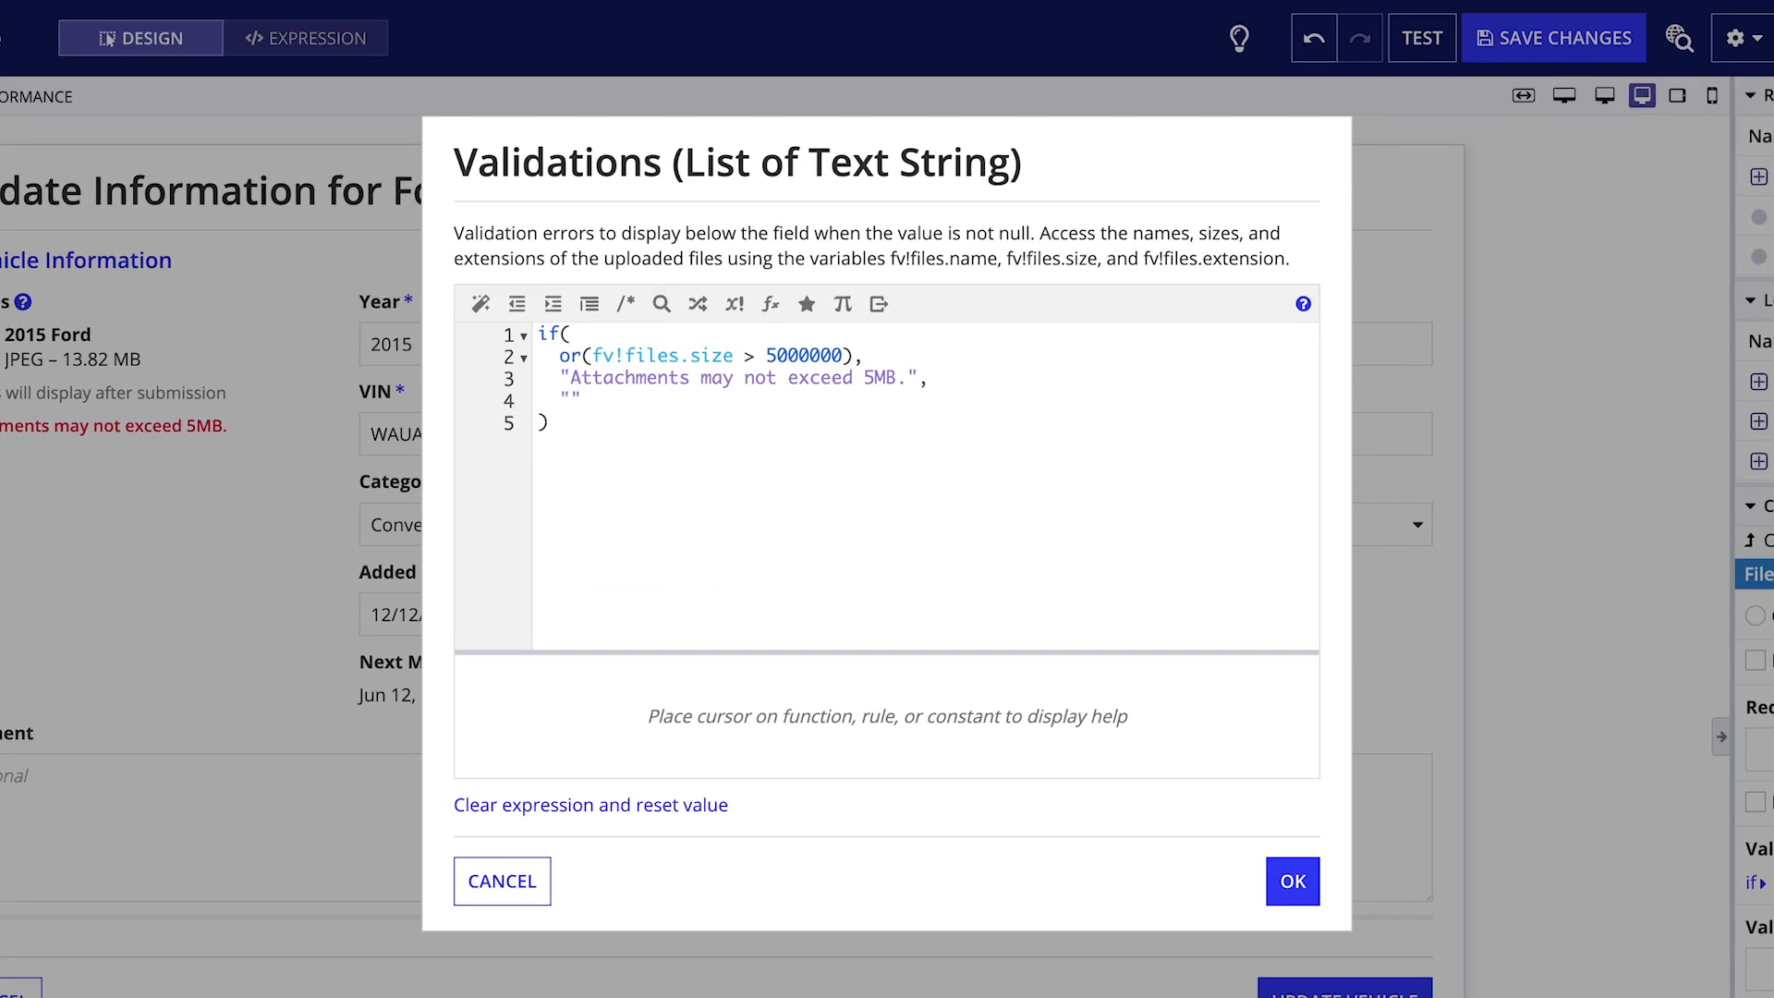
Step: Keep if(or(fv!files.size > 5000000), "Attachments may not exceed 5MB.", "") and confirm the validation
double_click(736, 377)
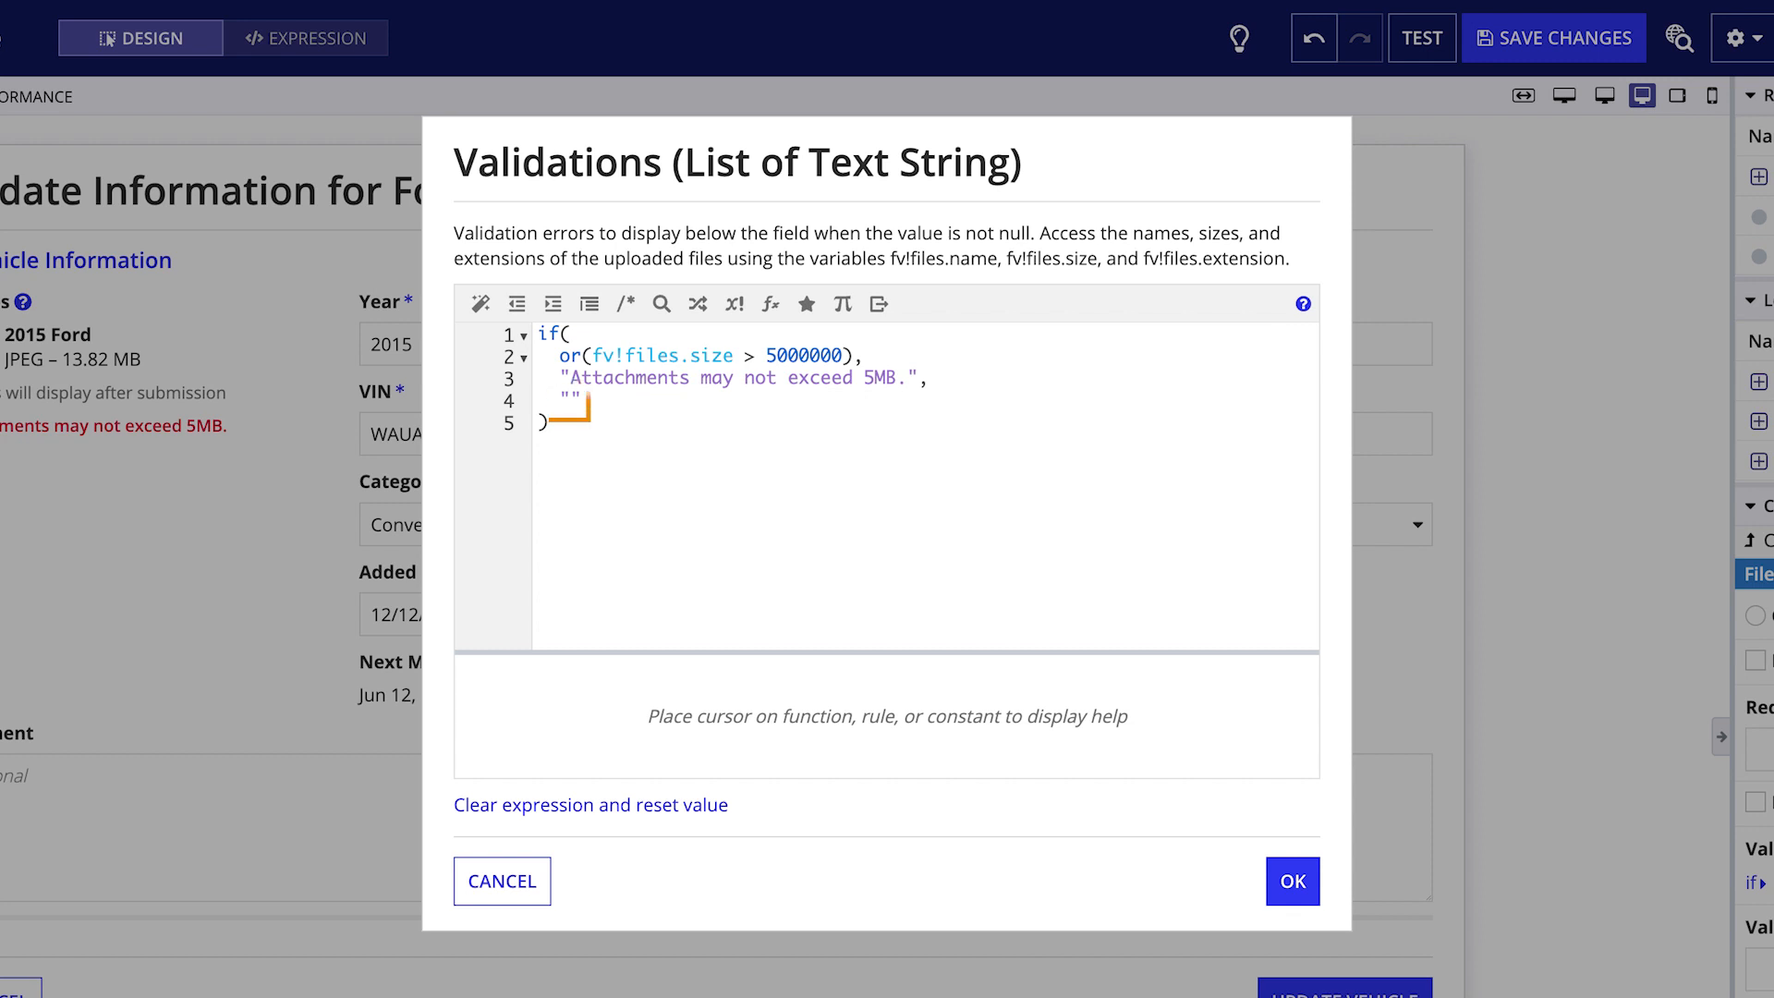
click(1291, 881)
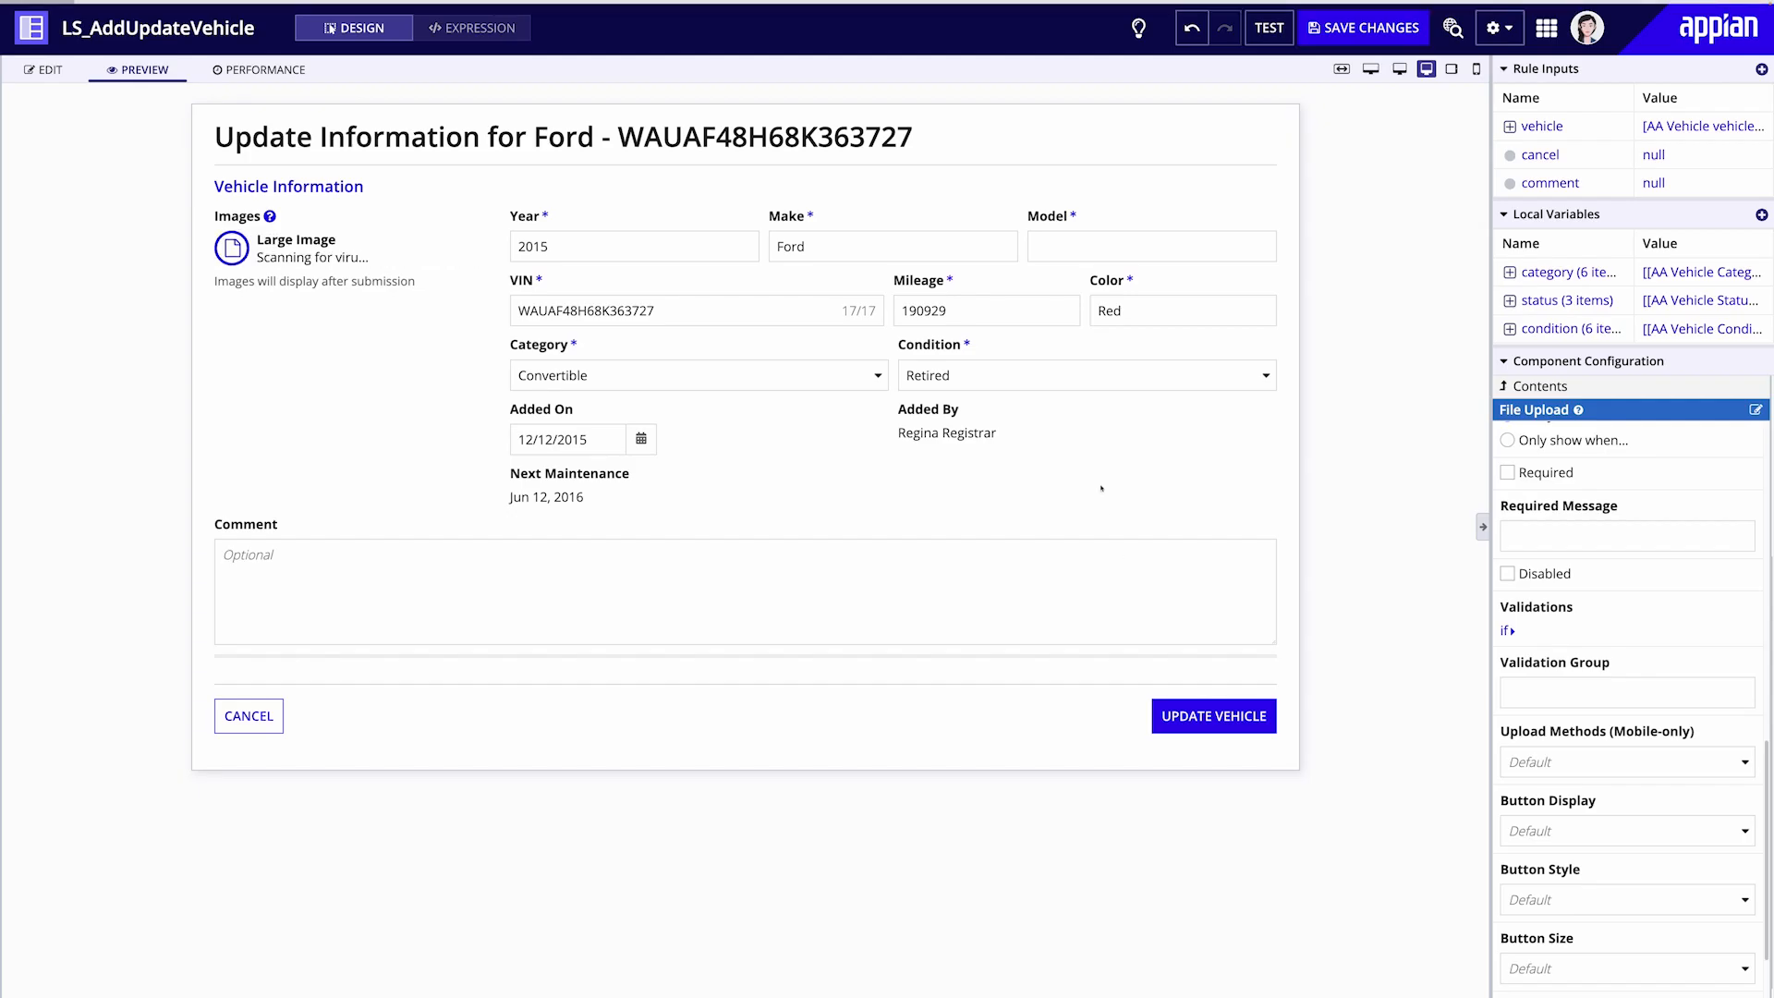